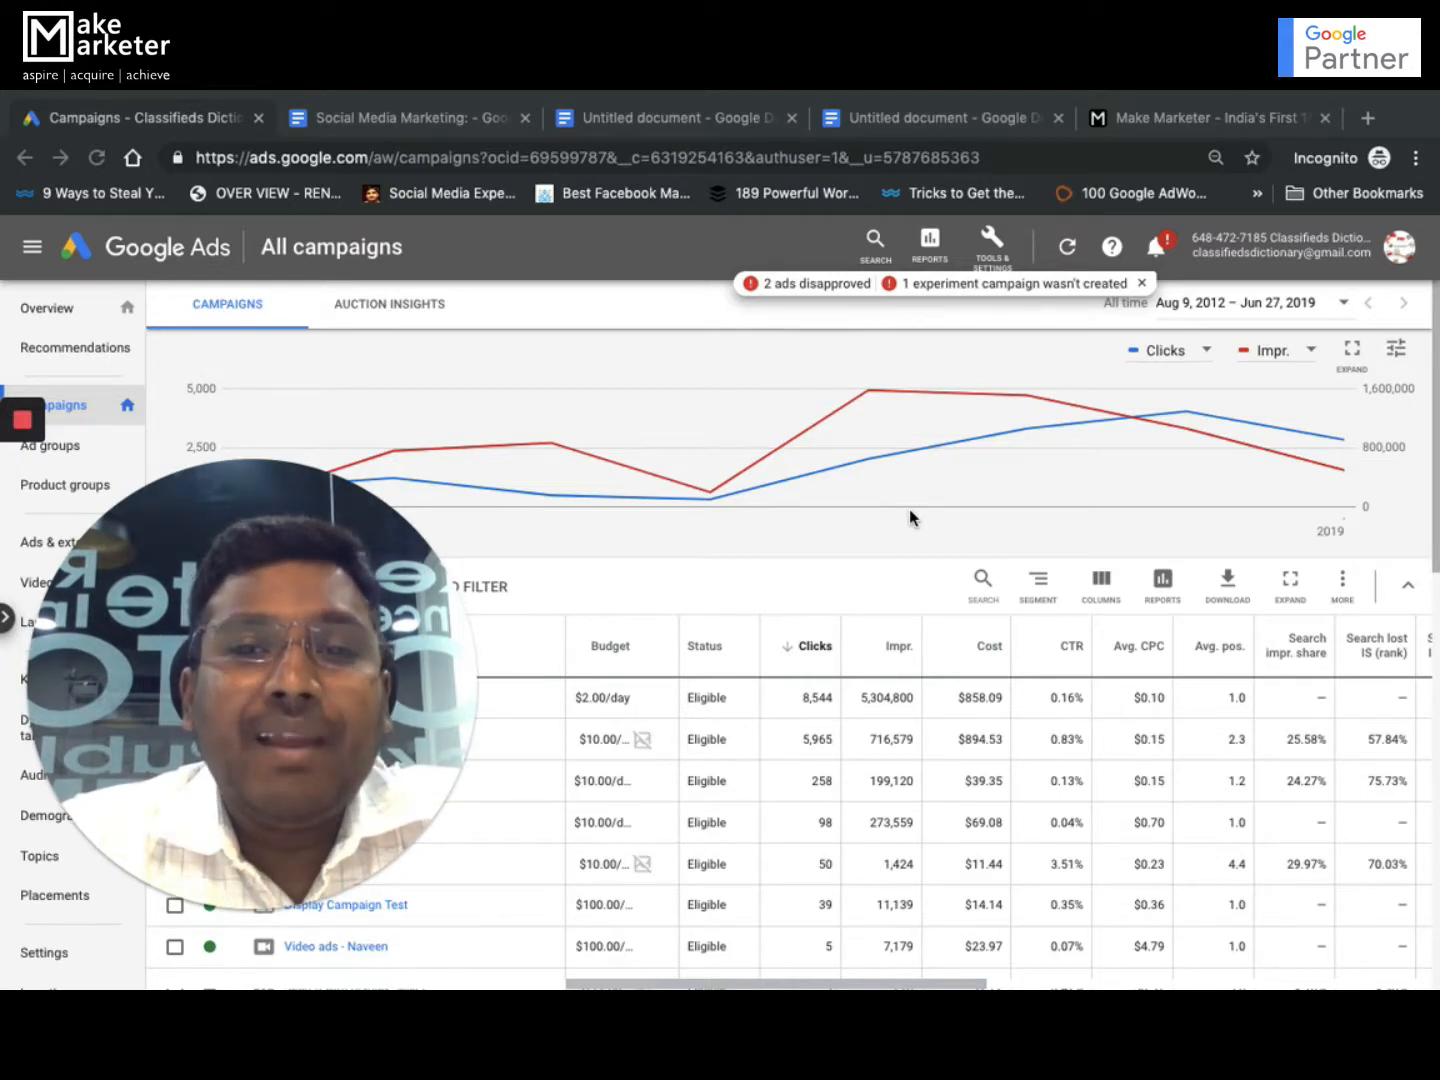
mouse_move(332, 812)
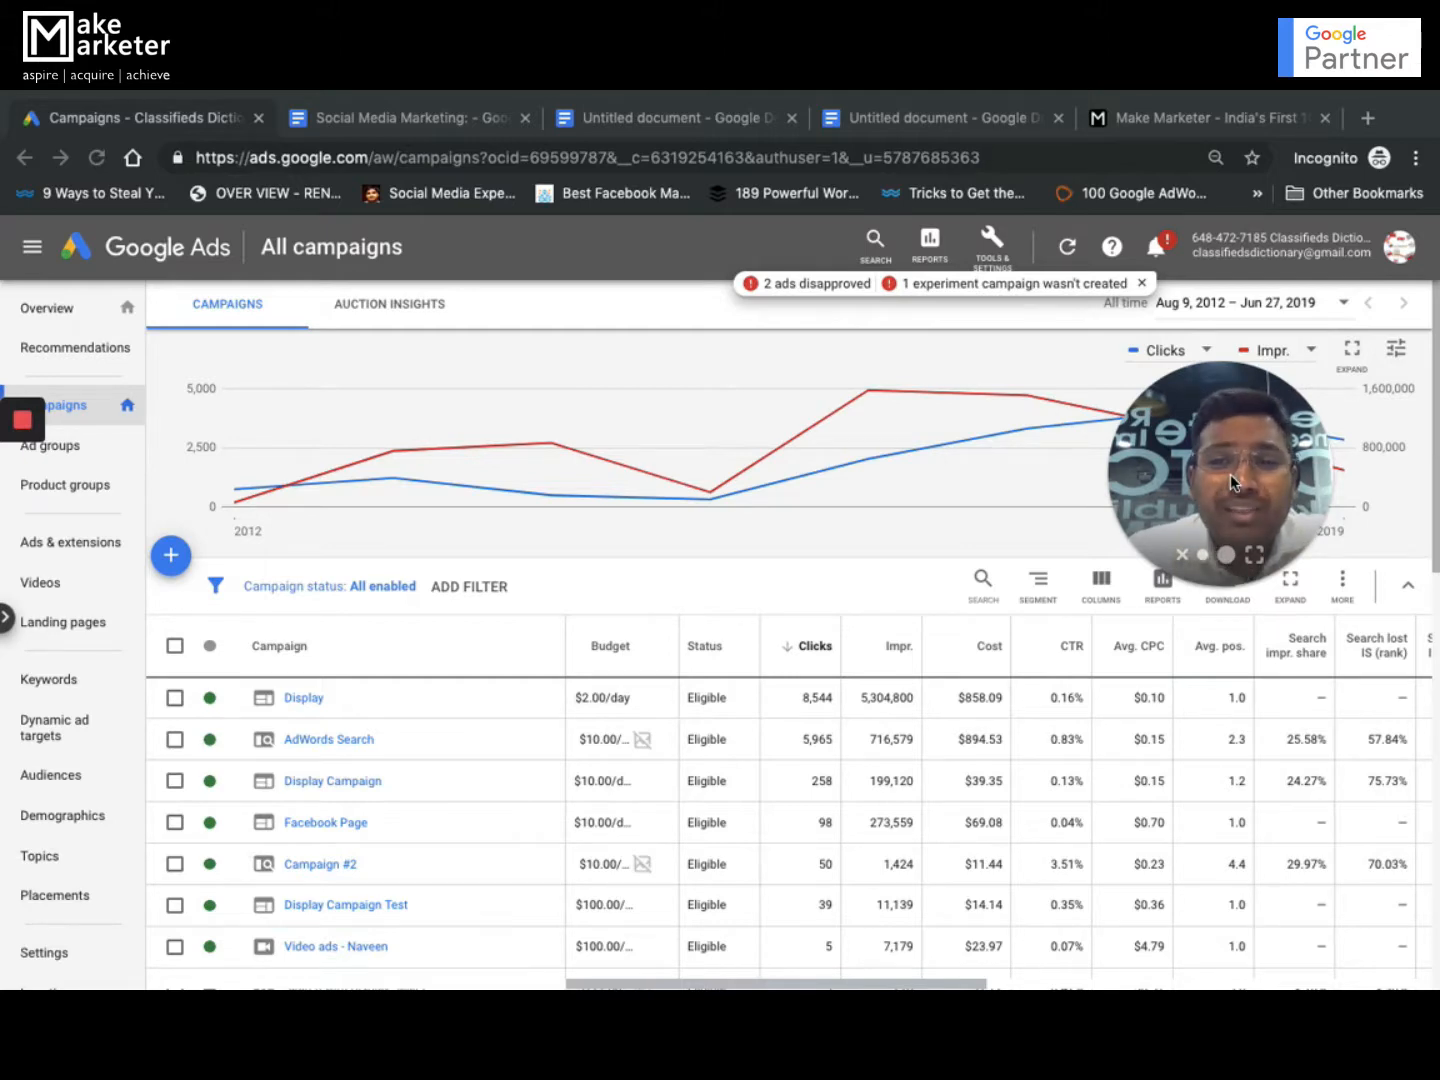
mouse_move(1204, 132)
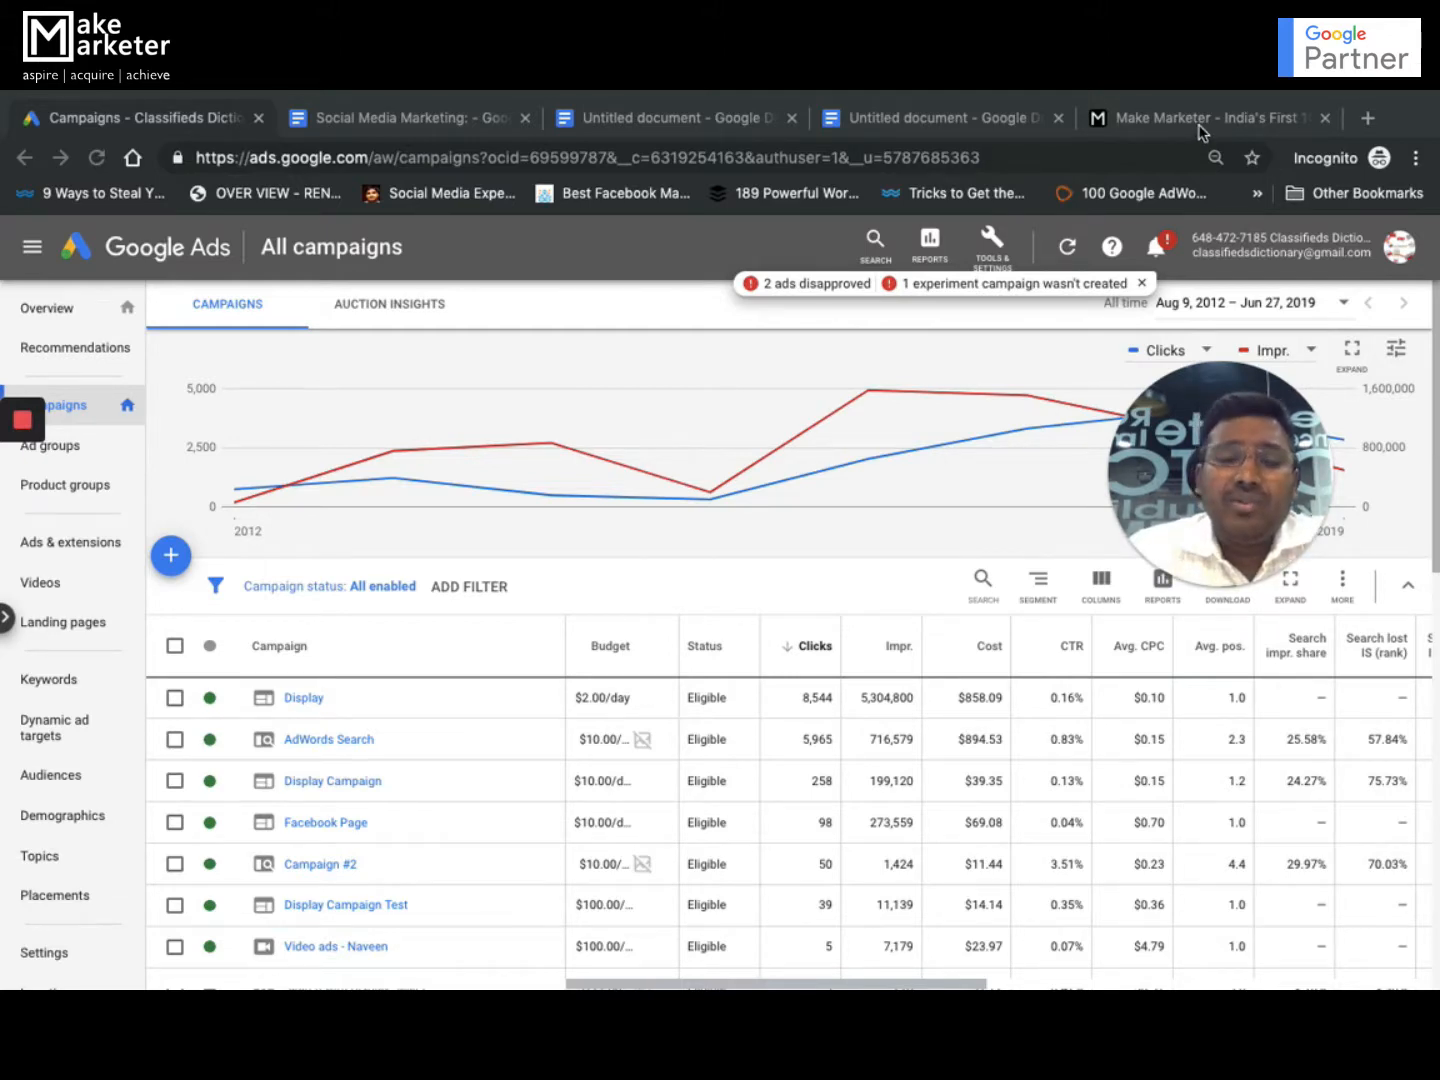
Step: Switch to the Make Marketer site and scroll to its 'What it means to be a Google Partner' section
left_click(1204, 118)
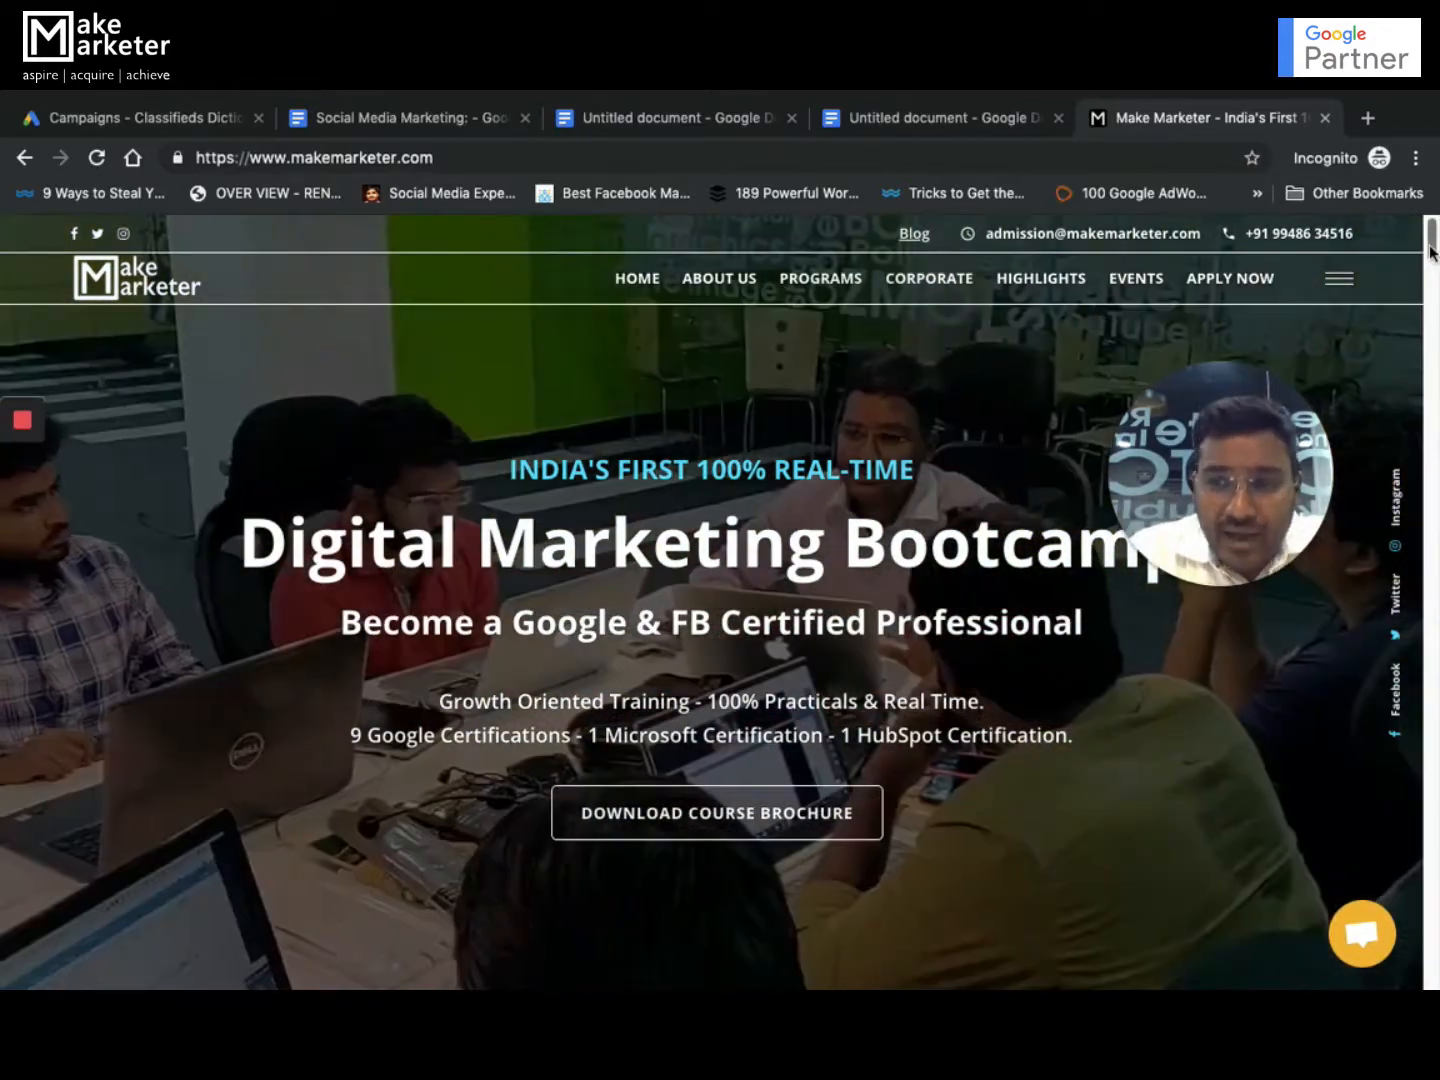
scroll("down", 3)
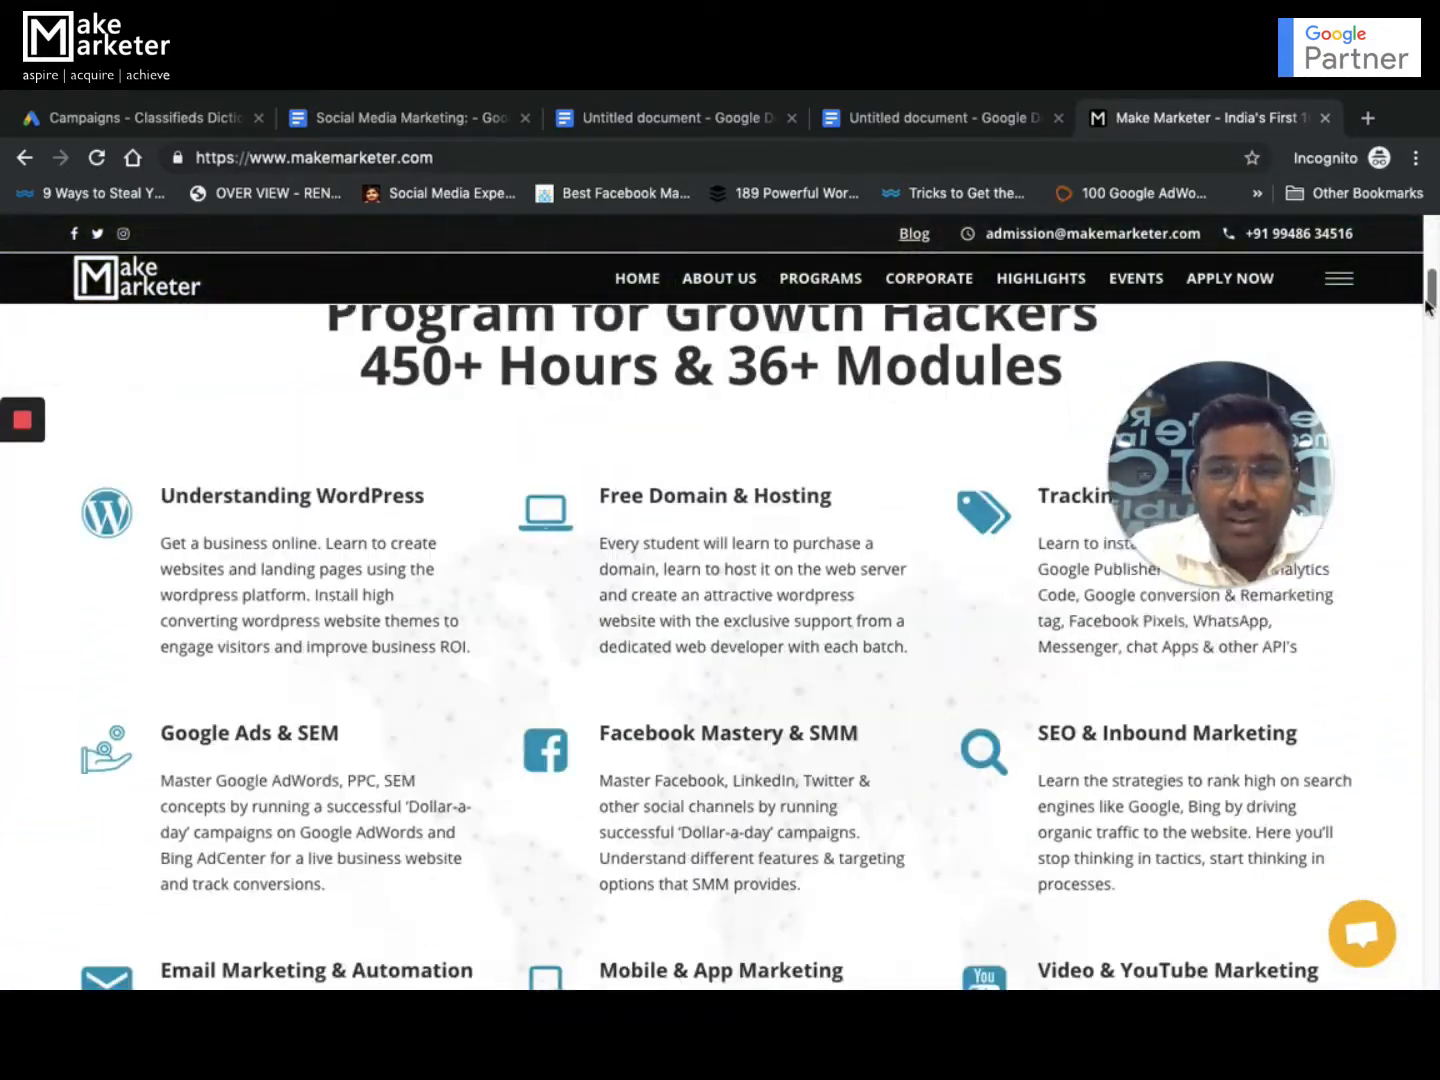
scroll("up", 3)
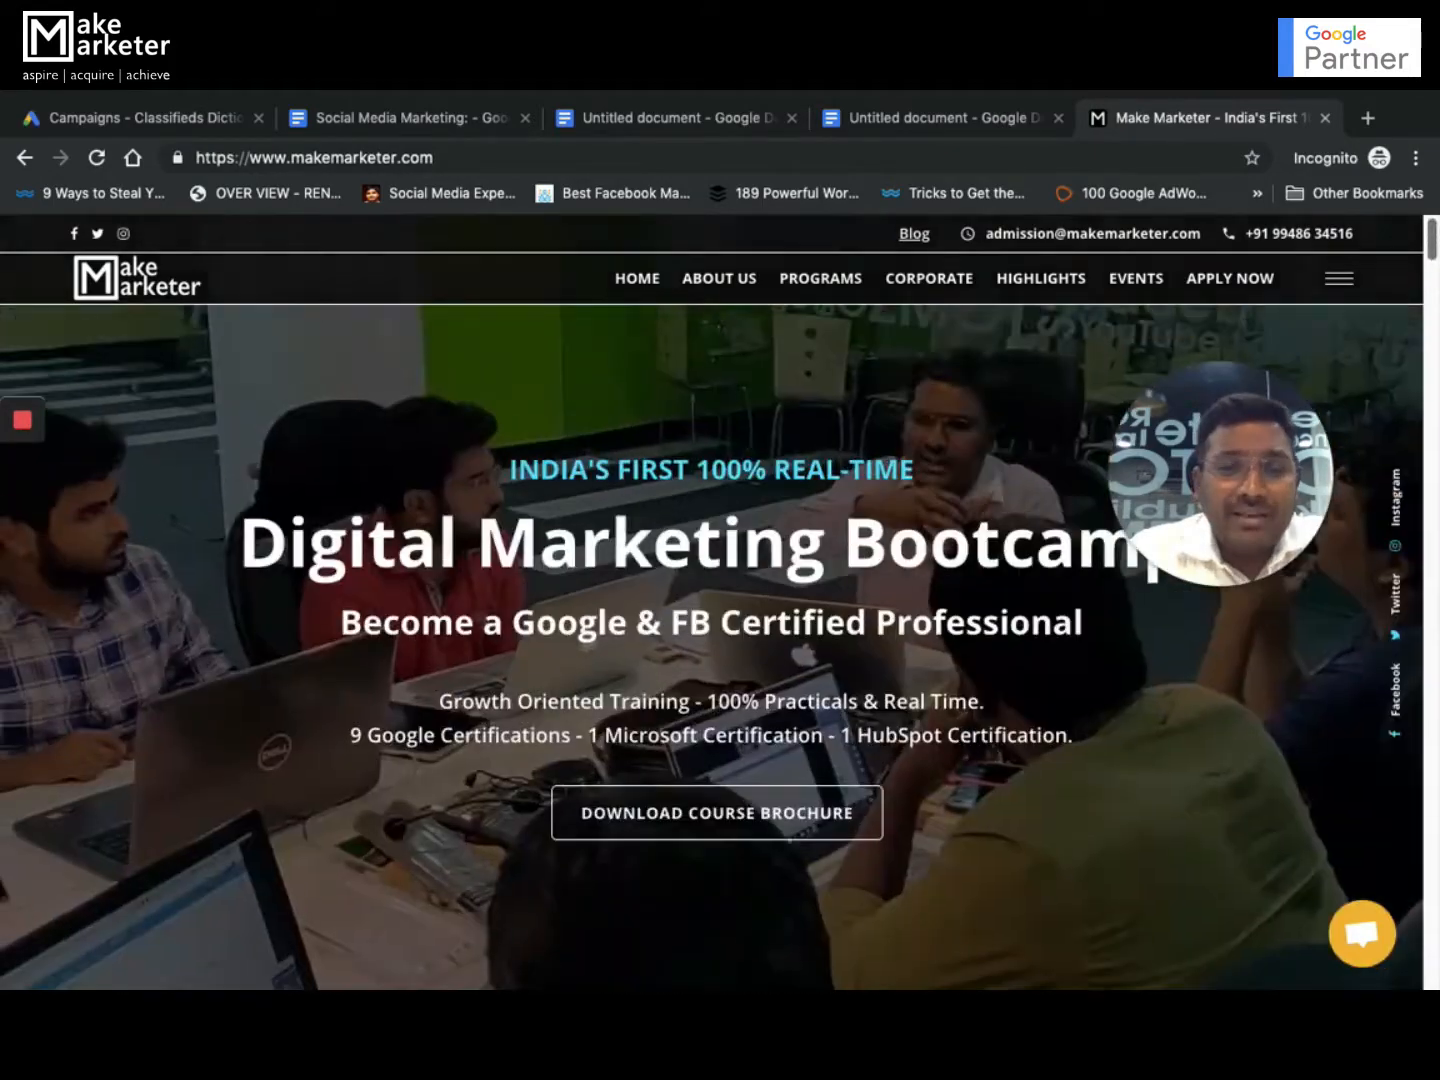
scroll("down", 3)
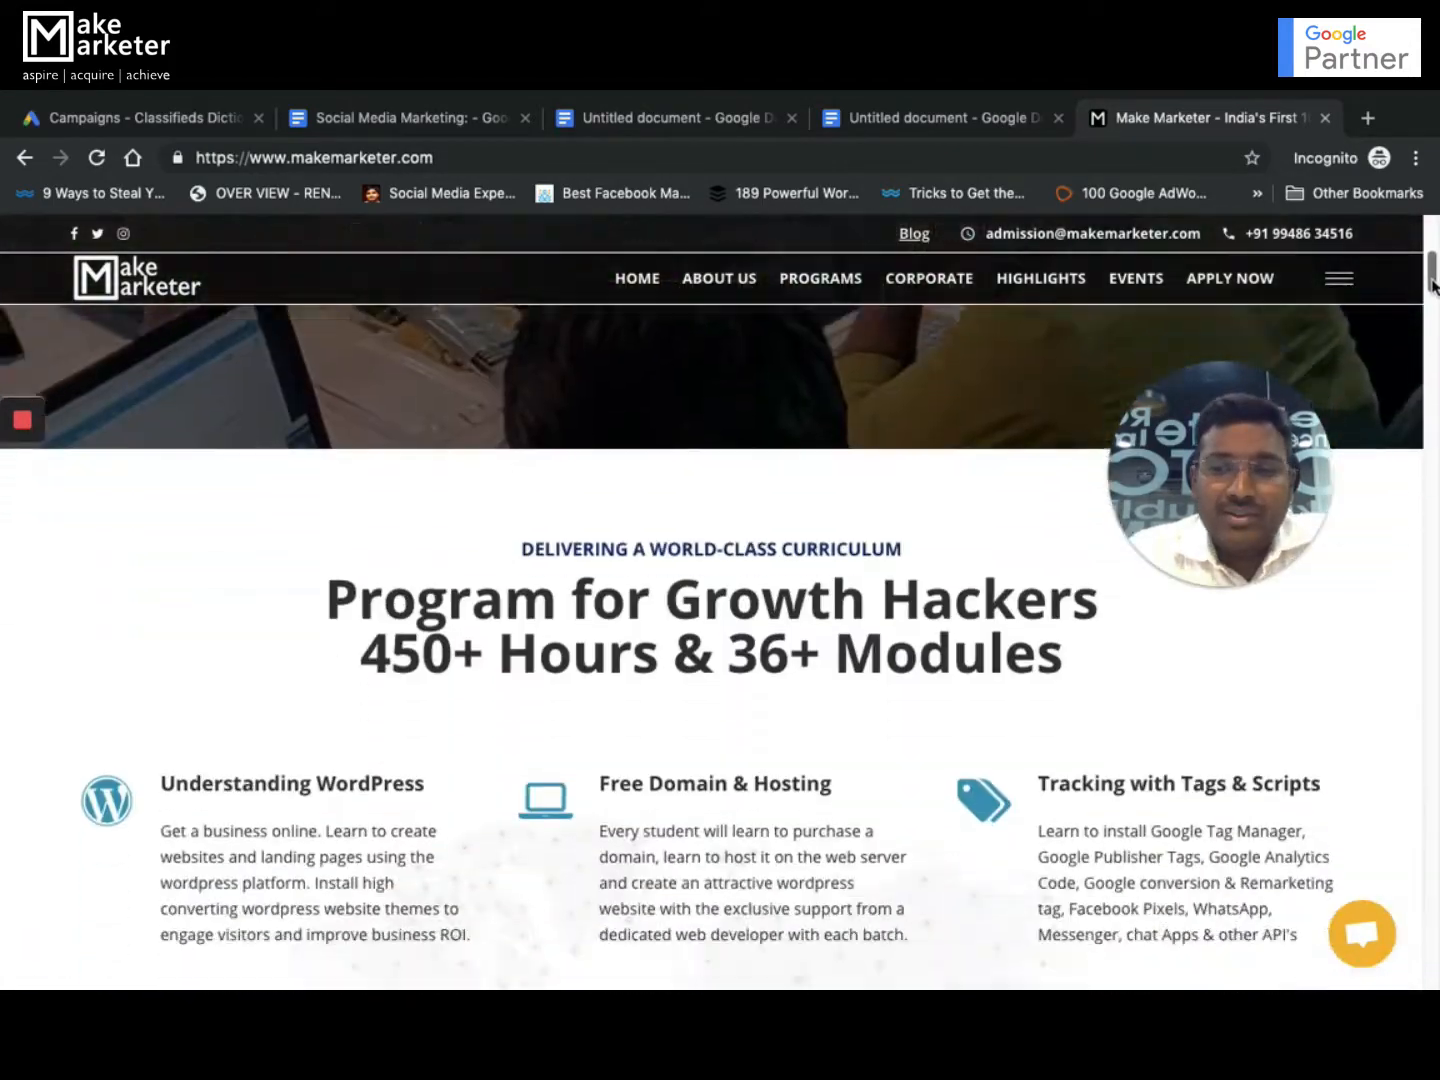
scroll("down", 3)
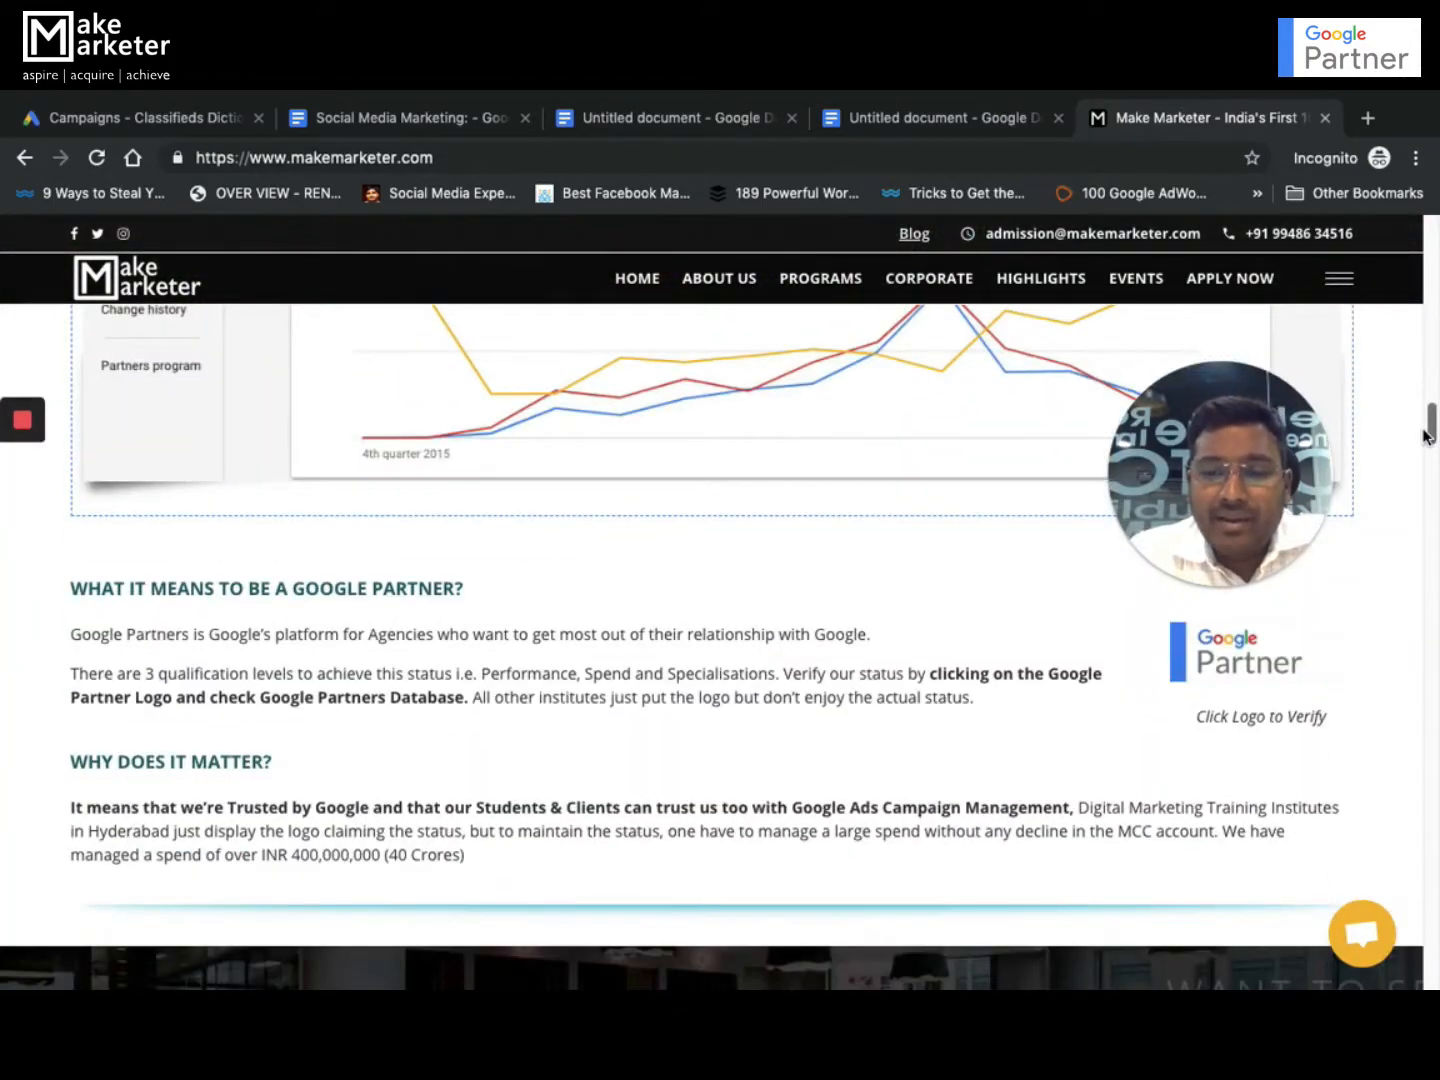
scroll("up", 3)
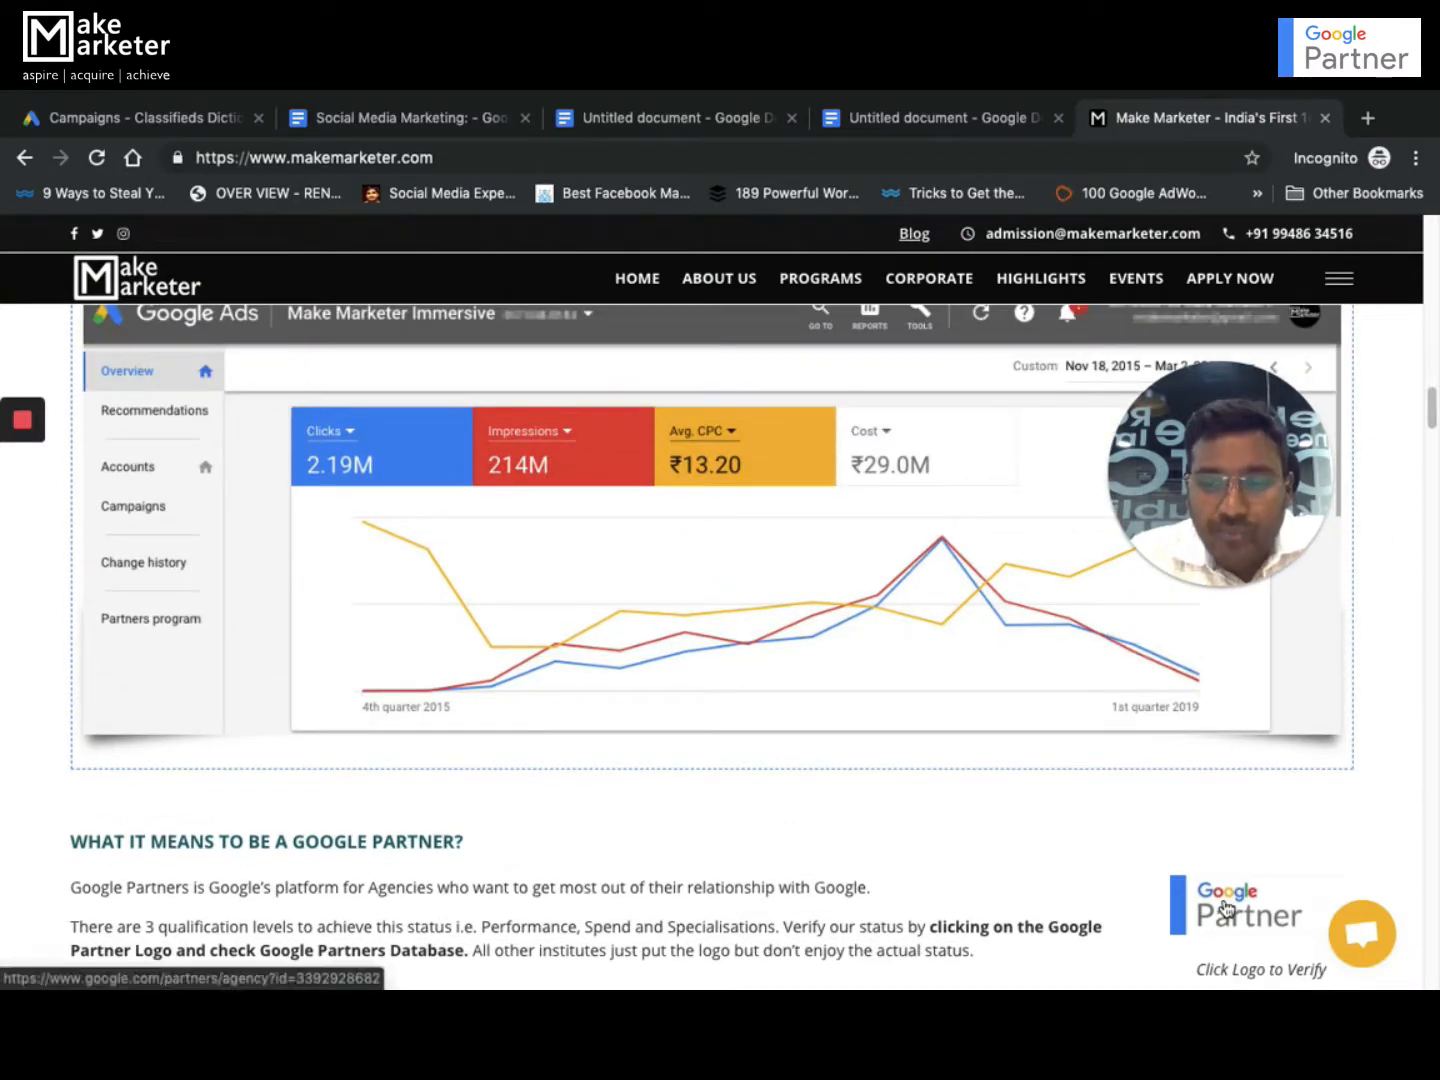
Step: Follow the Google Partner logo to Make Marketer's Google Partners agency profile
left_click(1244, 904)
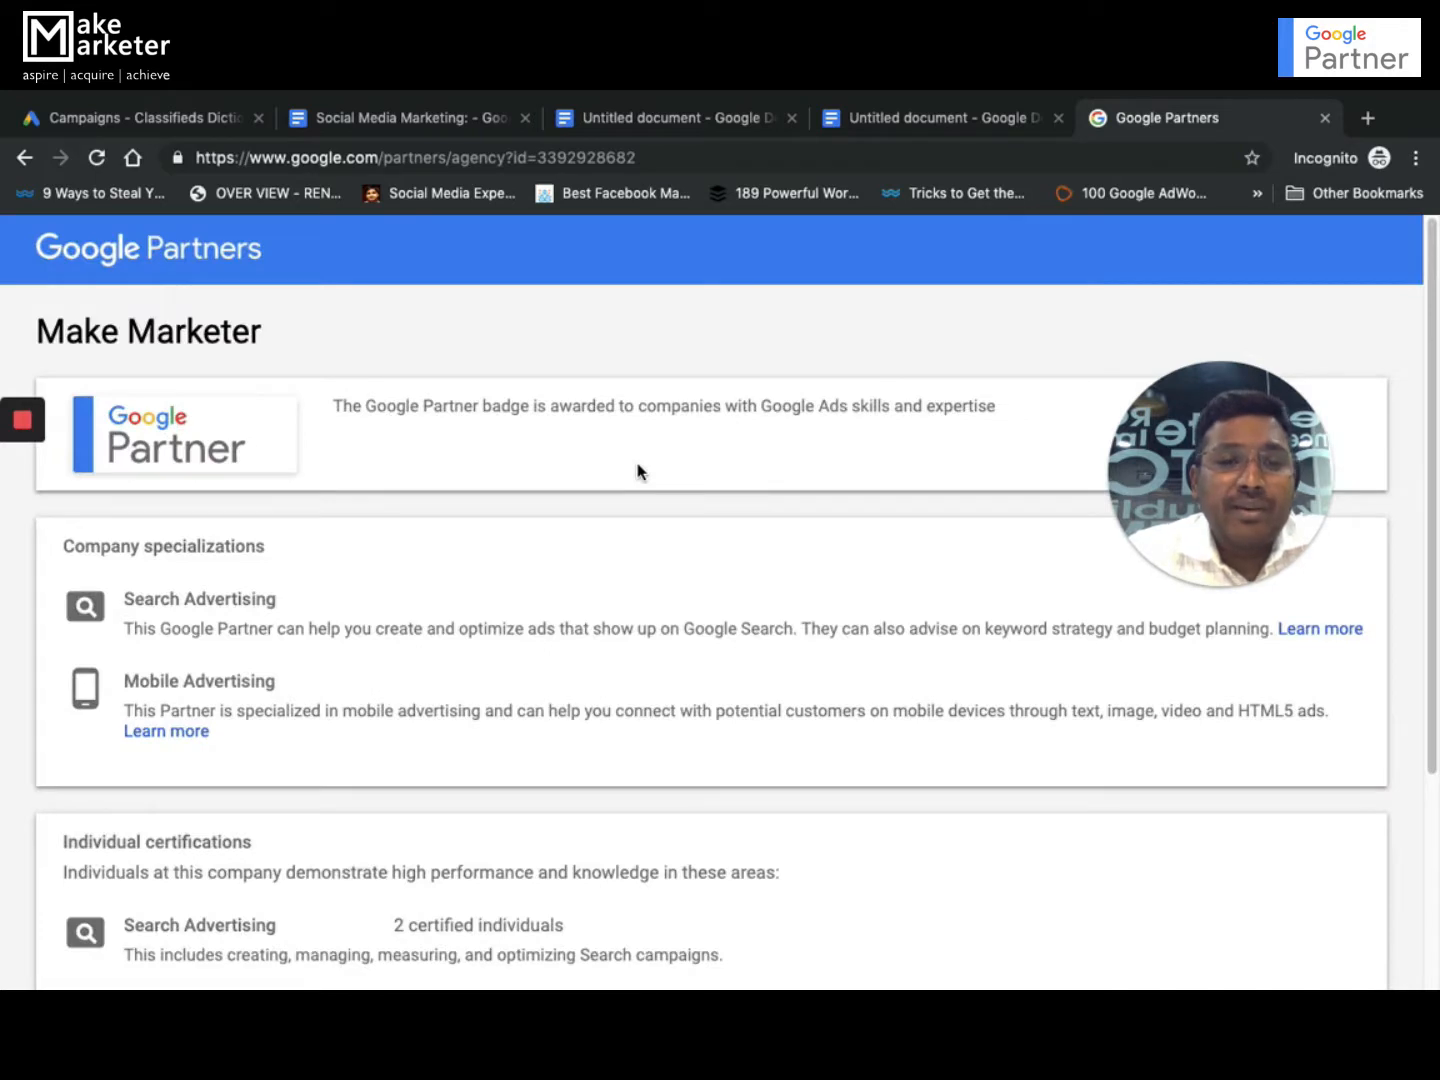
mouse_move(780, 656)
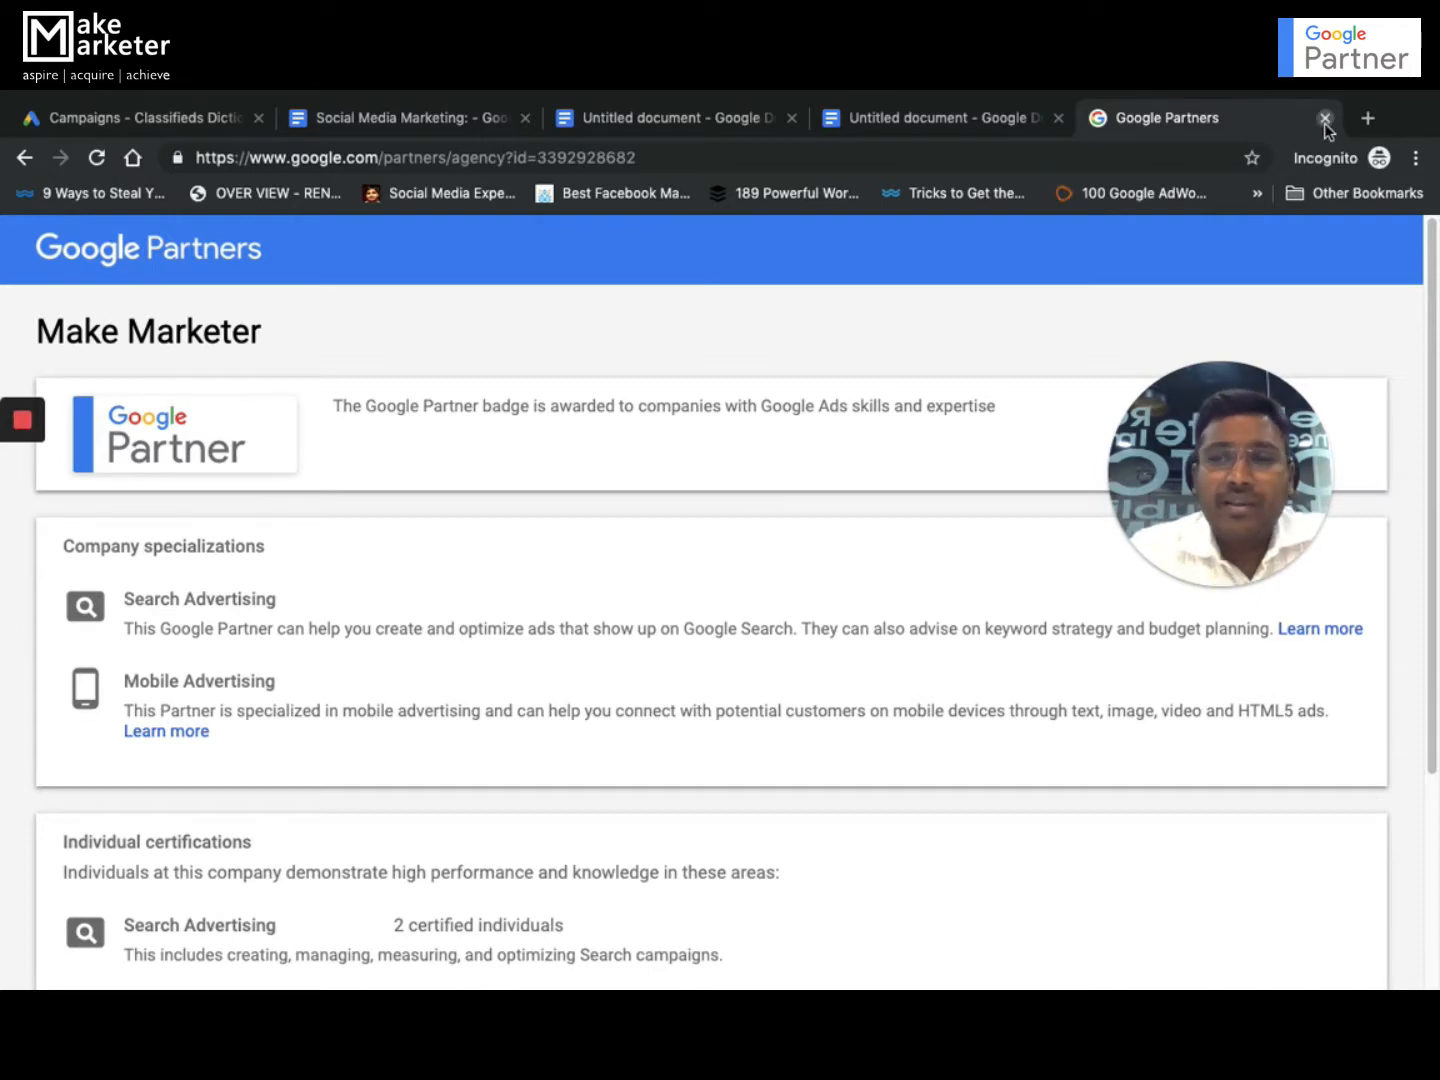
Step: Close the Google Partners profile and return to the Google Ads All campaigns overview
left_click(1326, 118)
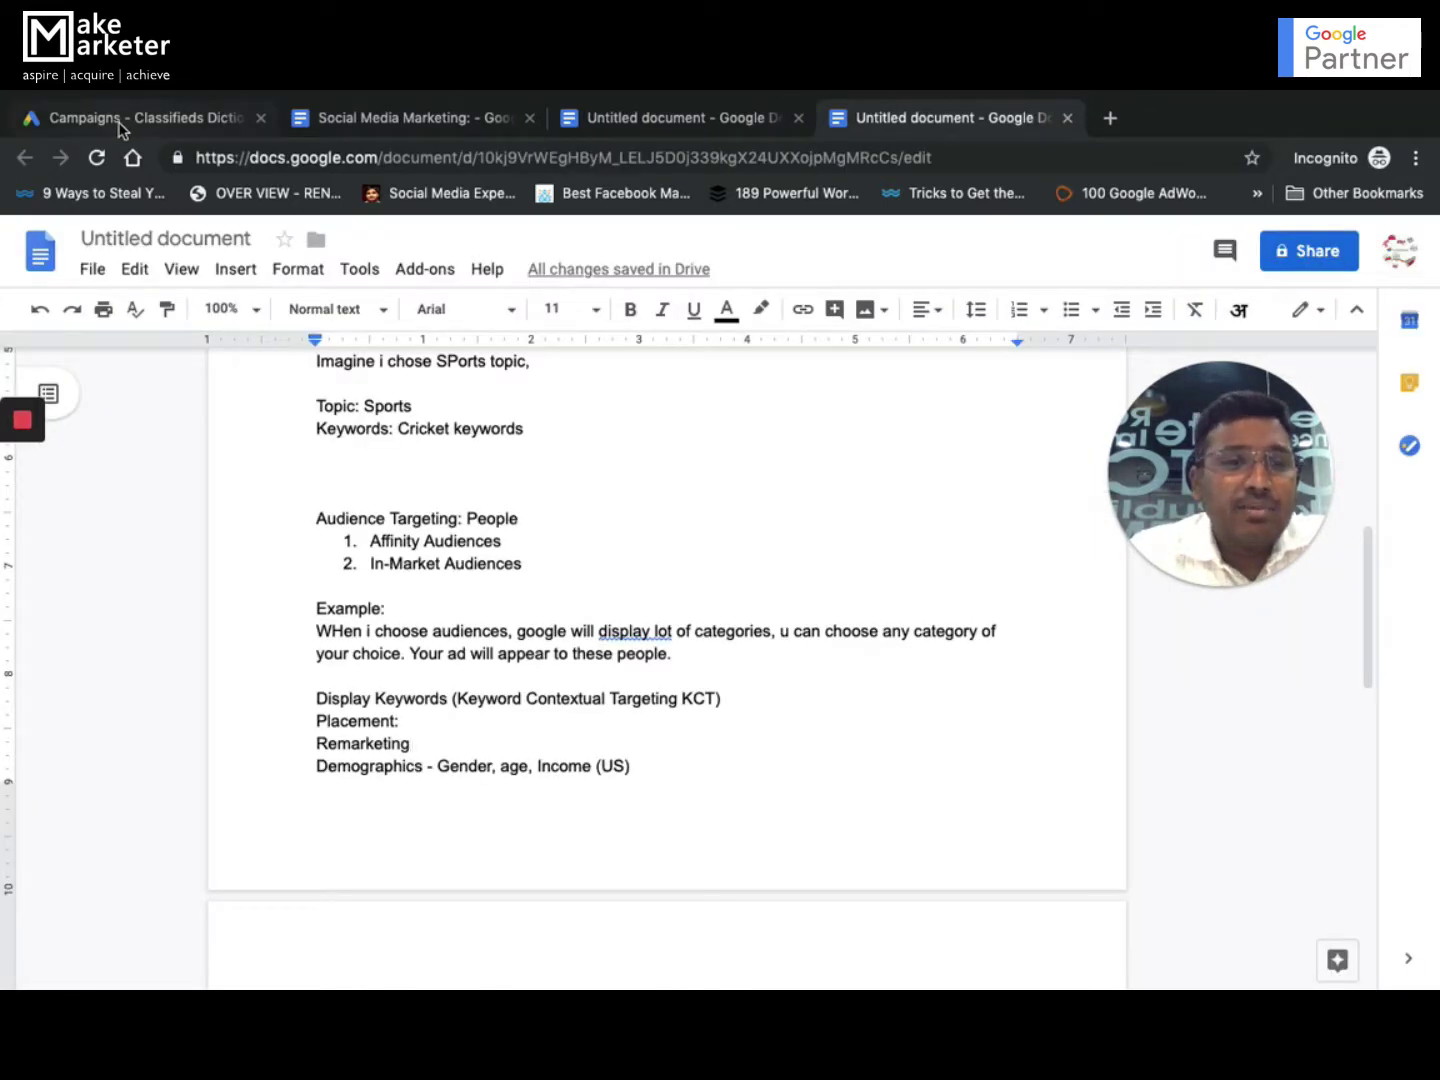
left_click(140, 116)
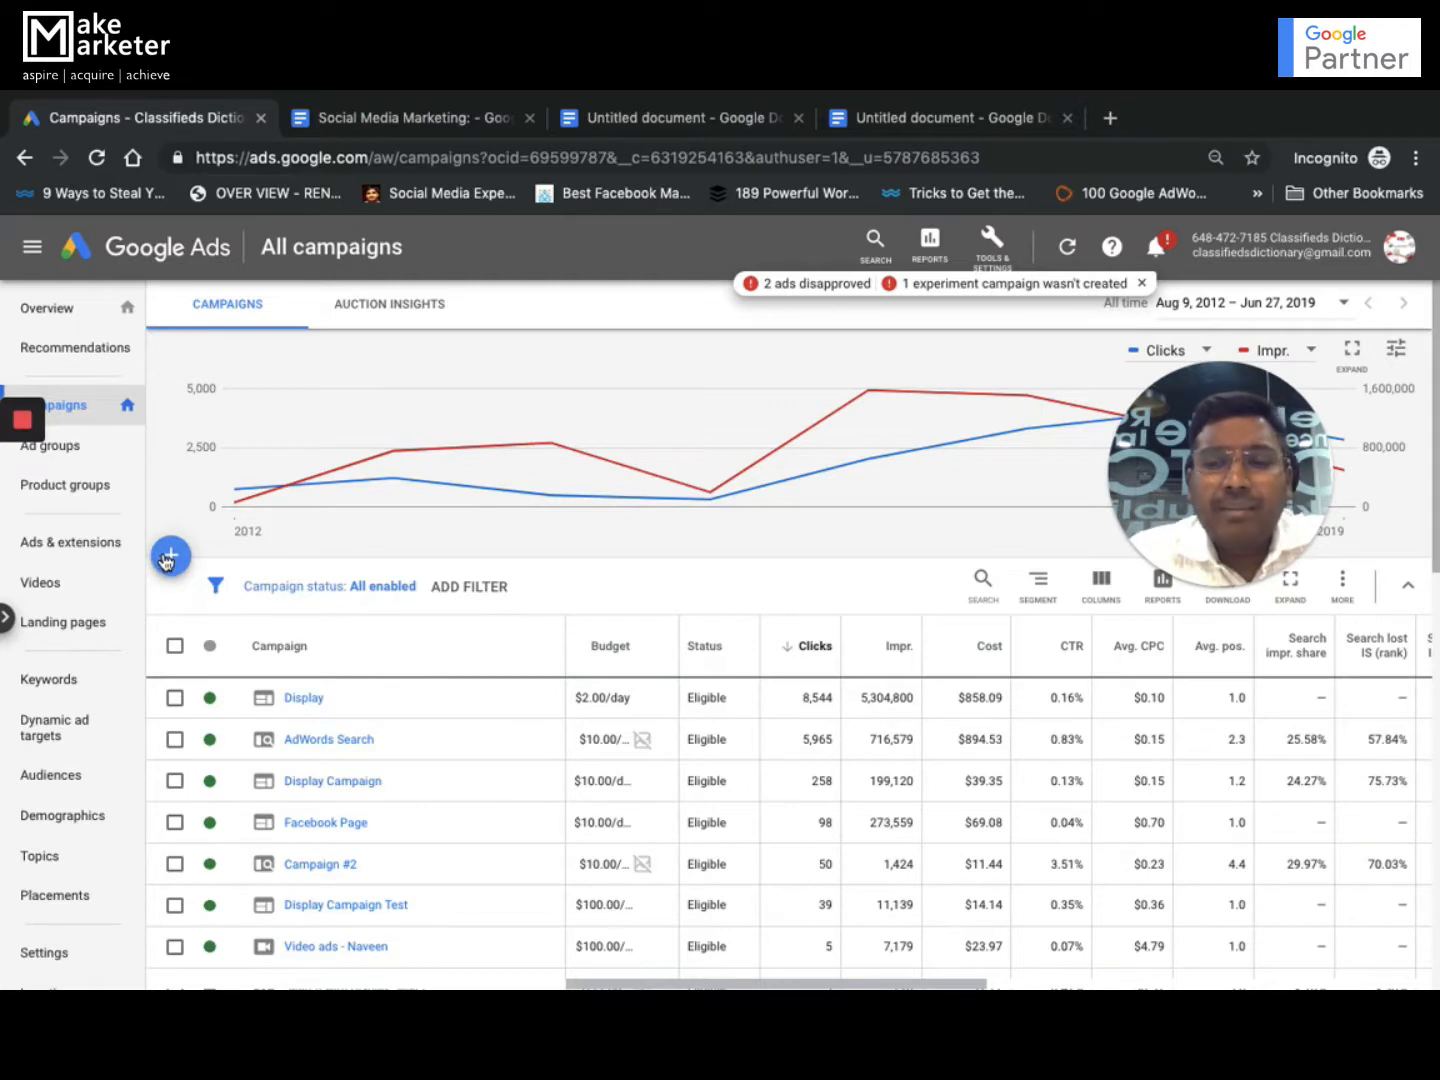
mouse_move(170, 556)
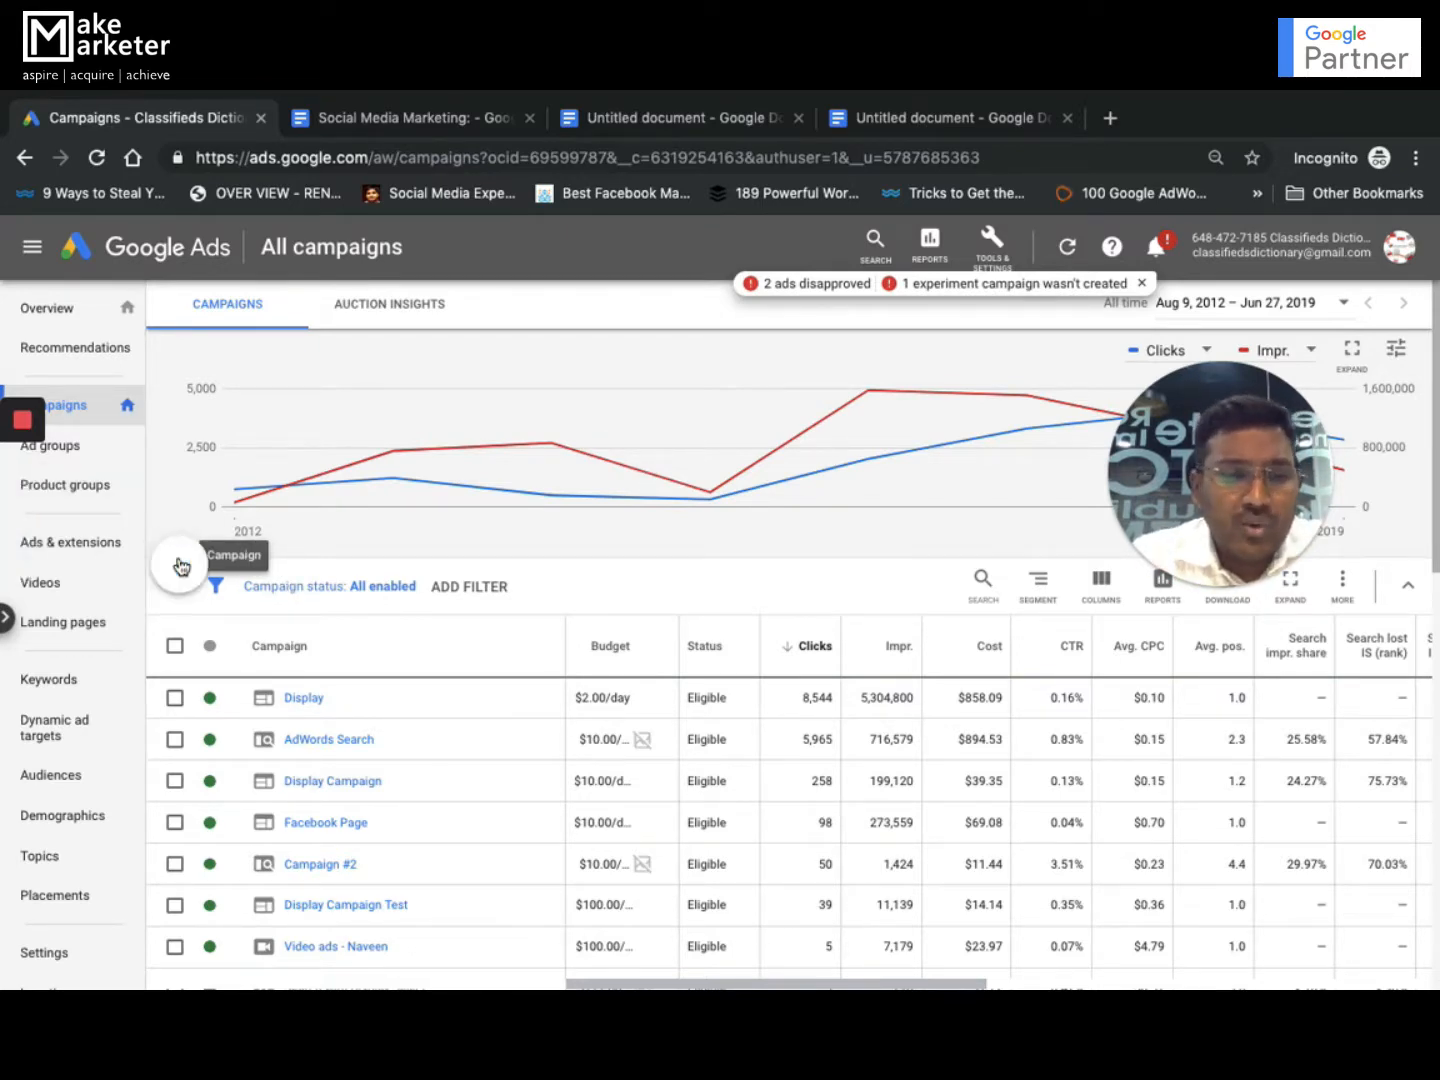
Step: Start a brand-new campaign and choose App promotion as its goal
left_click(182, 568)
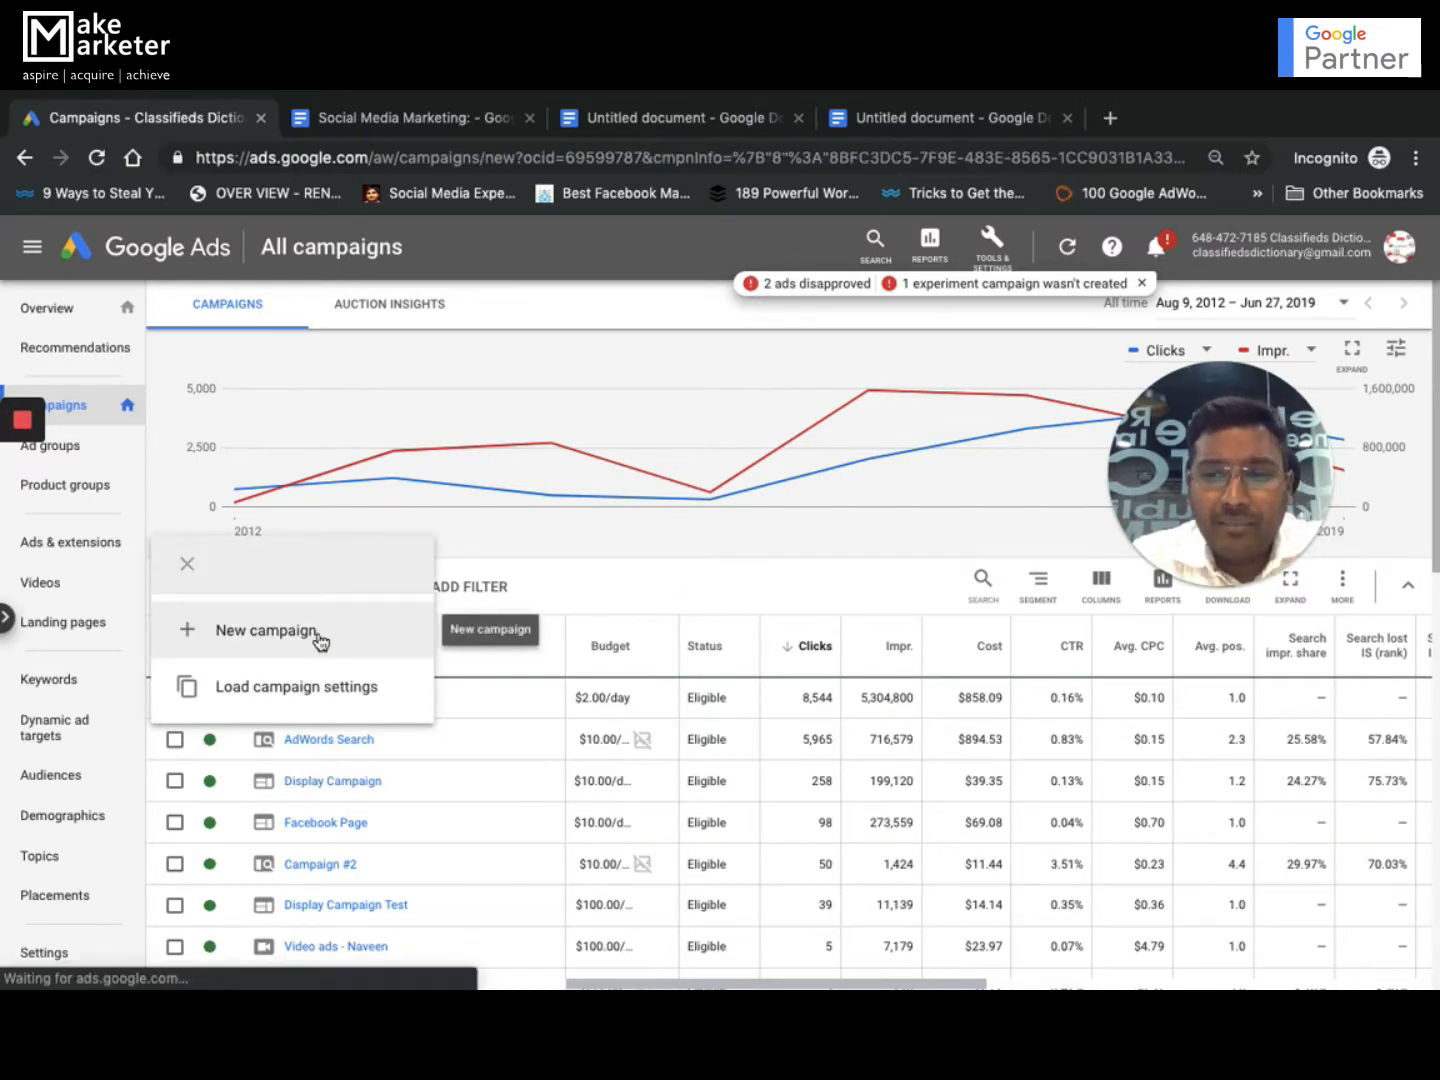
left_click(264, 630)
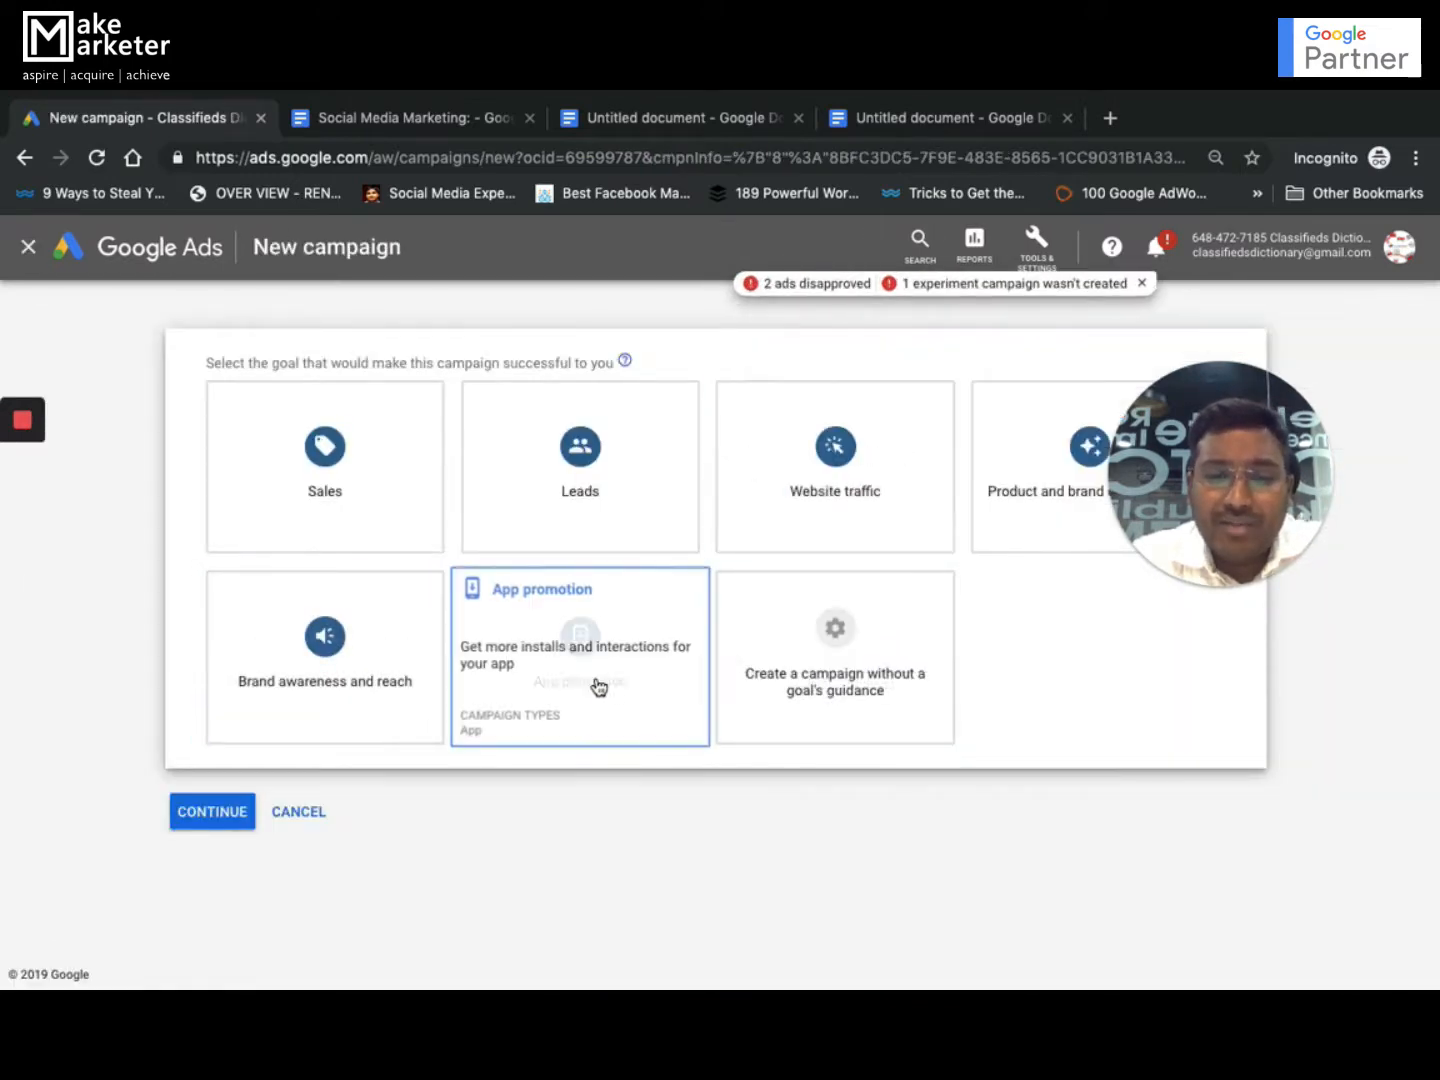
mouse_move(616, 690)
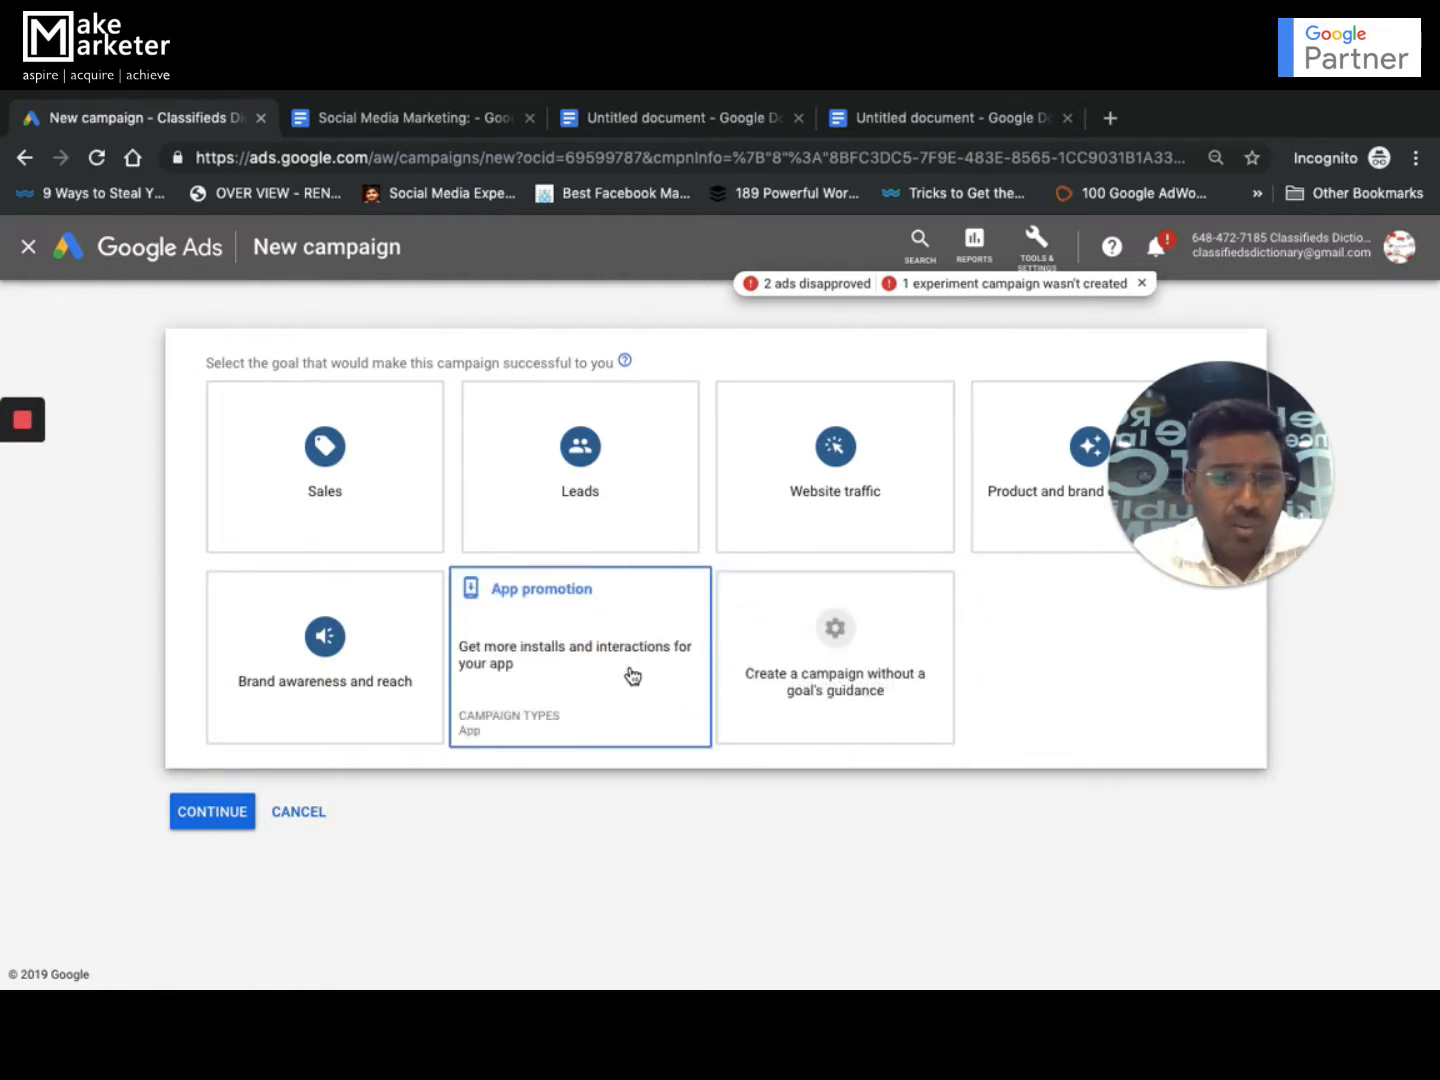
left_click(580, 656)
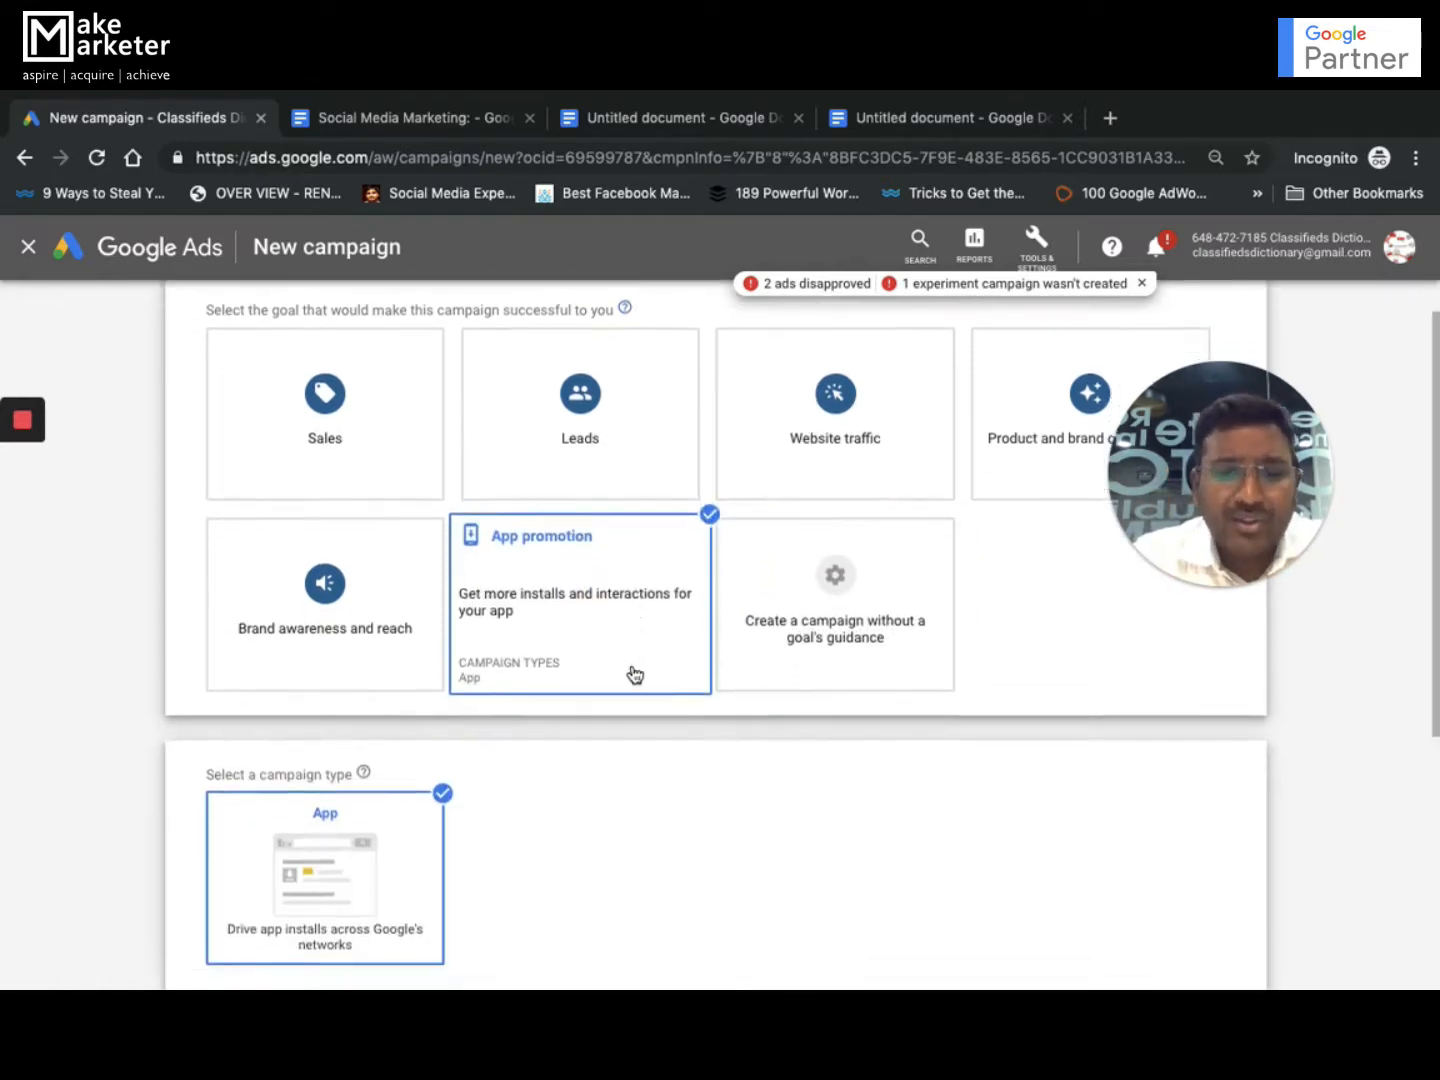
Step: Choose App as the campaign type for driving app installs
scroll("down", 3)
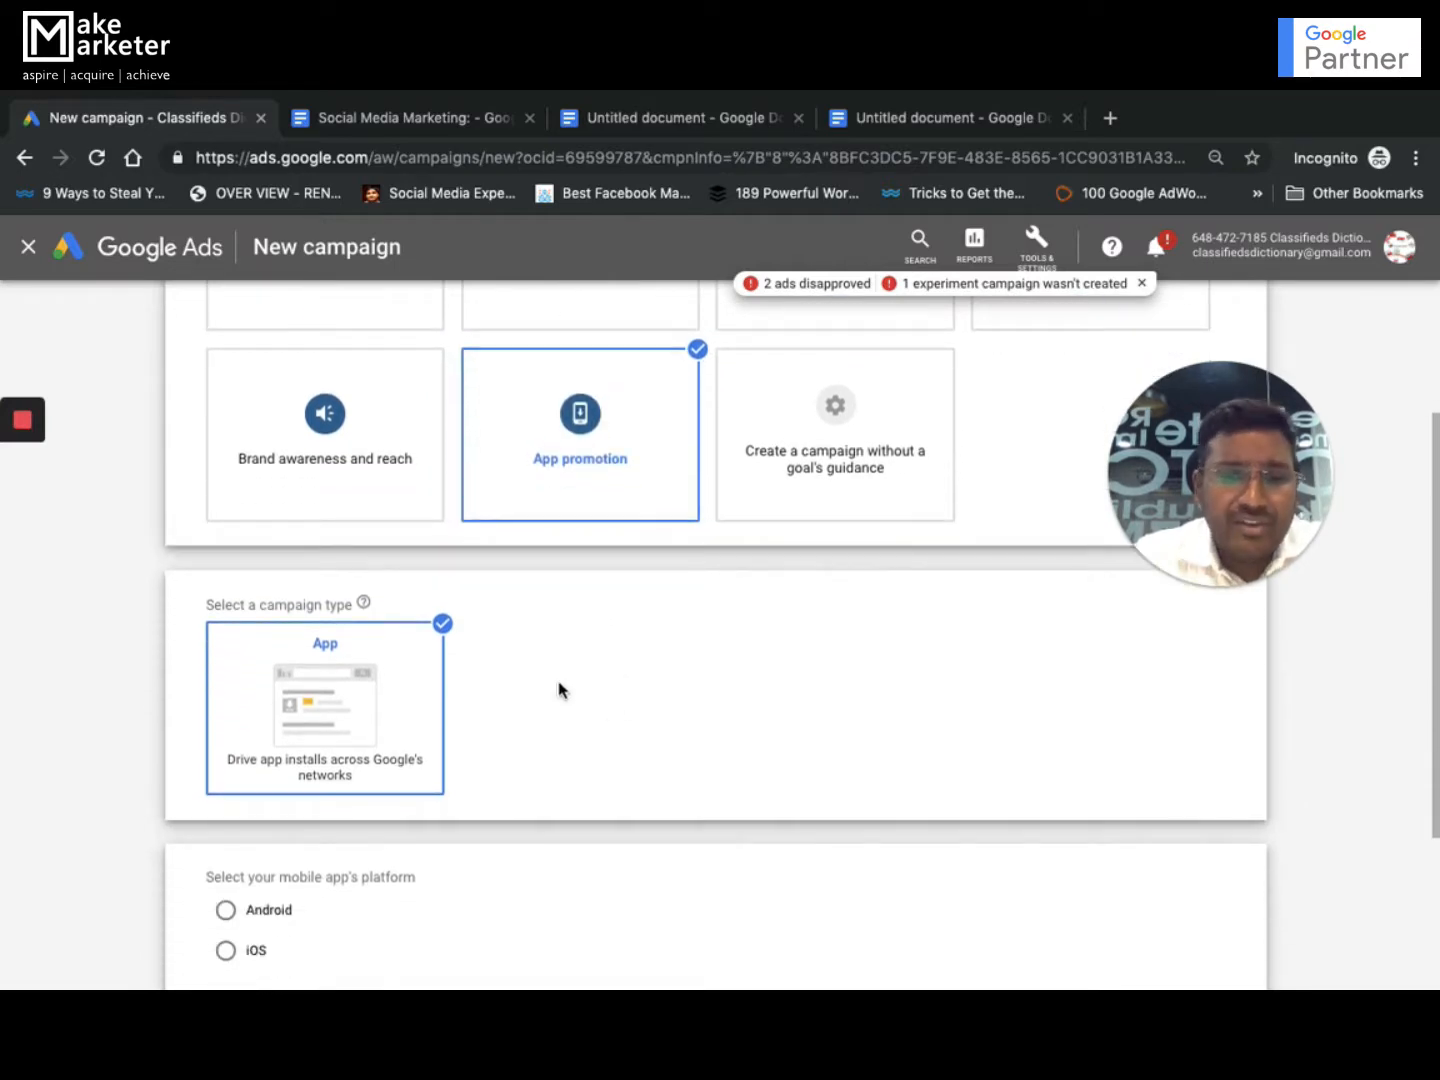
scroll("down", 3)
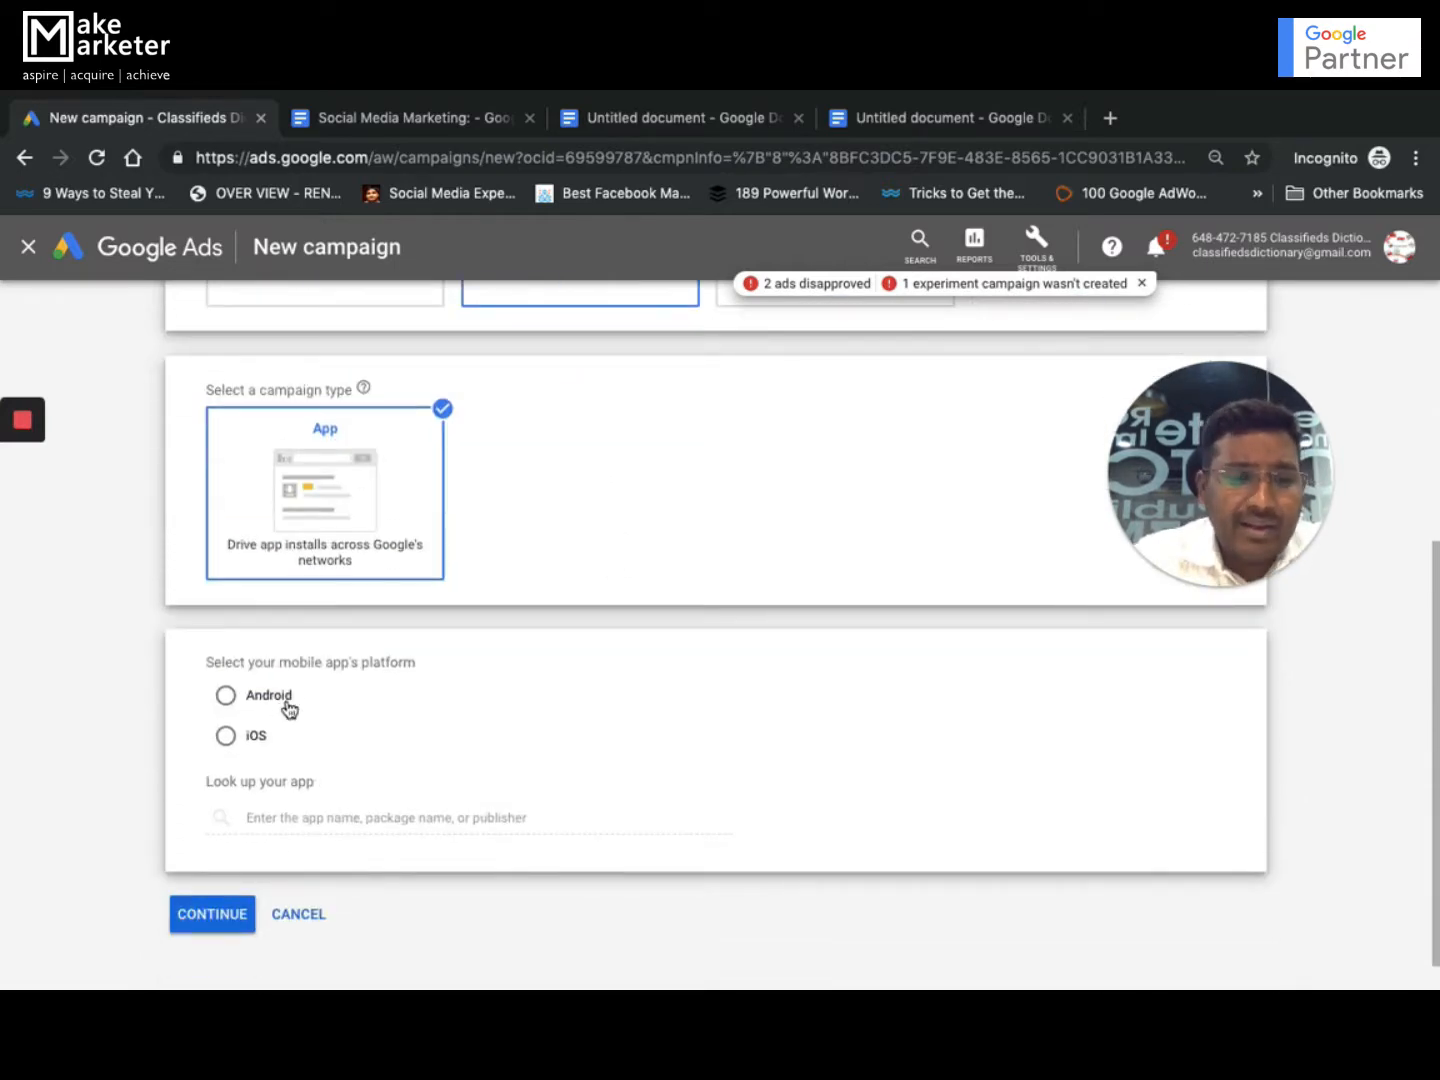
scroll("up", 3)
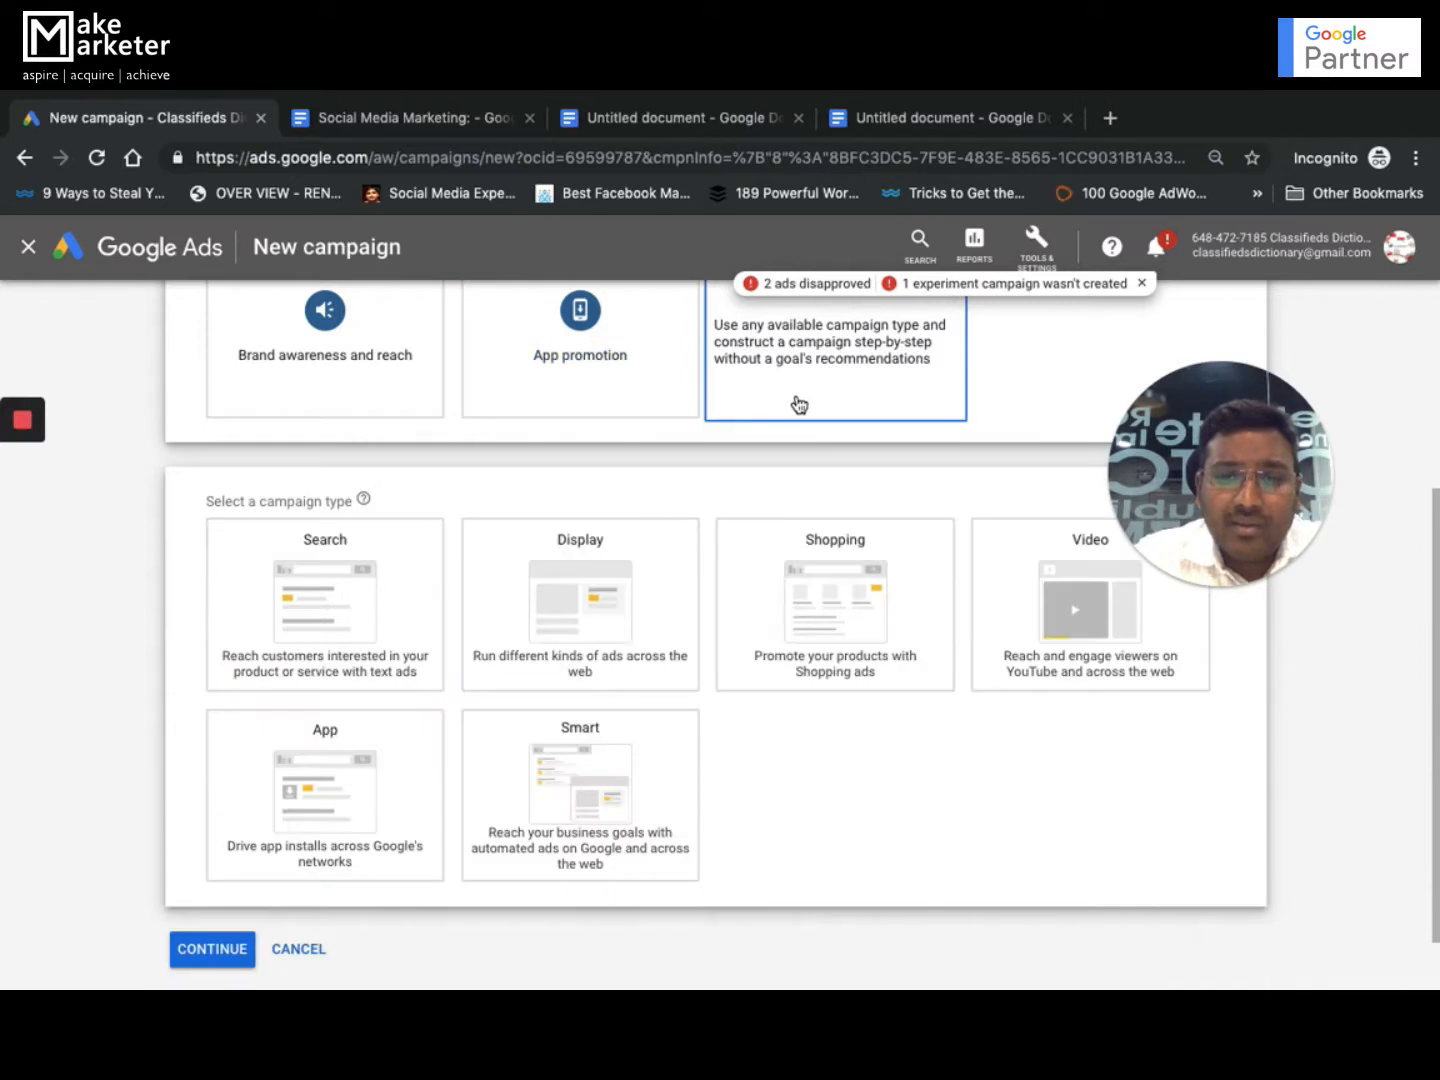
left_click(324, 790)
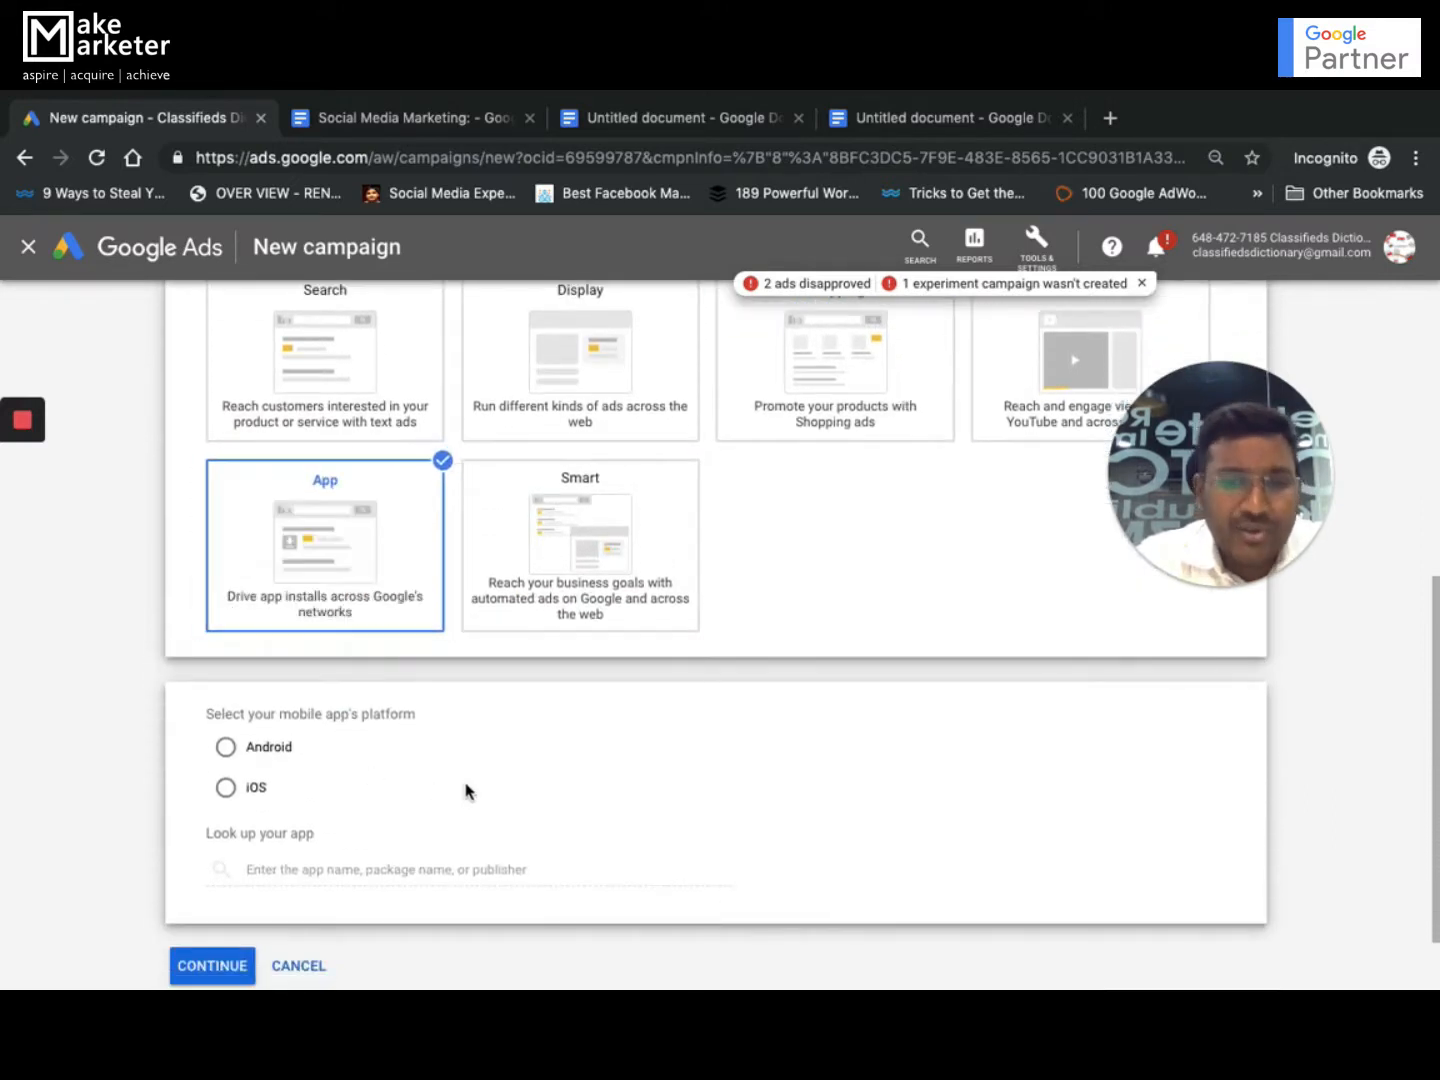
scroll("up", 3)
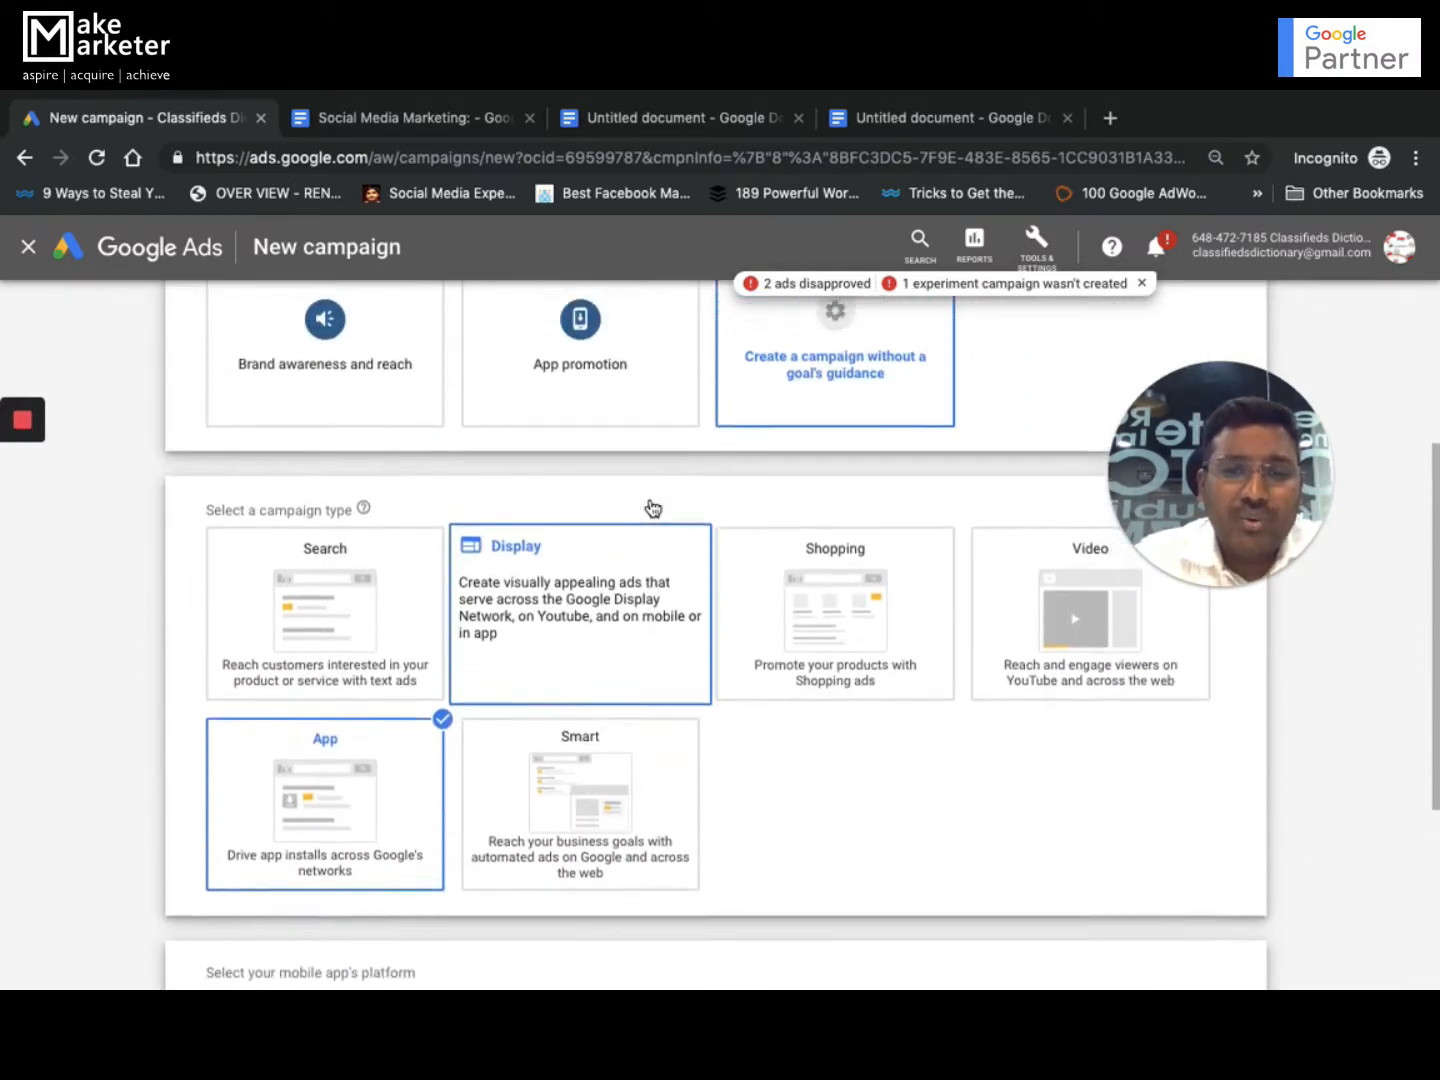
left_click(324, 804)
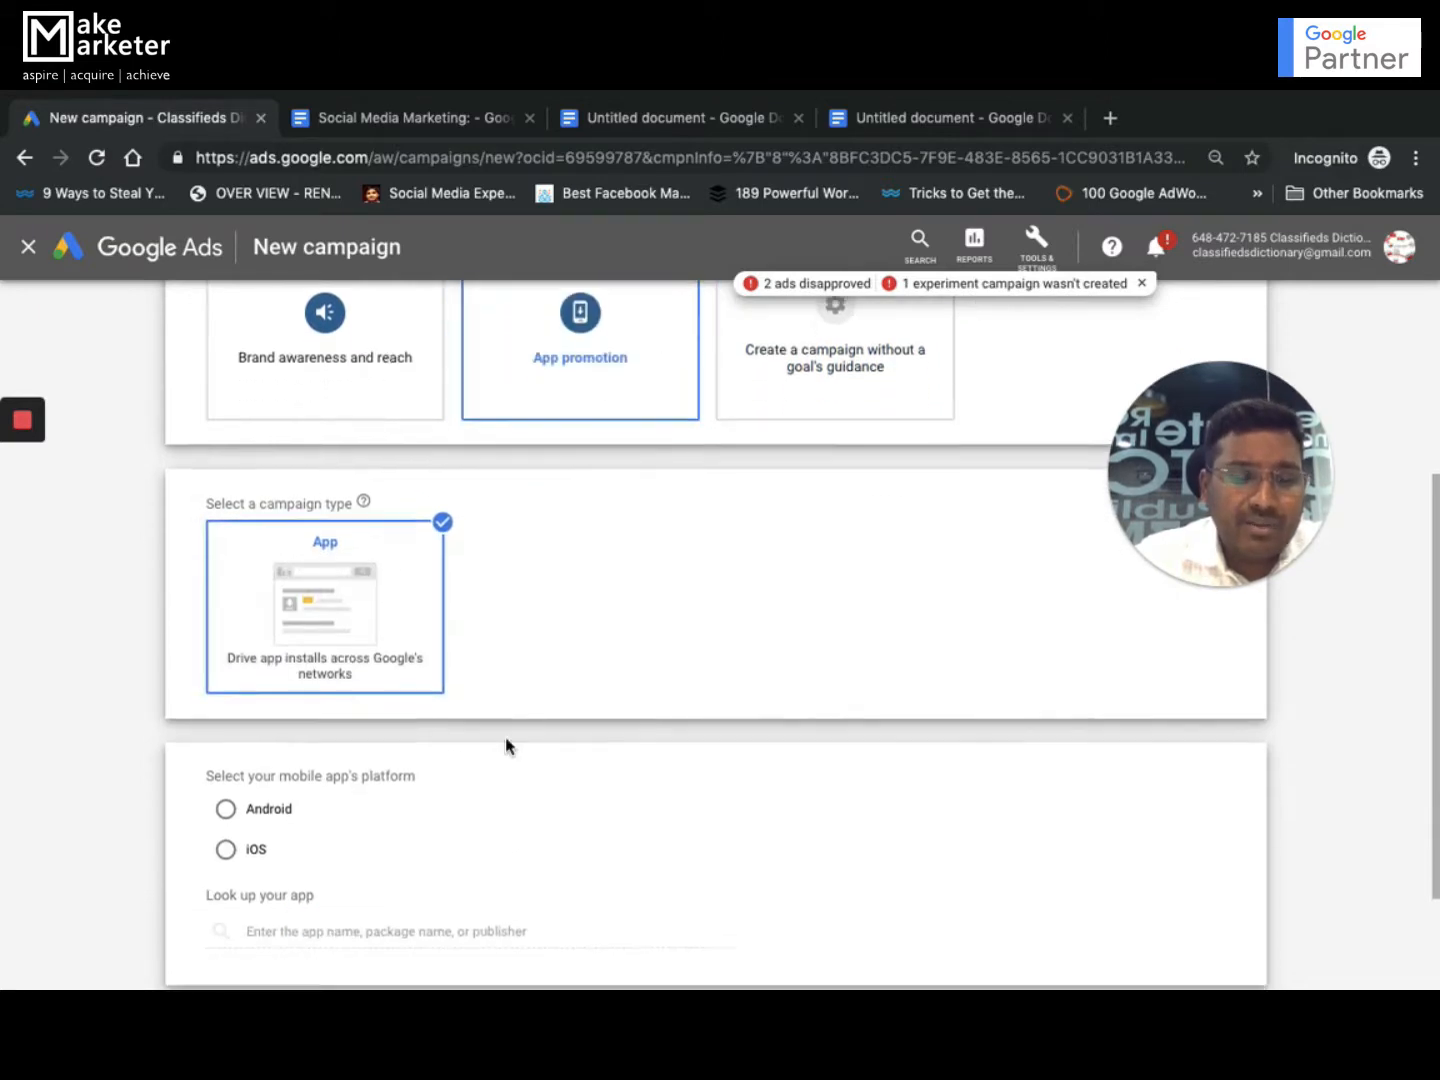
scroll("down", 3)
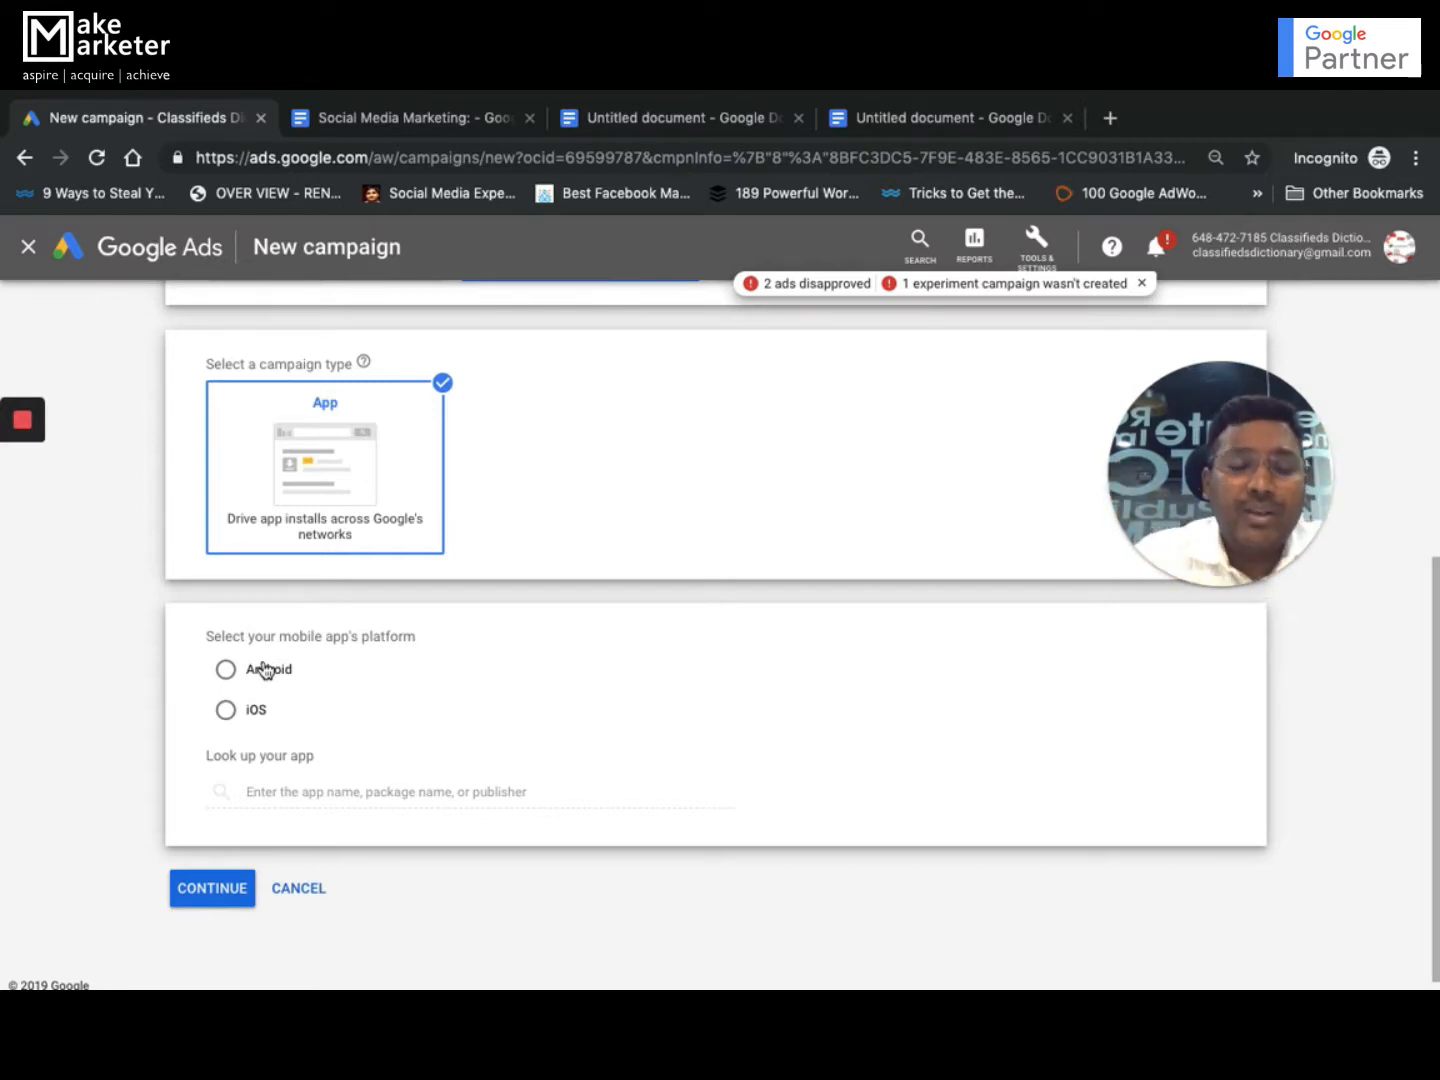
Step: Select Android as the platform for the promoted app
left_click(224, 668)
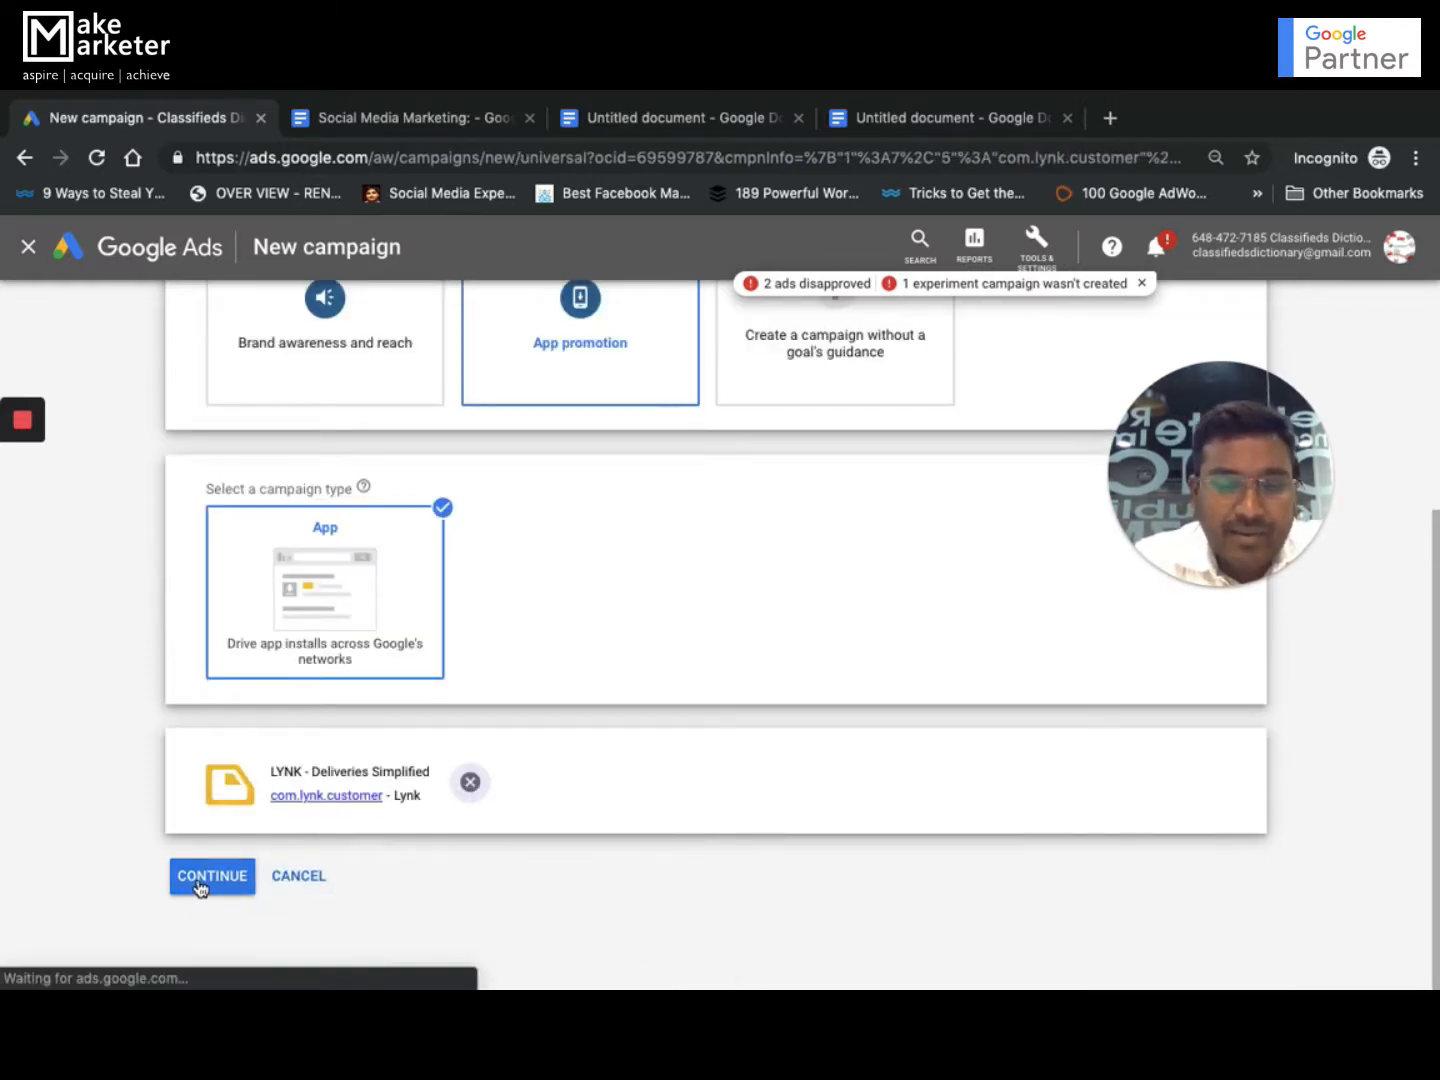
Step: Continue to App promotion-App-1 settings and scroll through the text, video, image and HTML5 asset sections
left_click(212, 876)
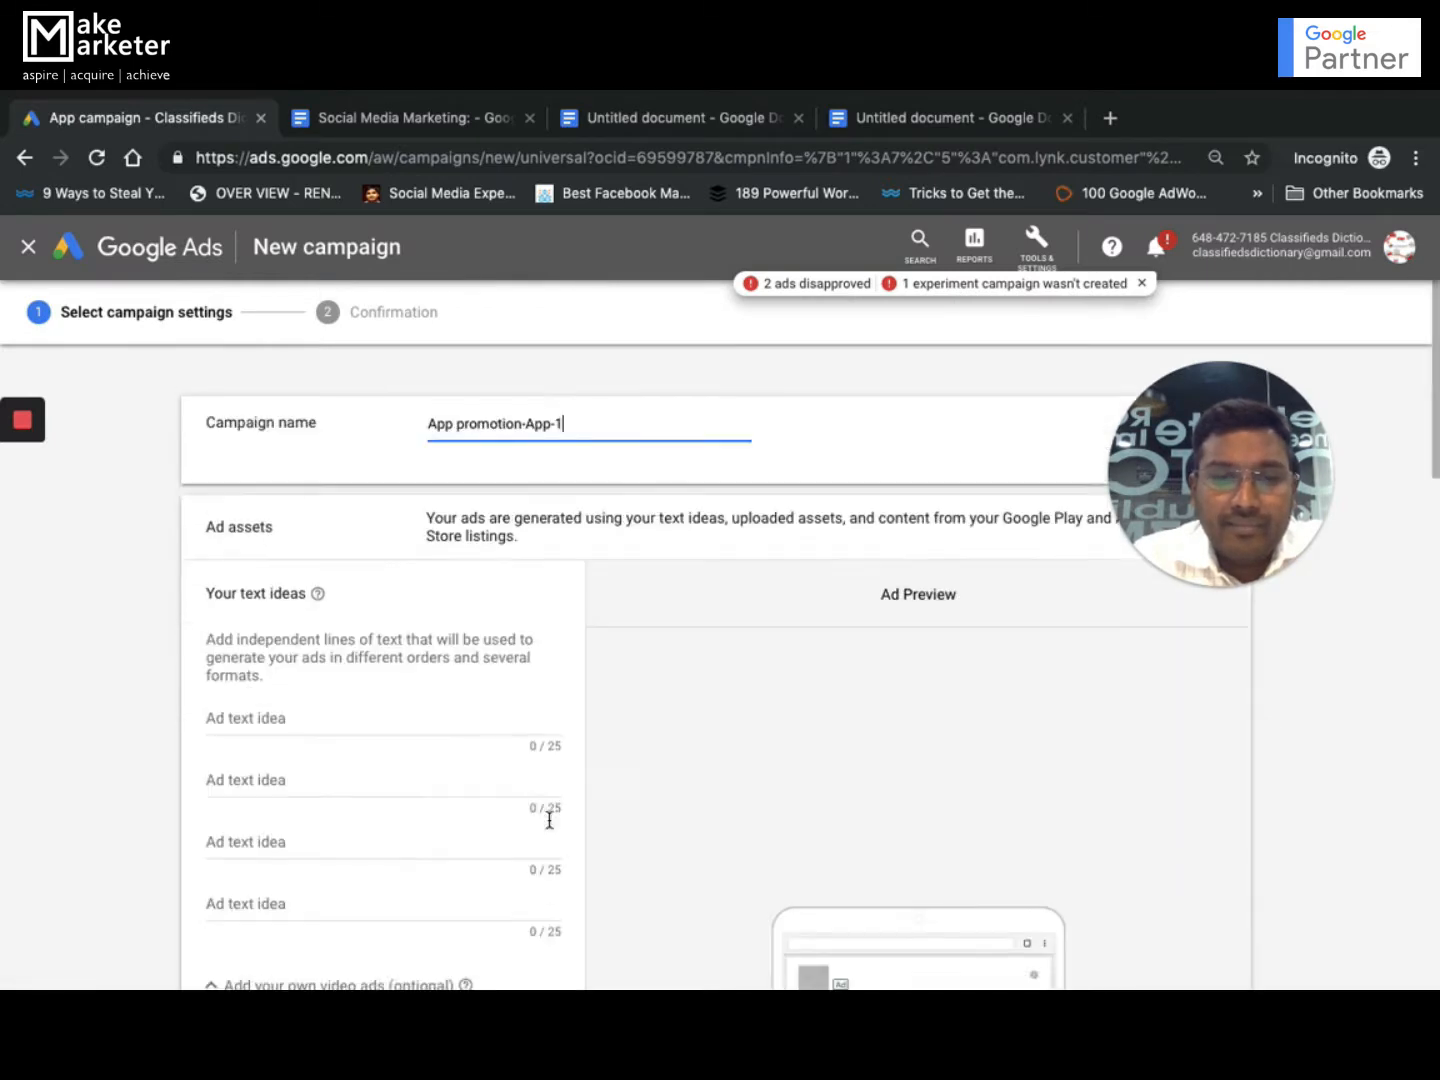
scroll("down", 3)
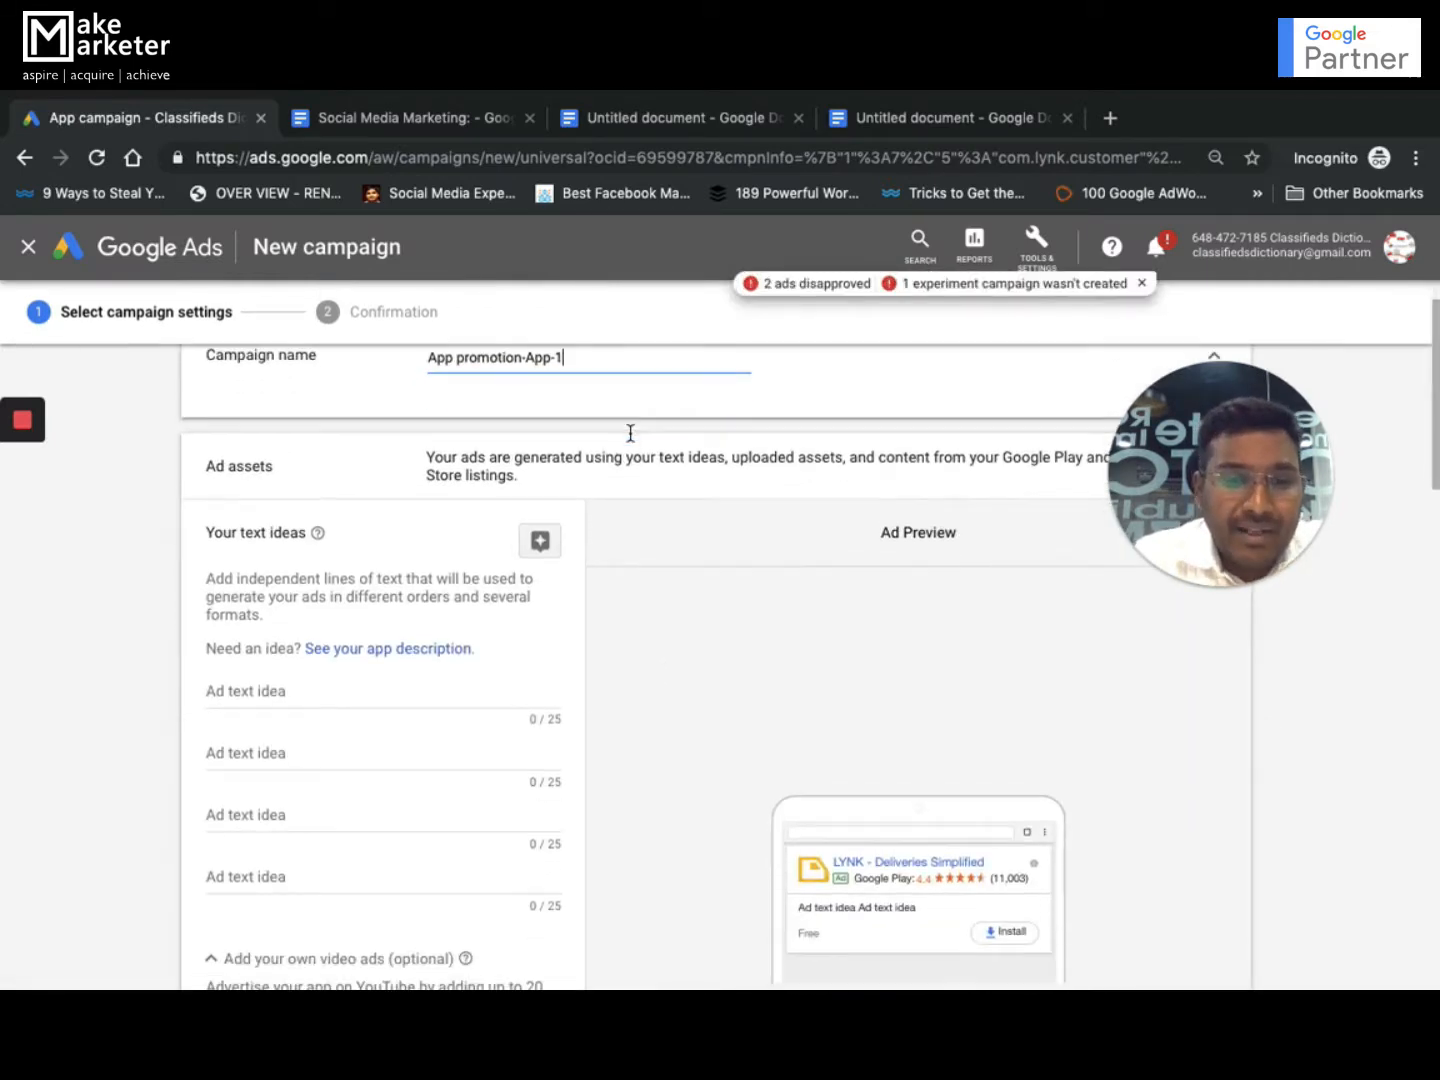
mouse_move(676, 580)
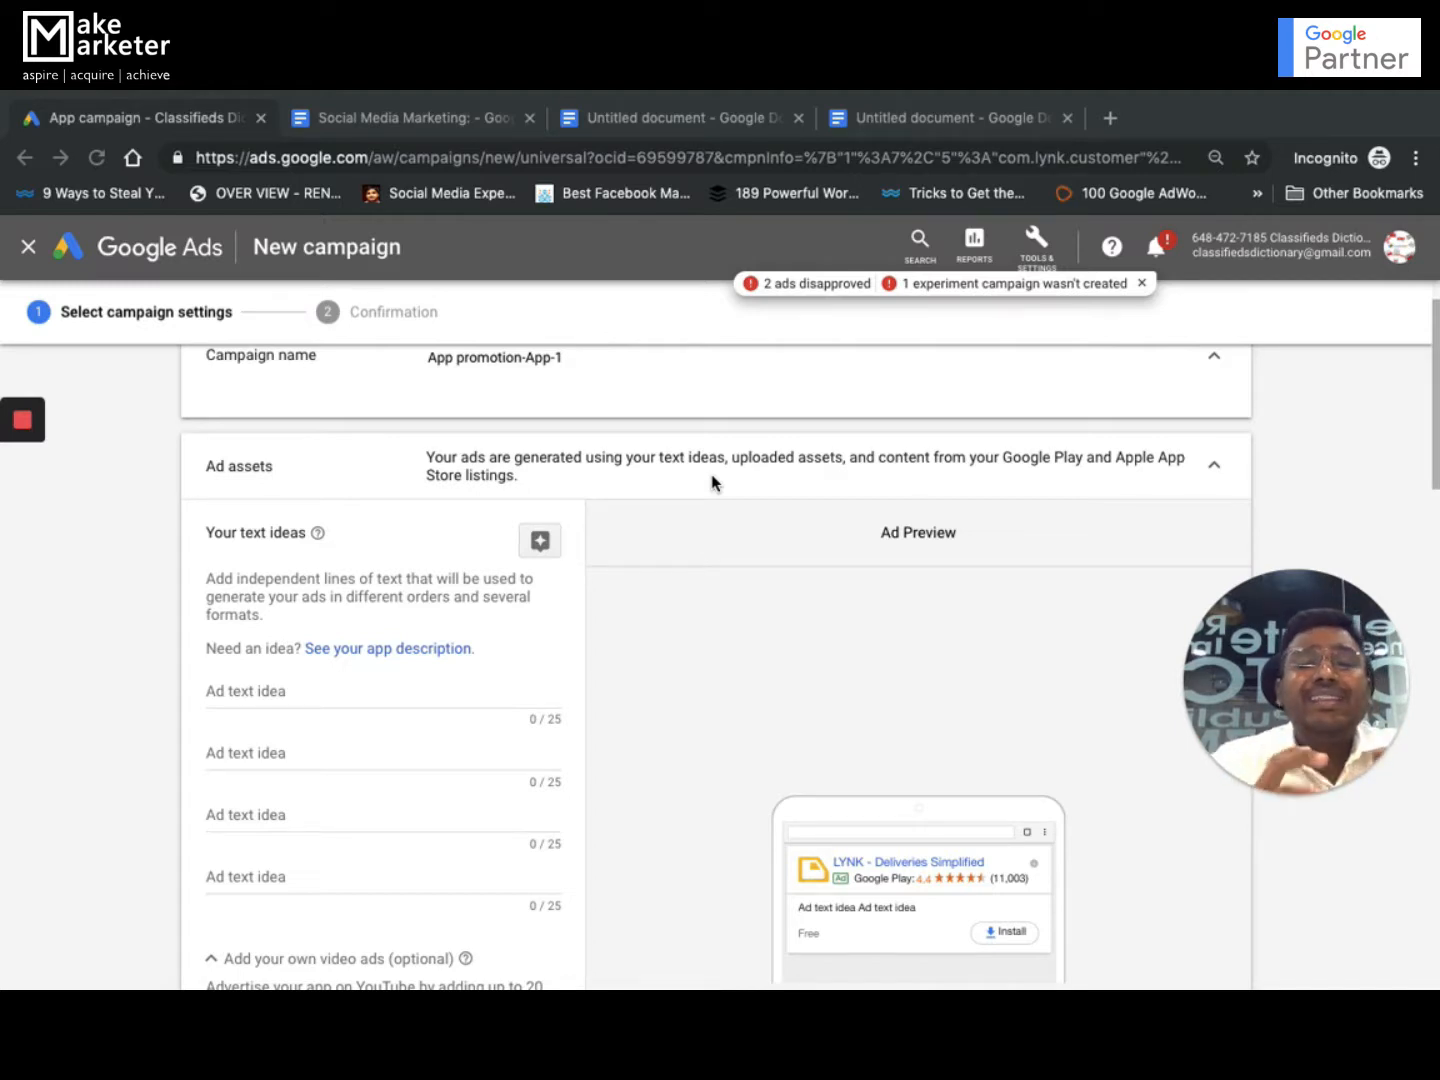
mouse_move(724, 552)
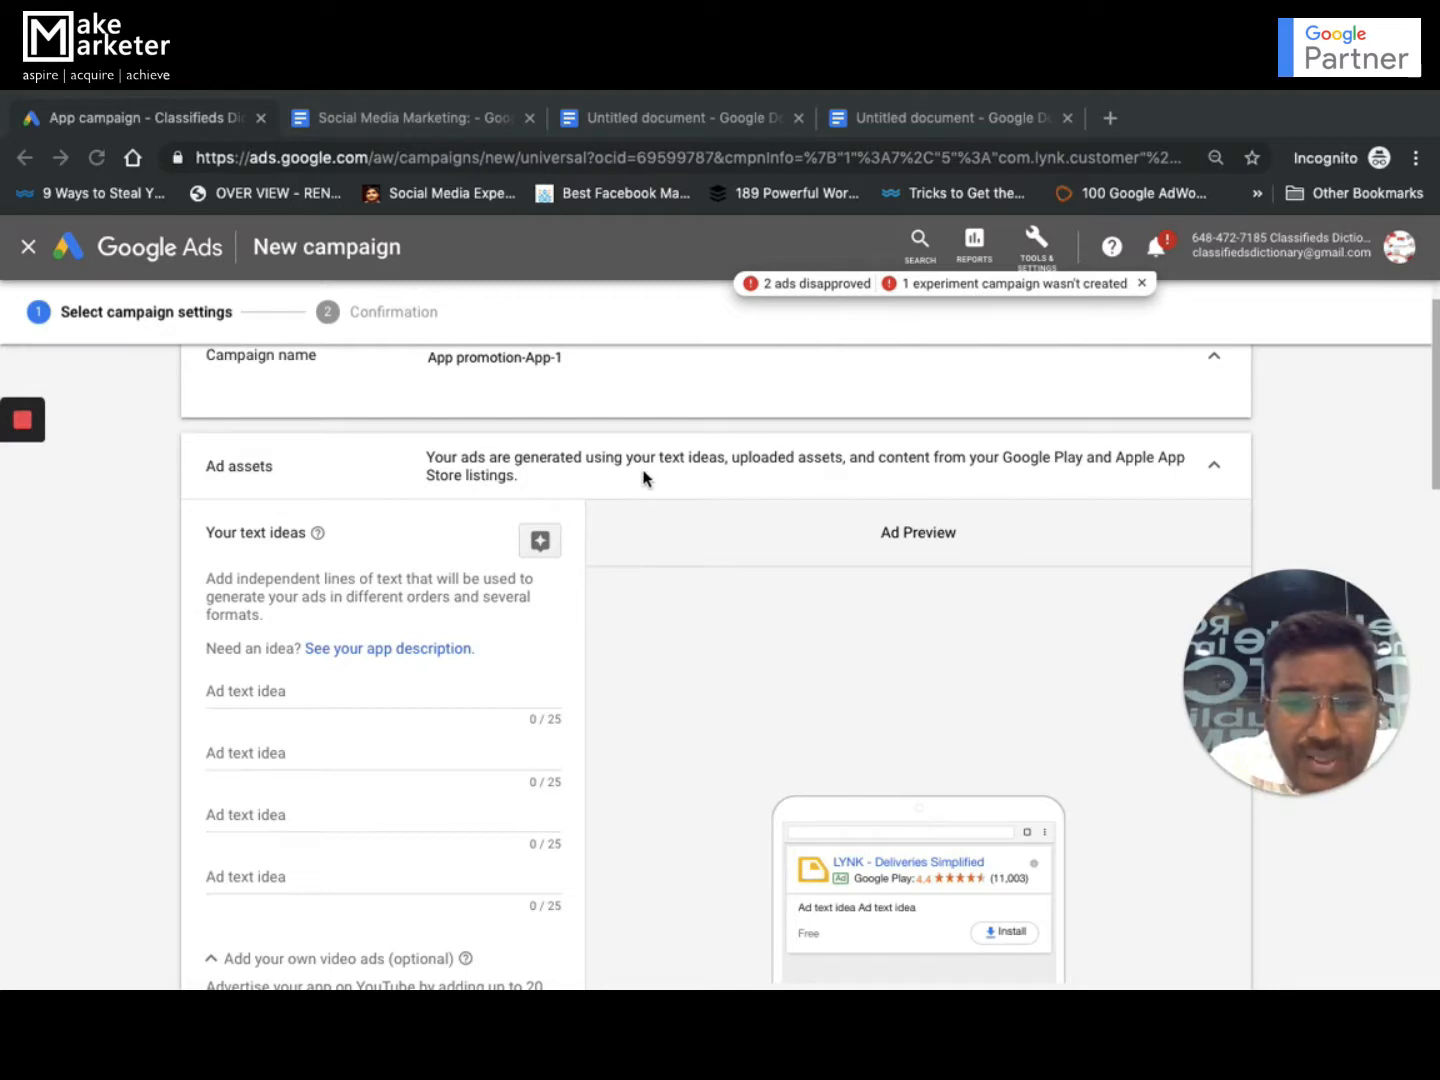
mouse_move(884, 480)
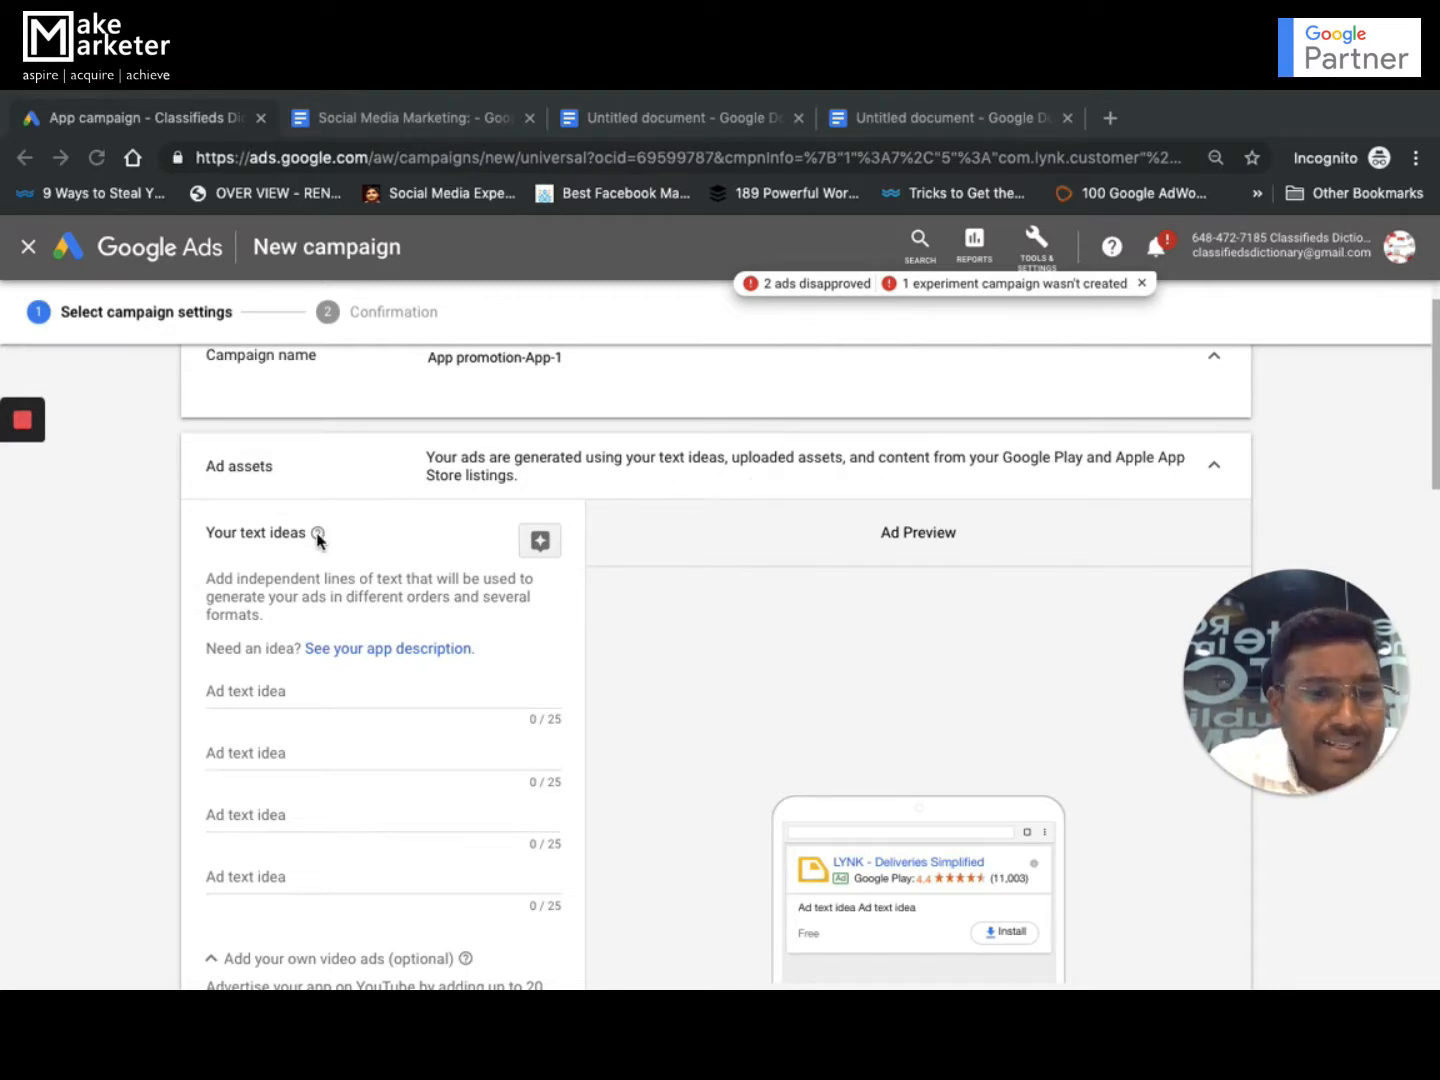
mouse_move(288, 588)
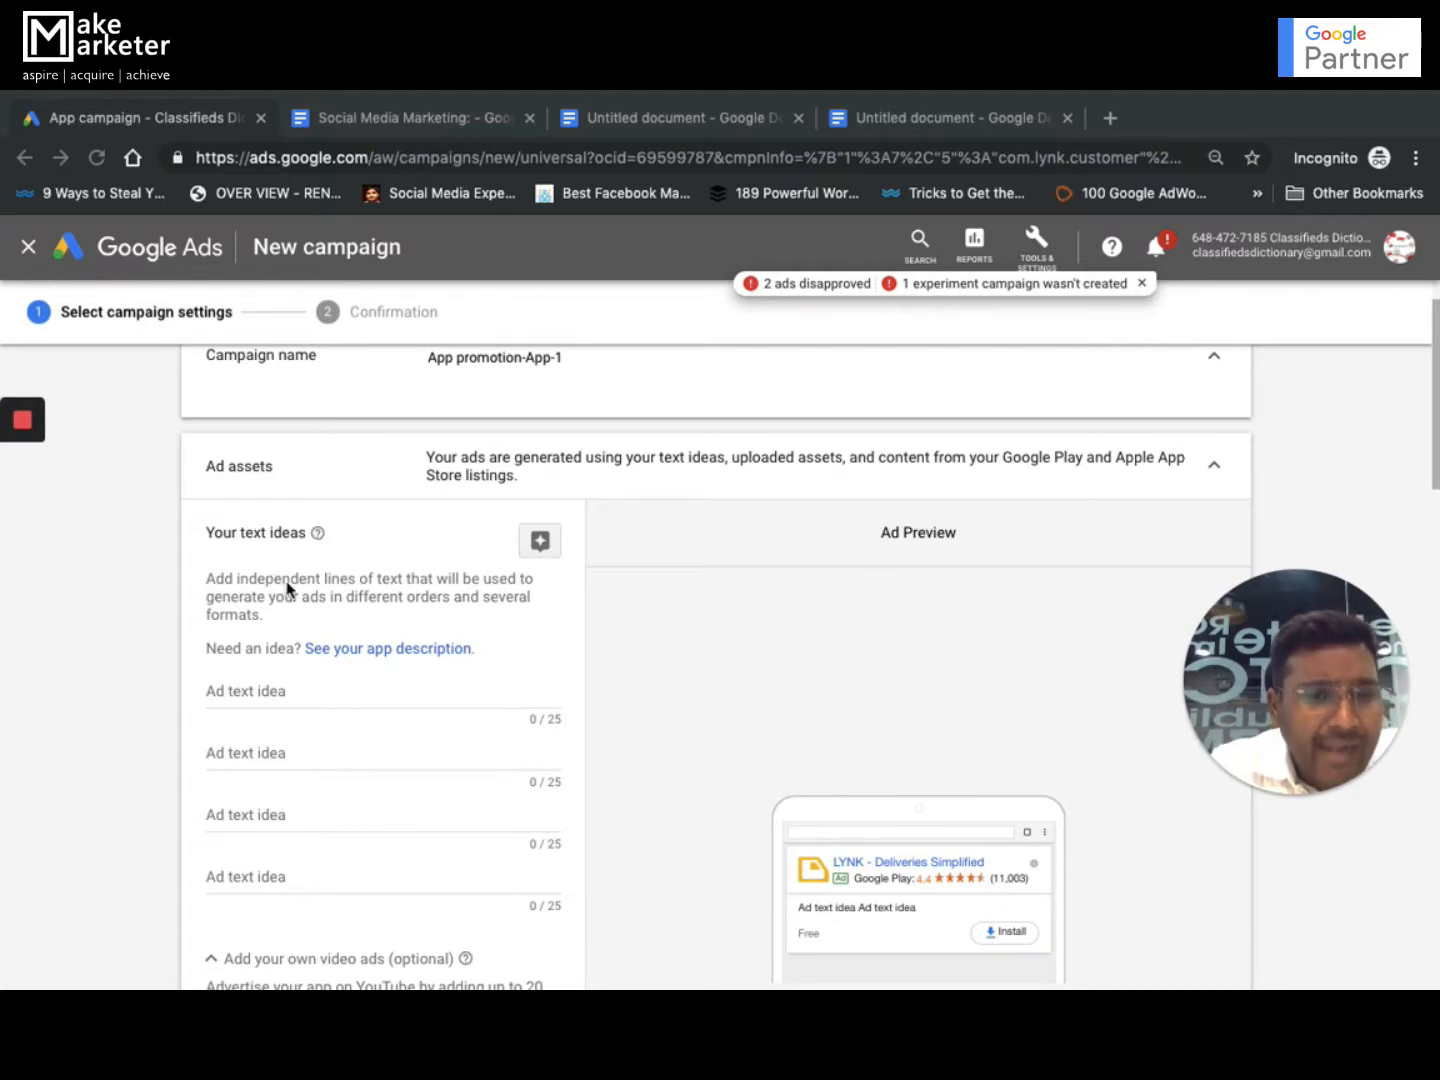
scroll("down", 3)
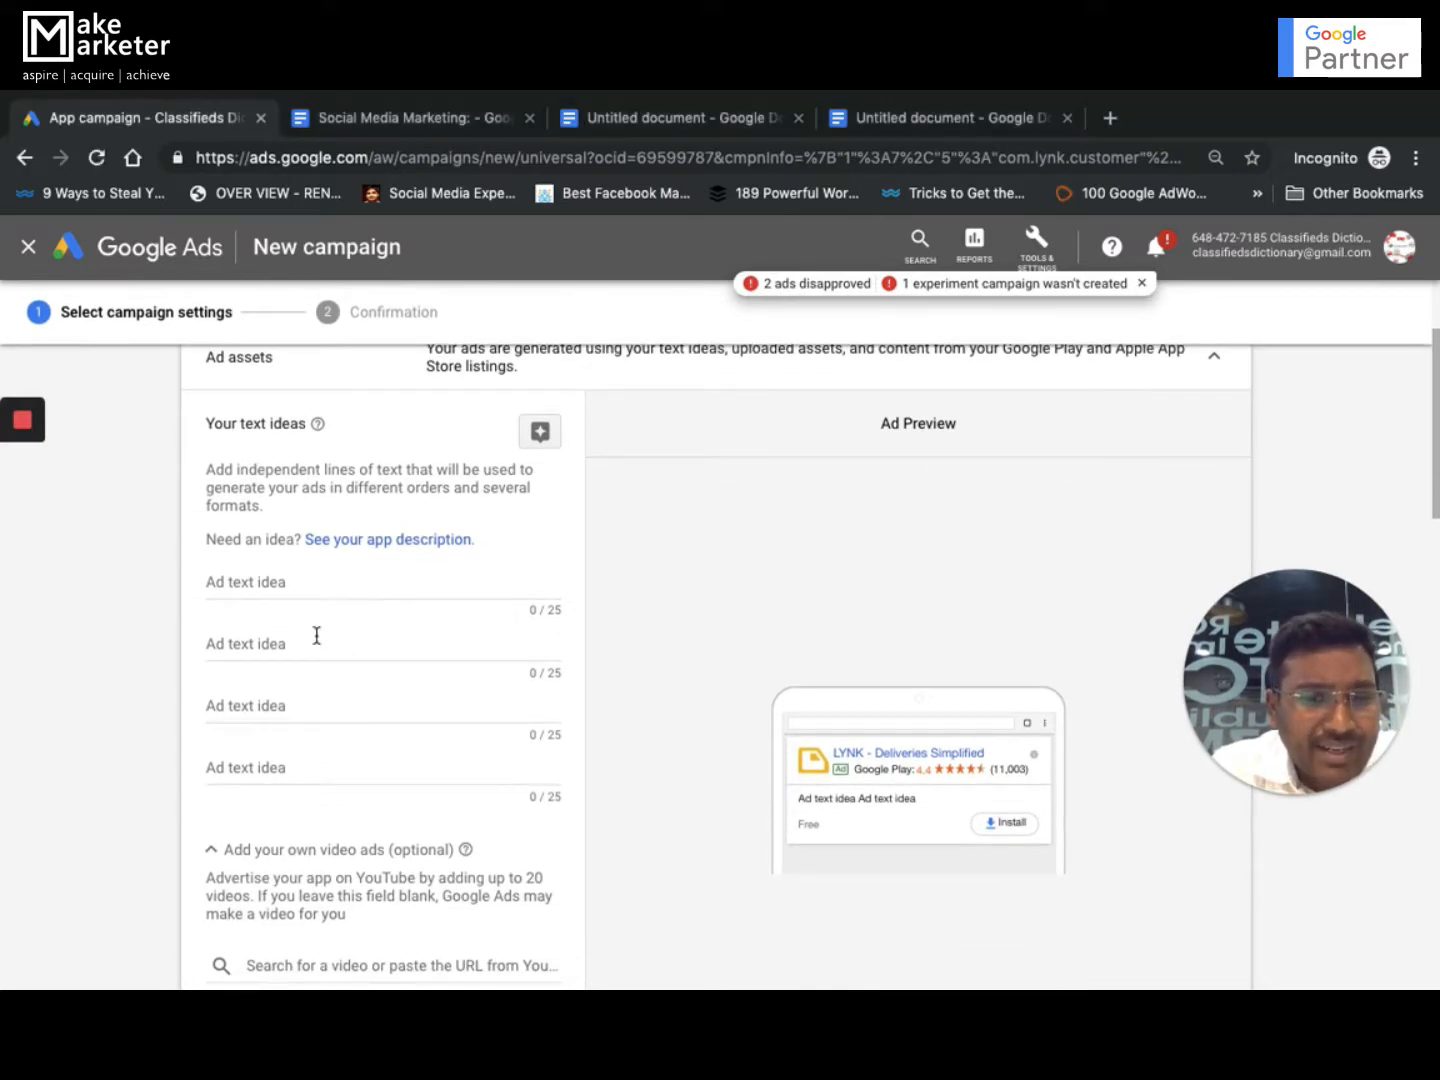
scroll("down", 3)
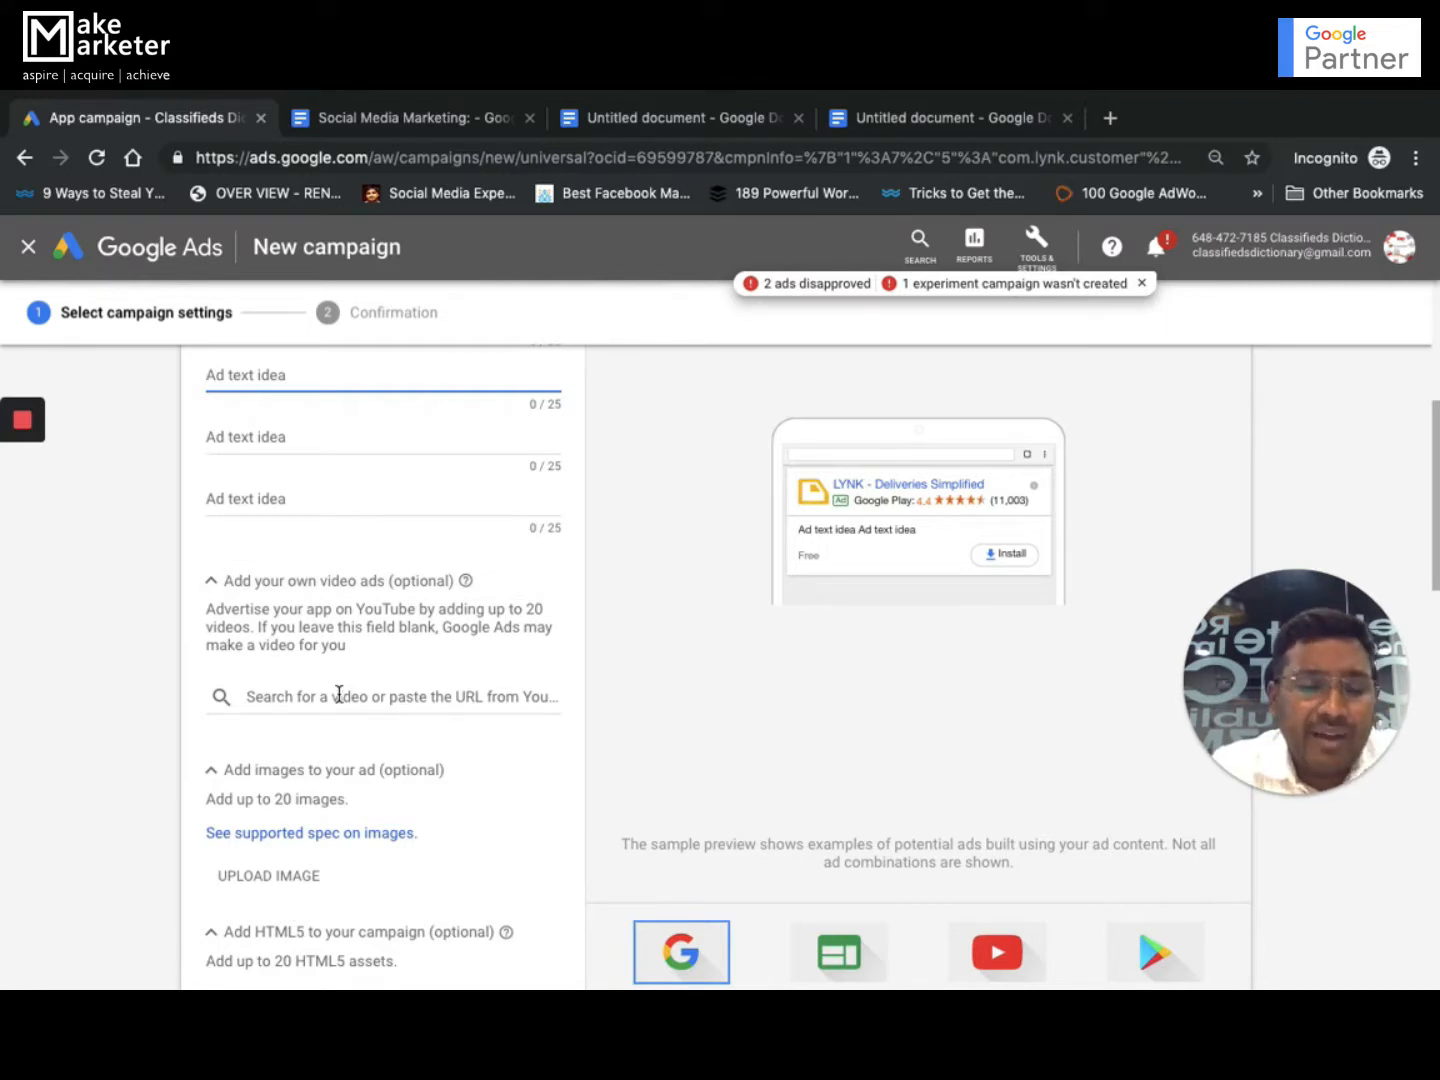
scroll("down", 3)
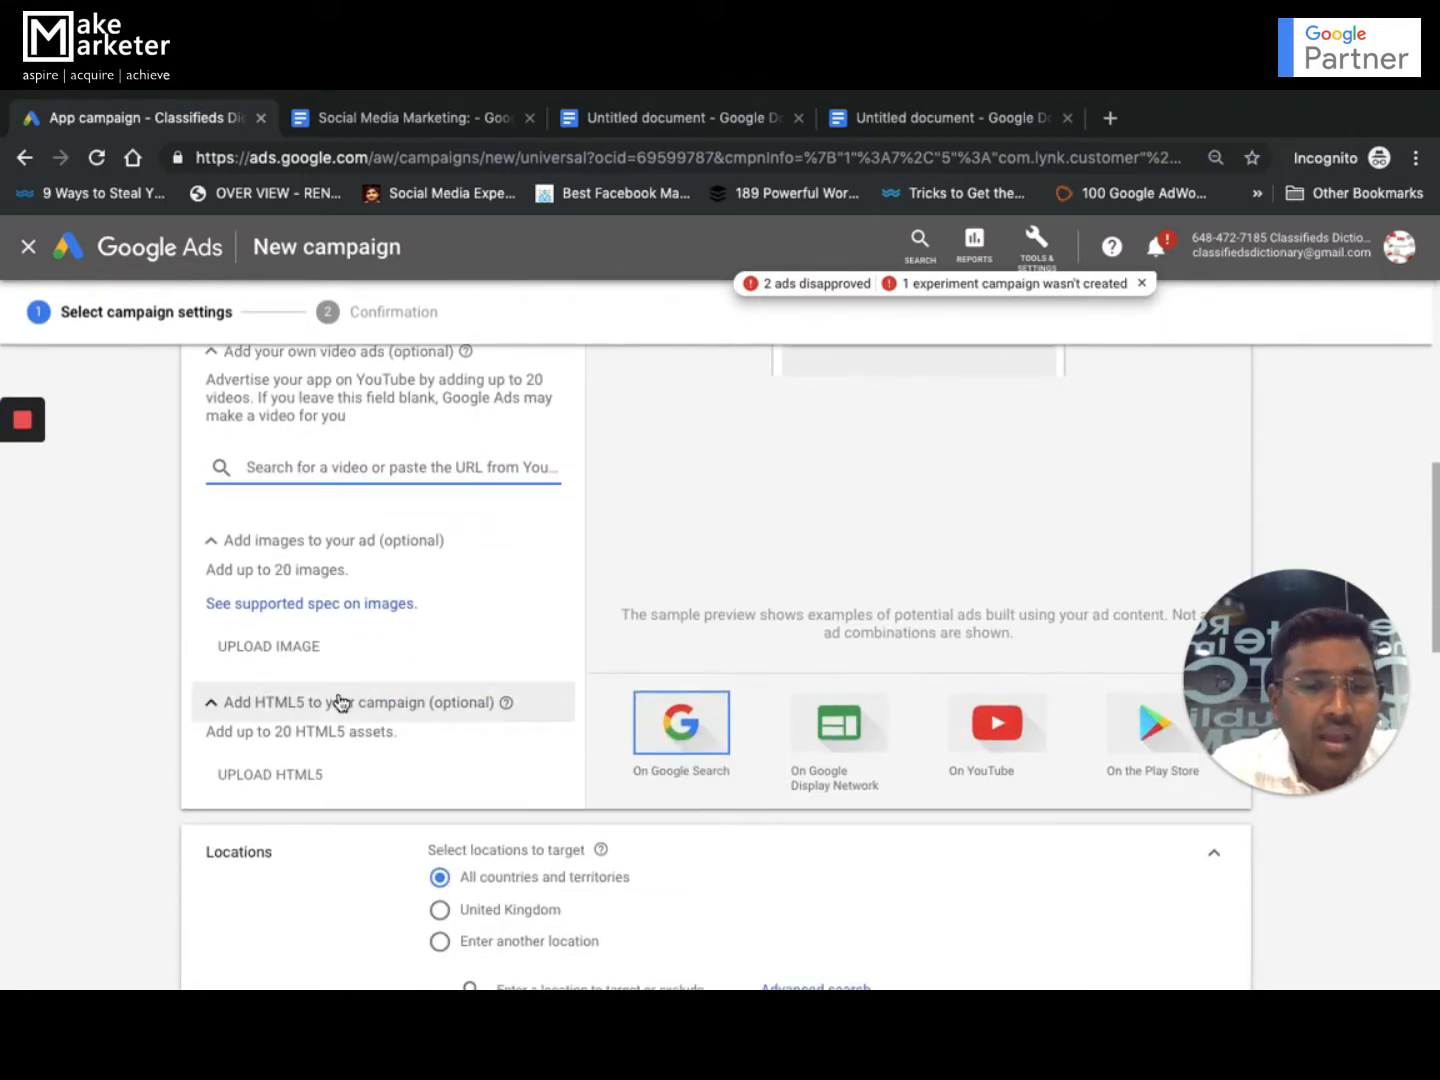
mouse_move(312, 604)
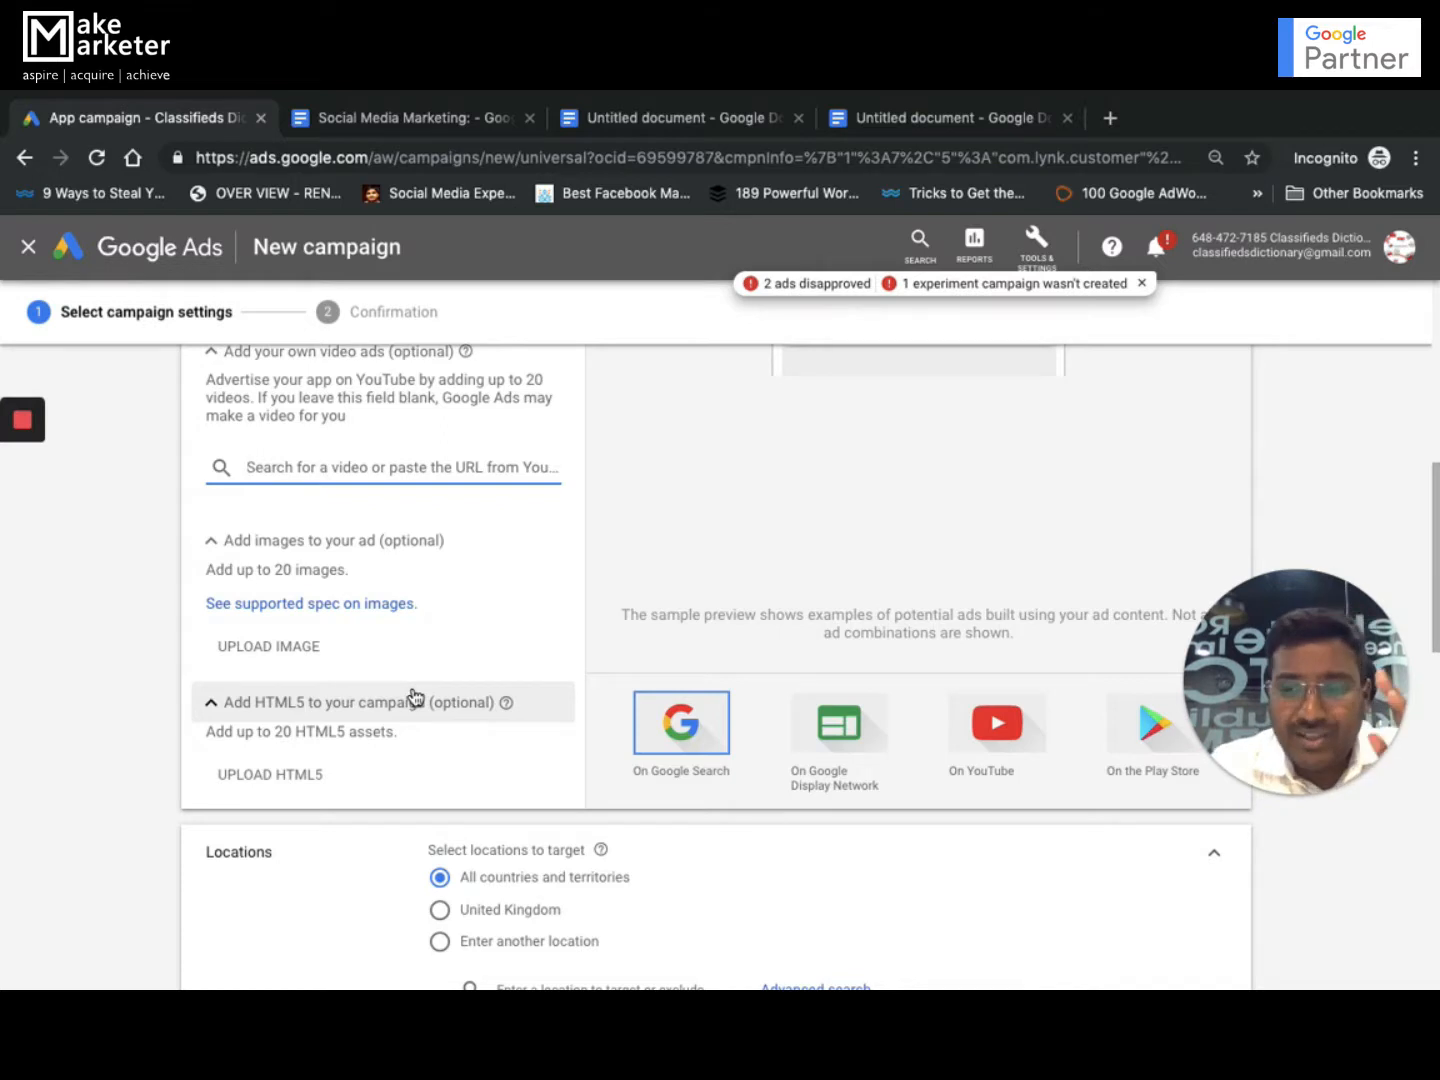
scroll("down", 3)
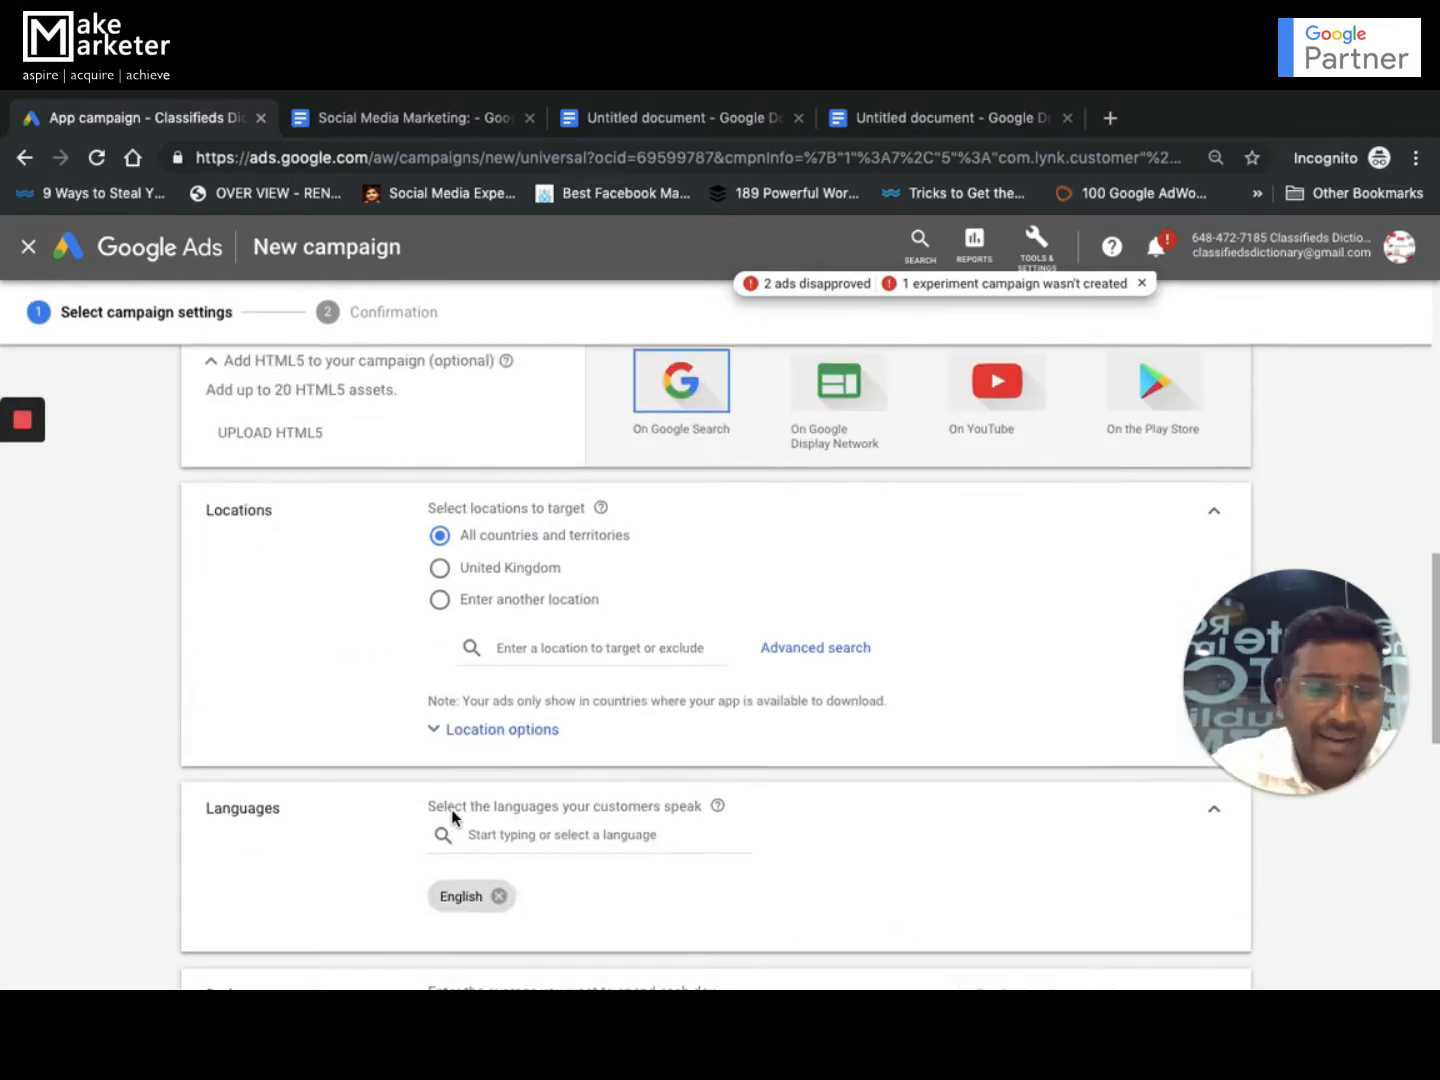
scroll("down", 3)
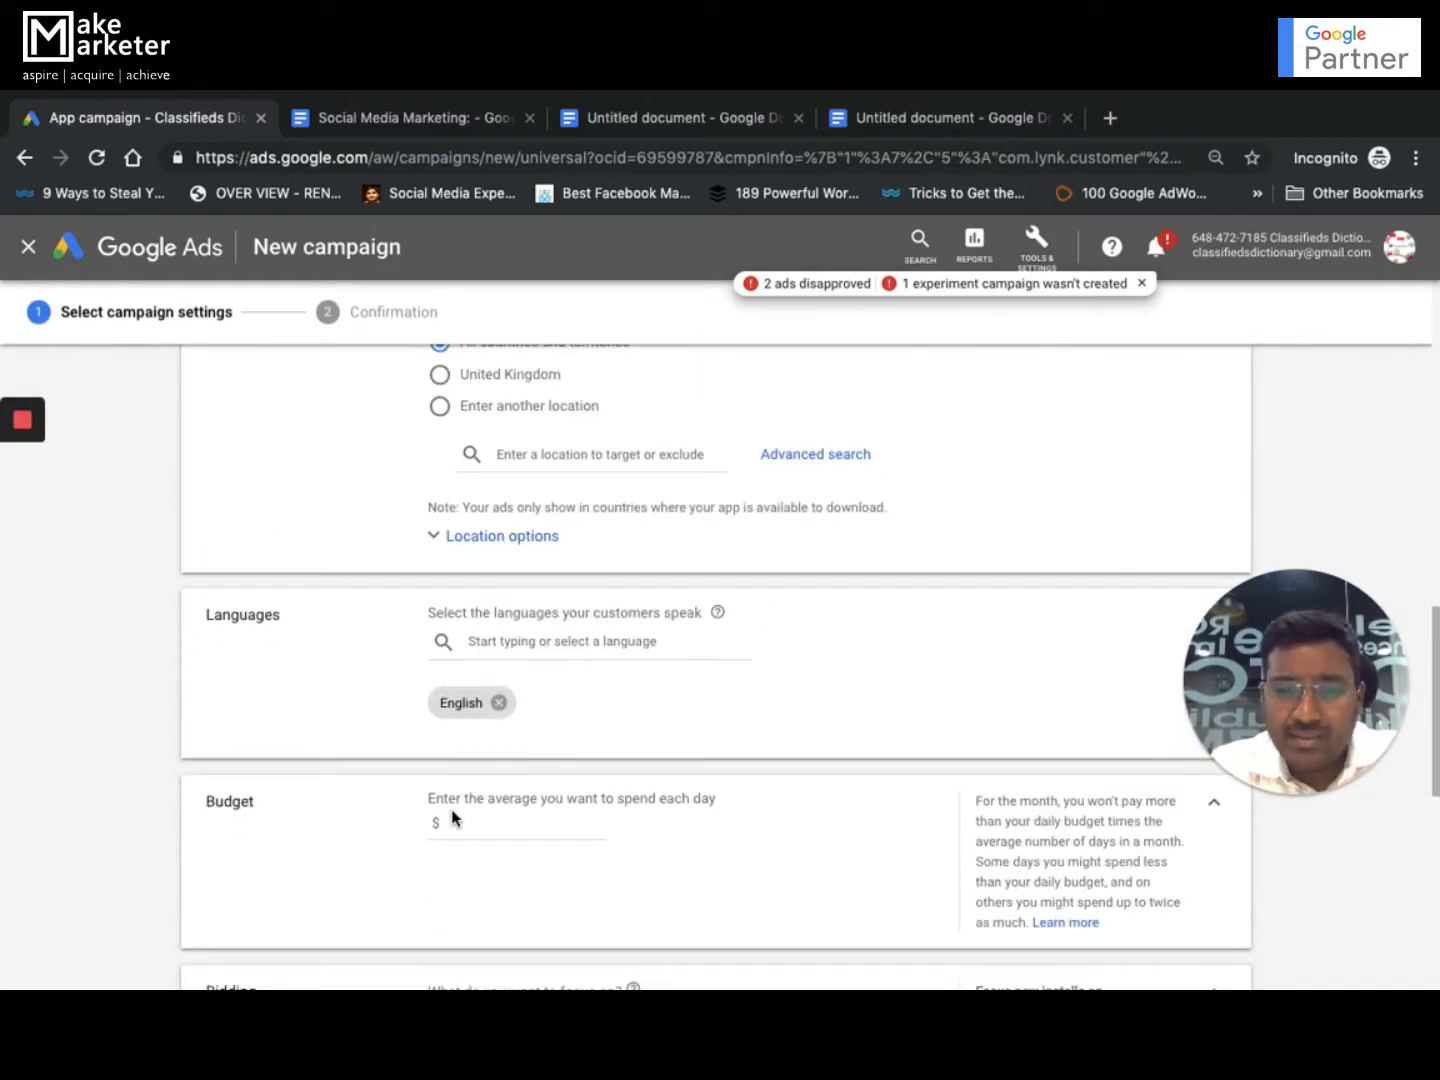
scroll("down", 3)
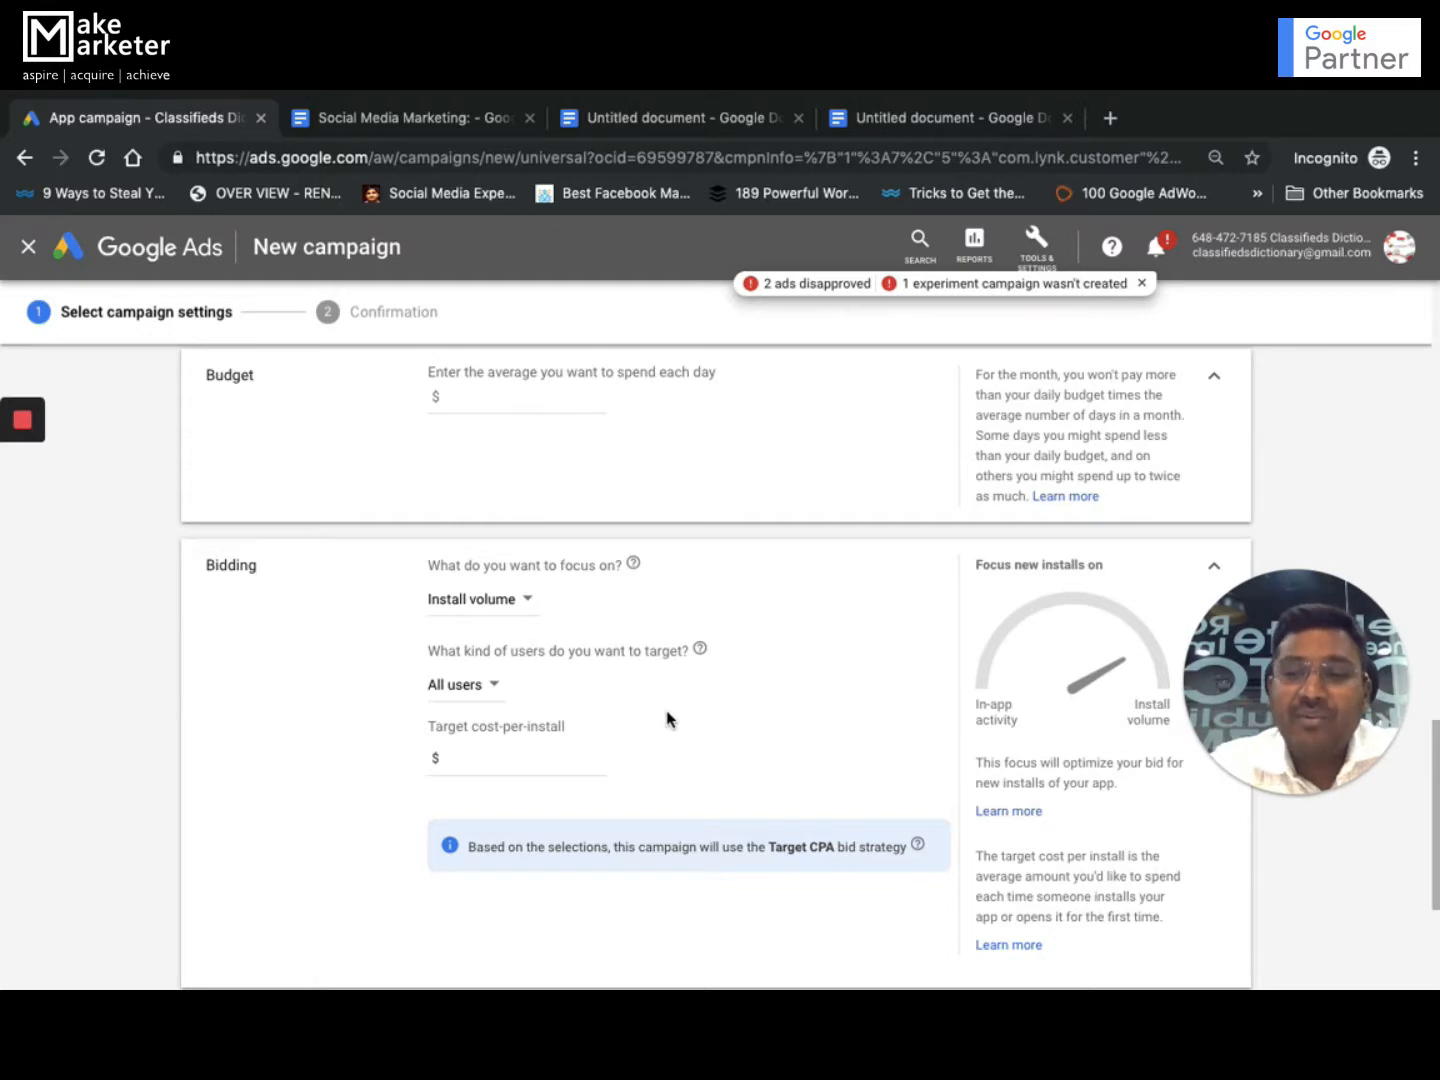
scroll("down", 3)
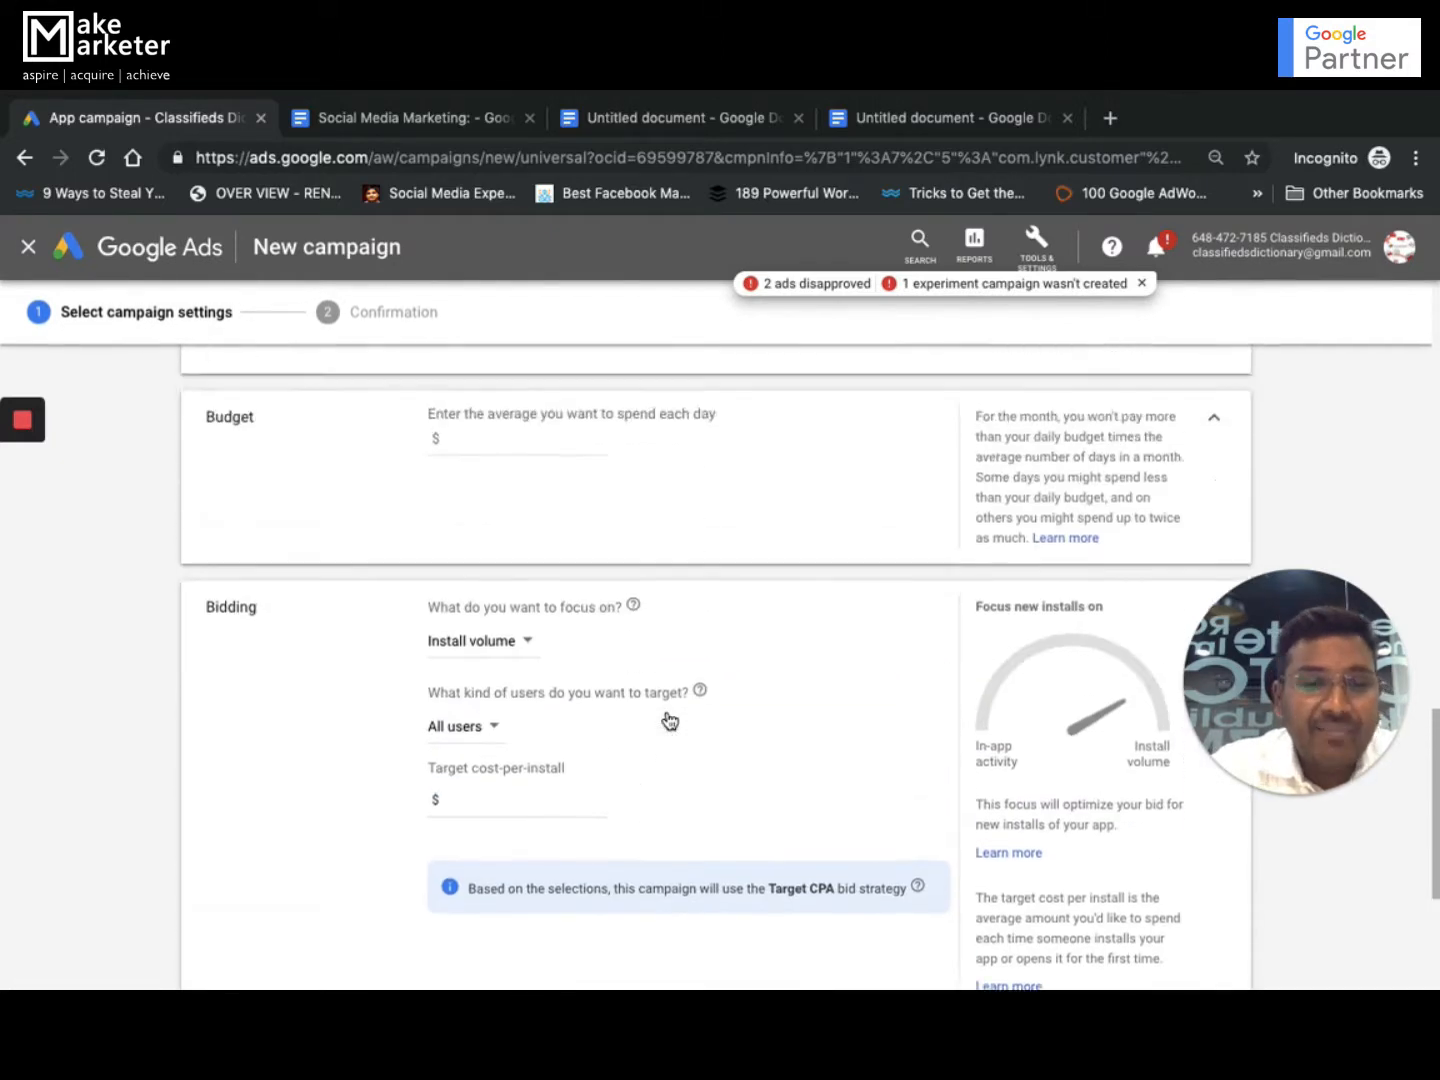
scroll("up", 3)
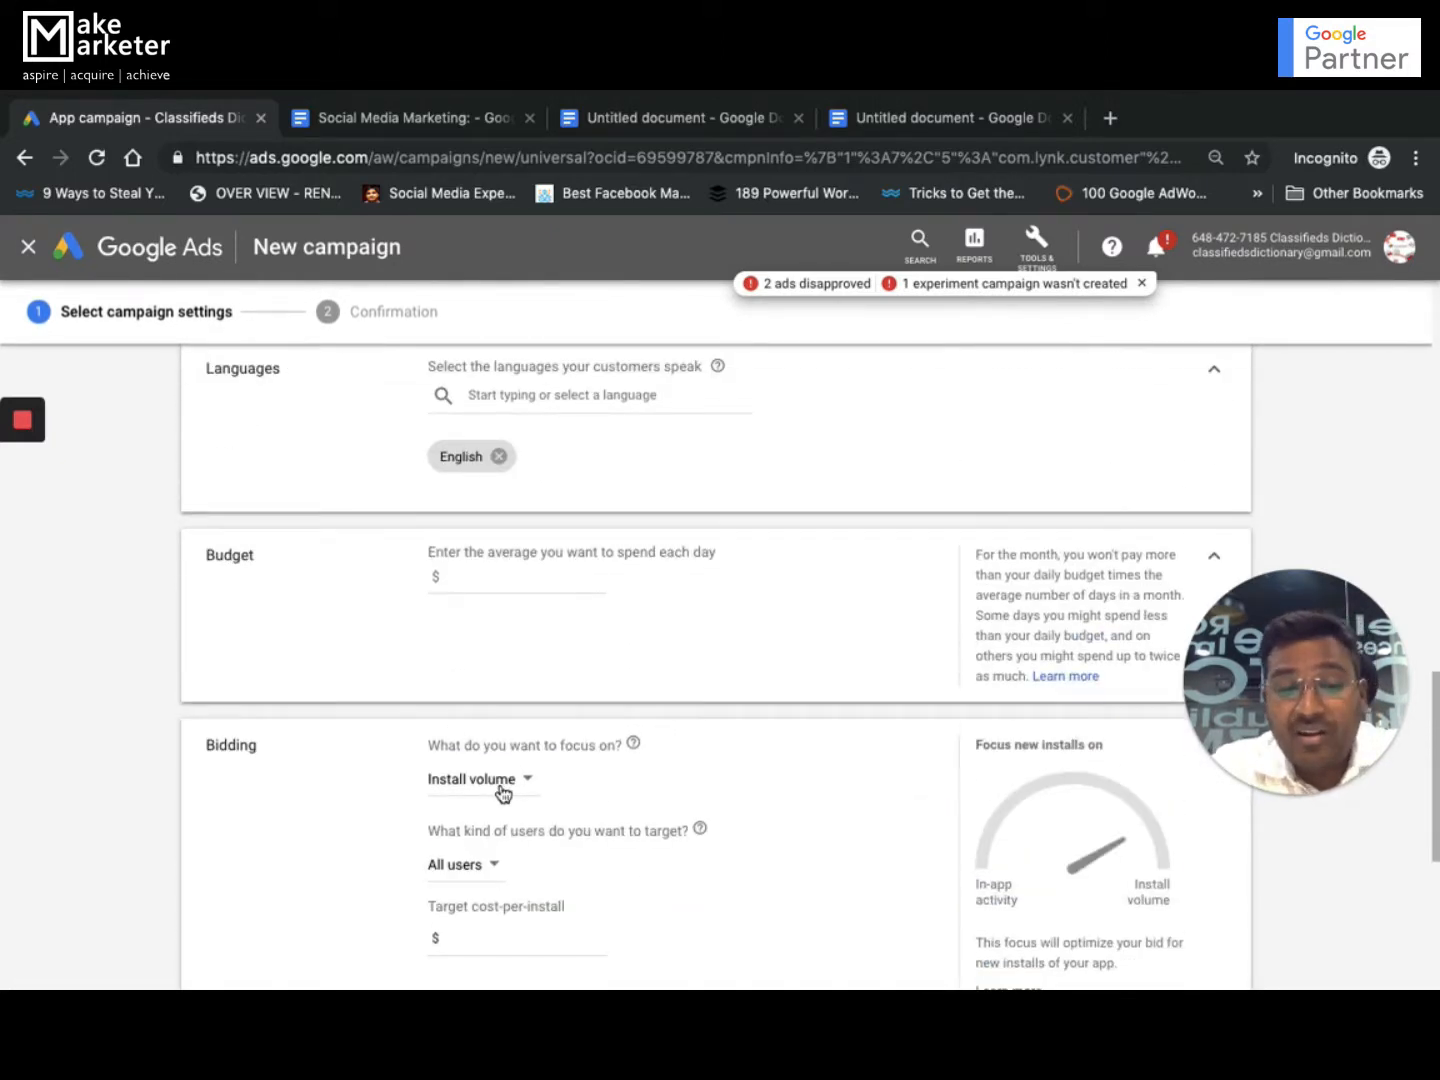
scroll("down", 3)
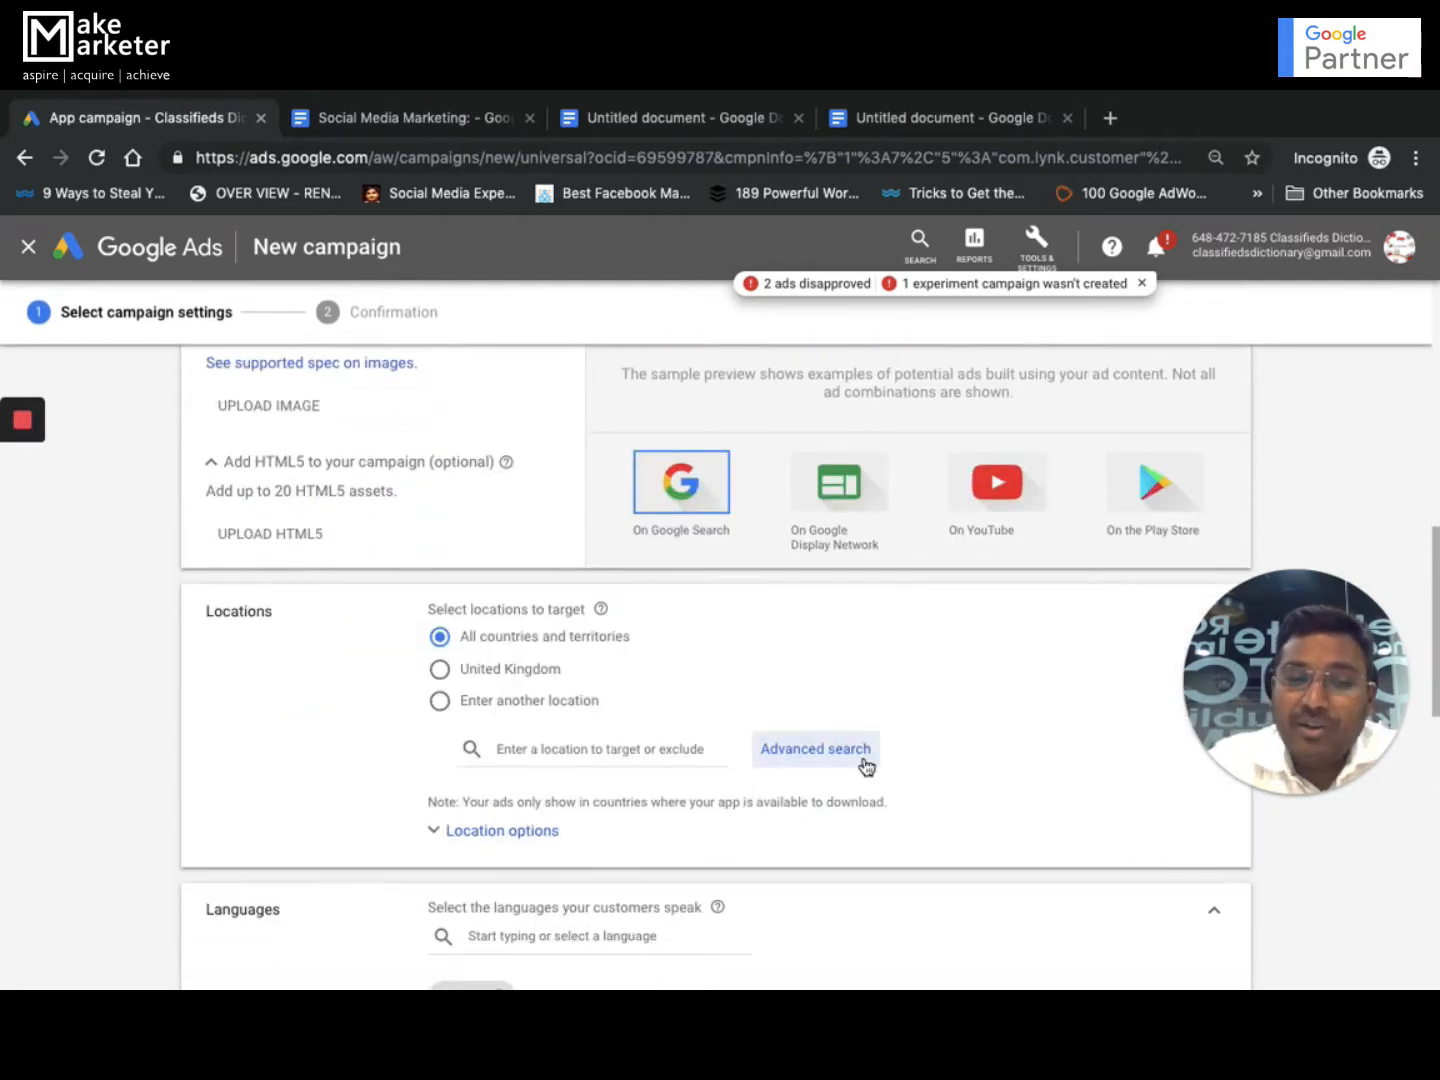
scroll("up", 3)
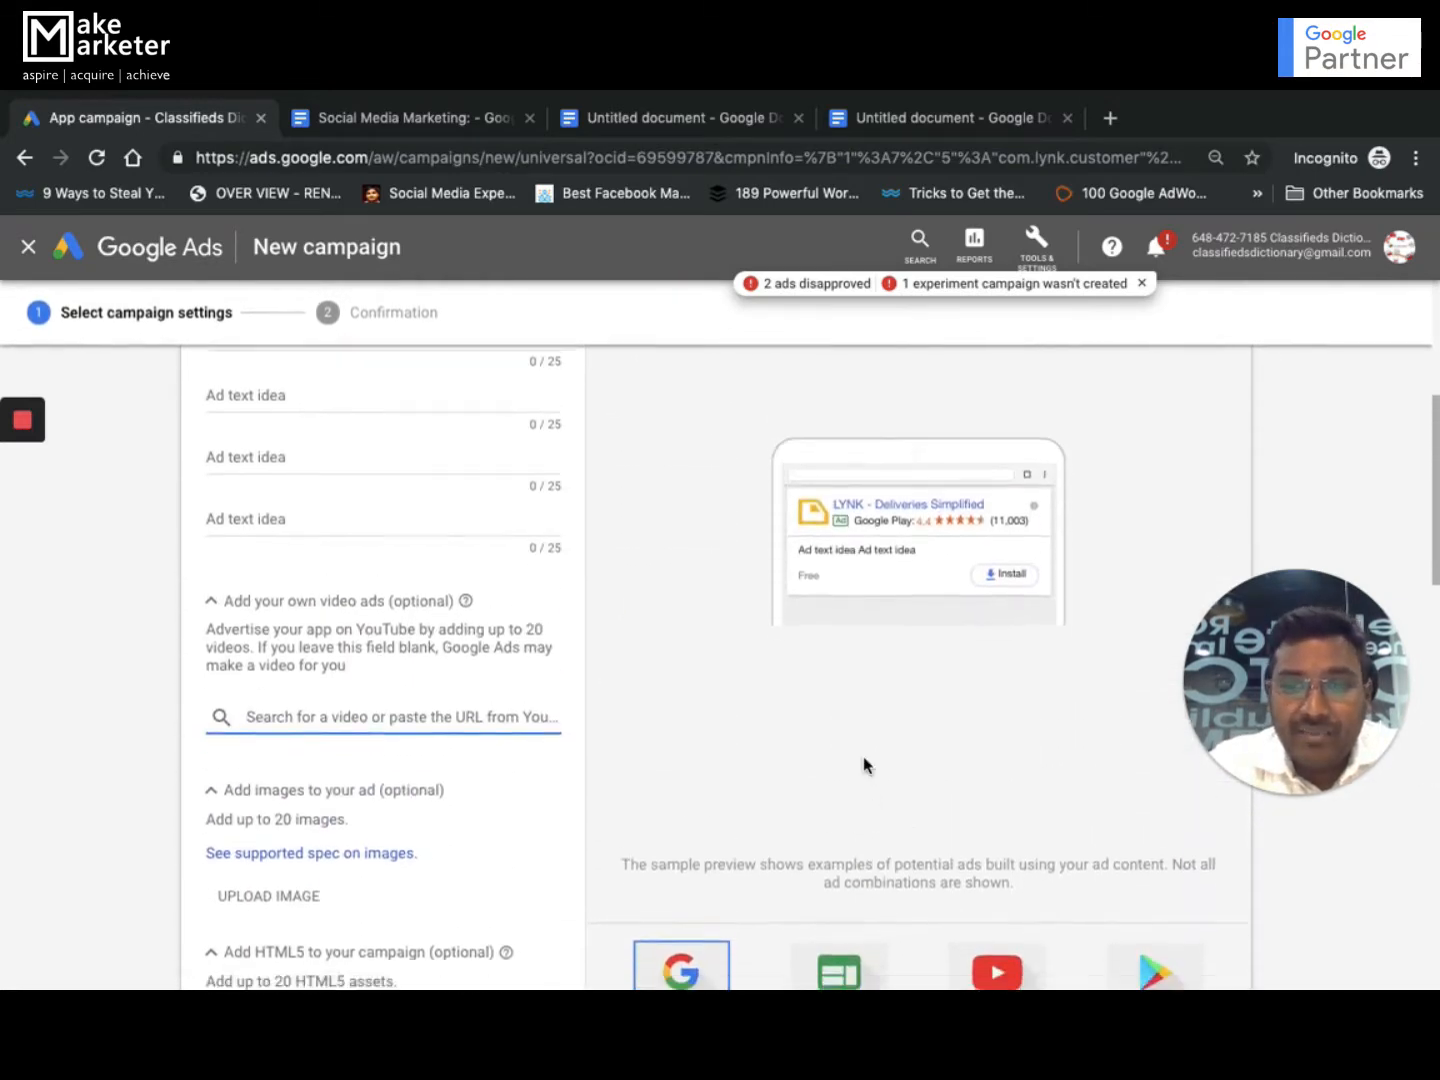
scroll("down", 3)
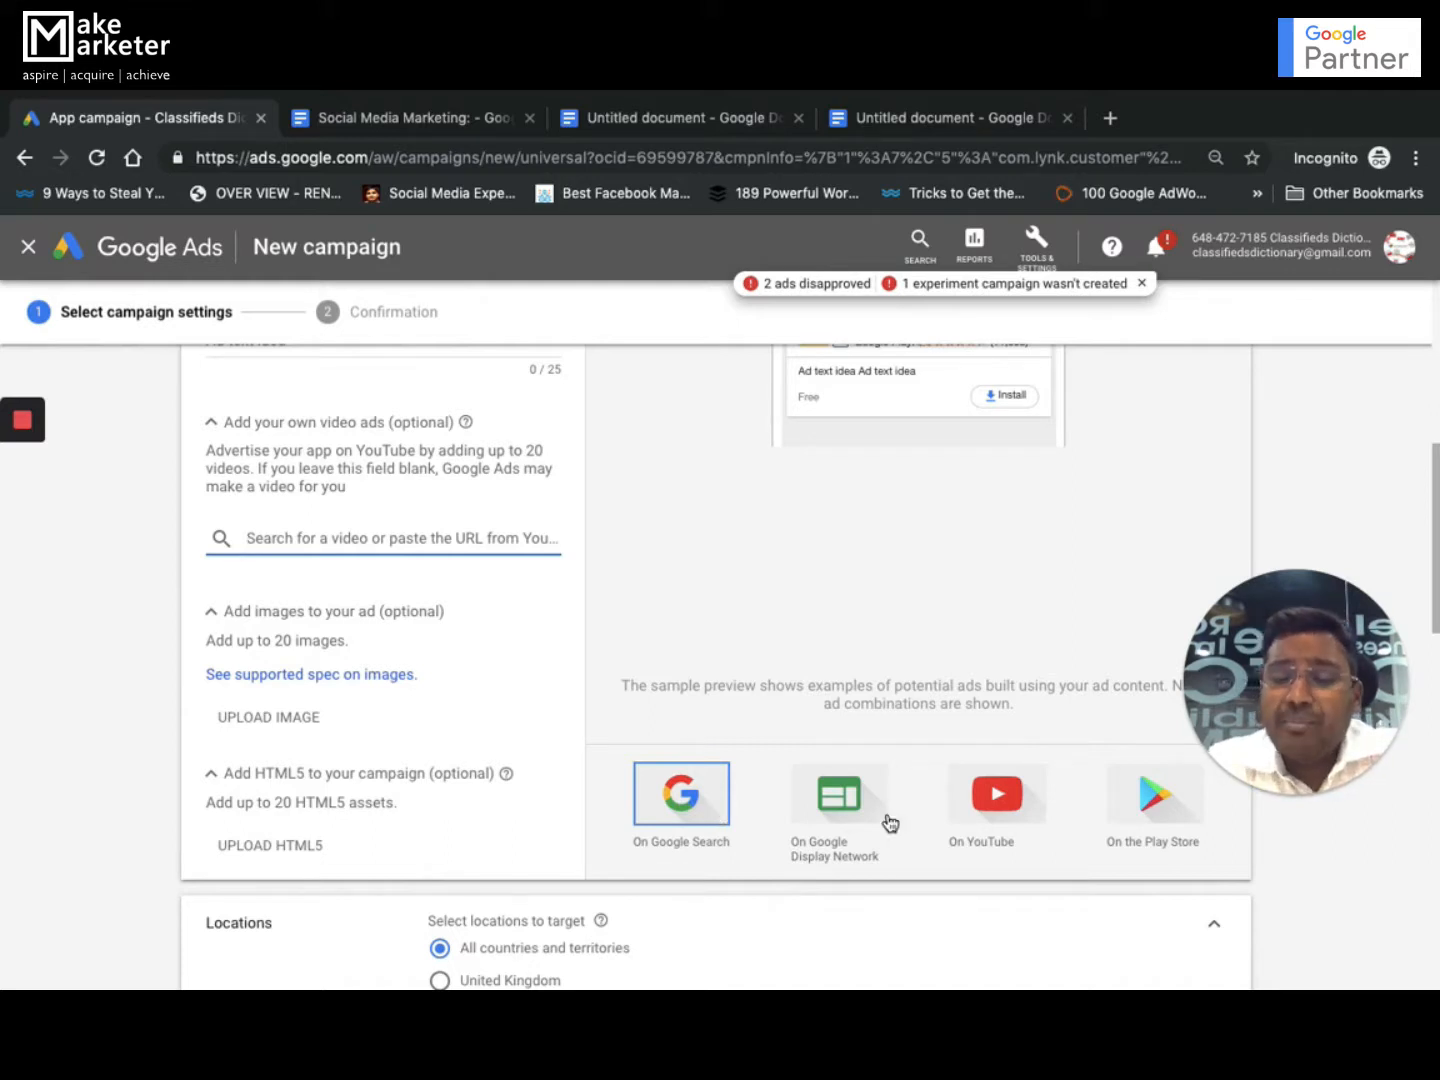
mouse_move(1152, 804)
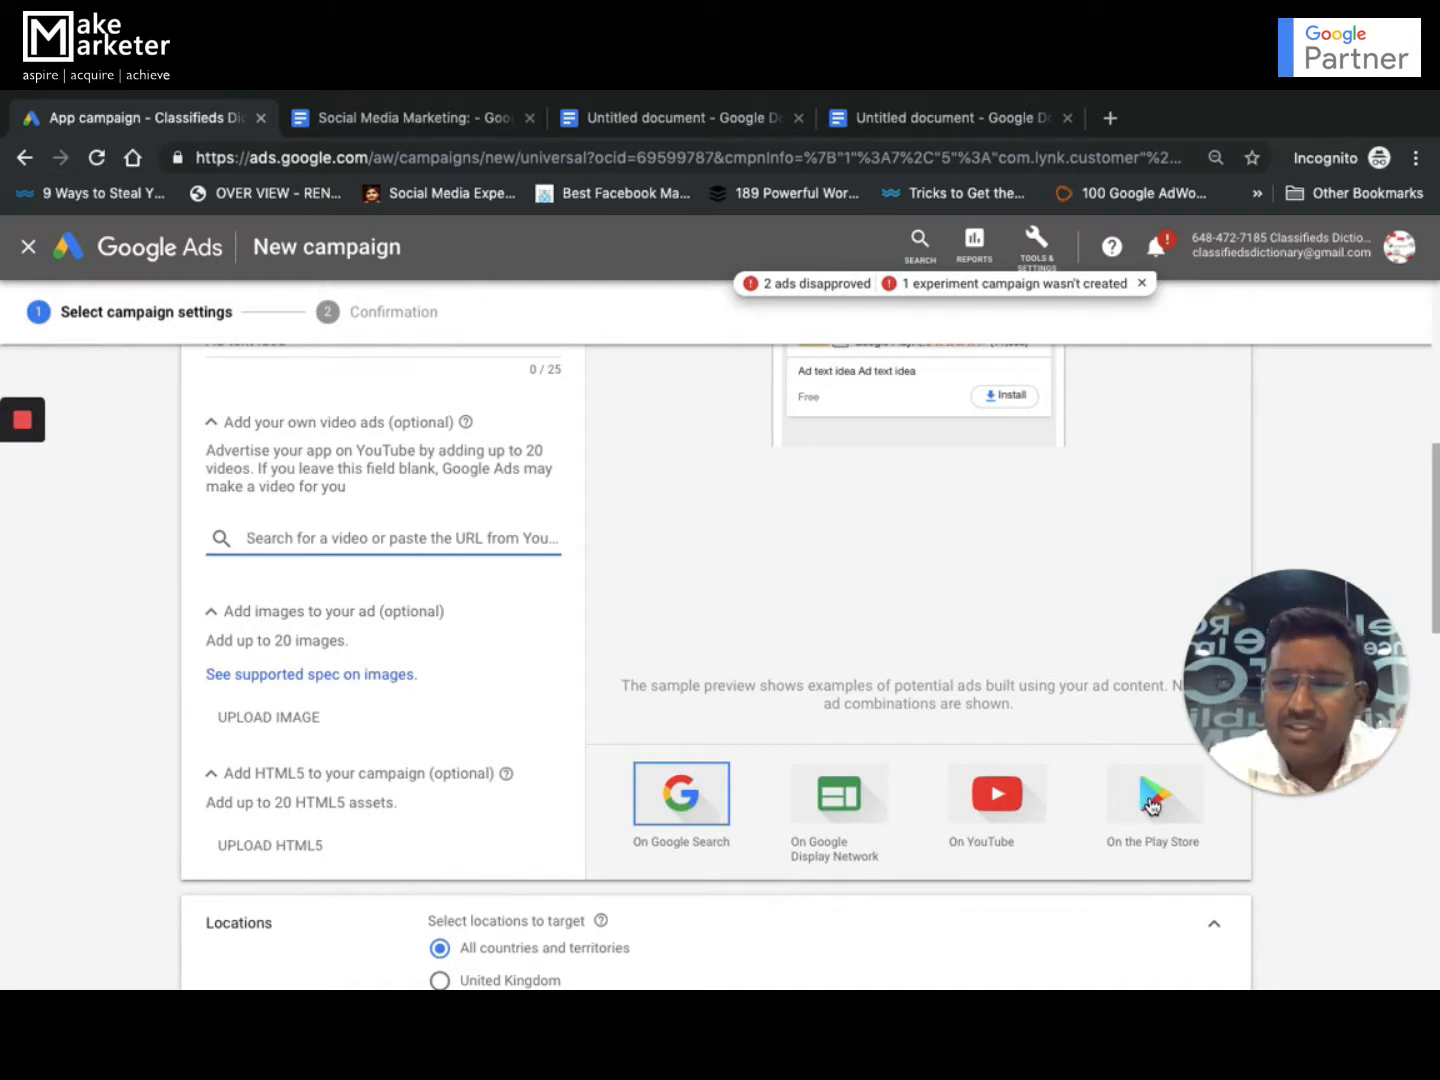
mouse_move(792, 768)
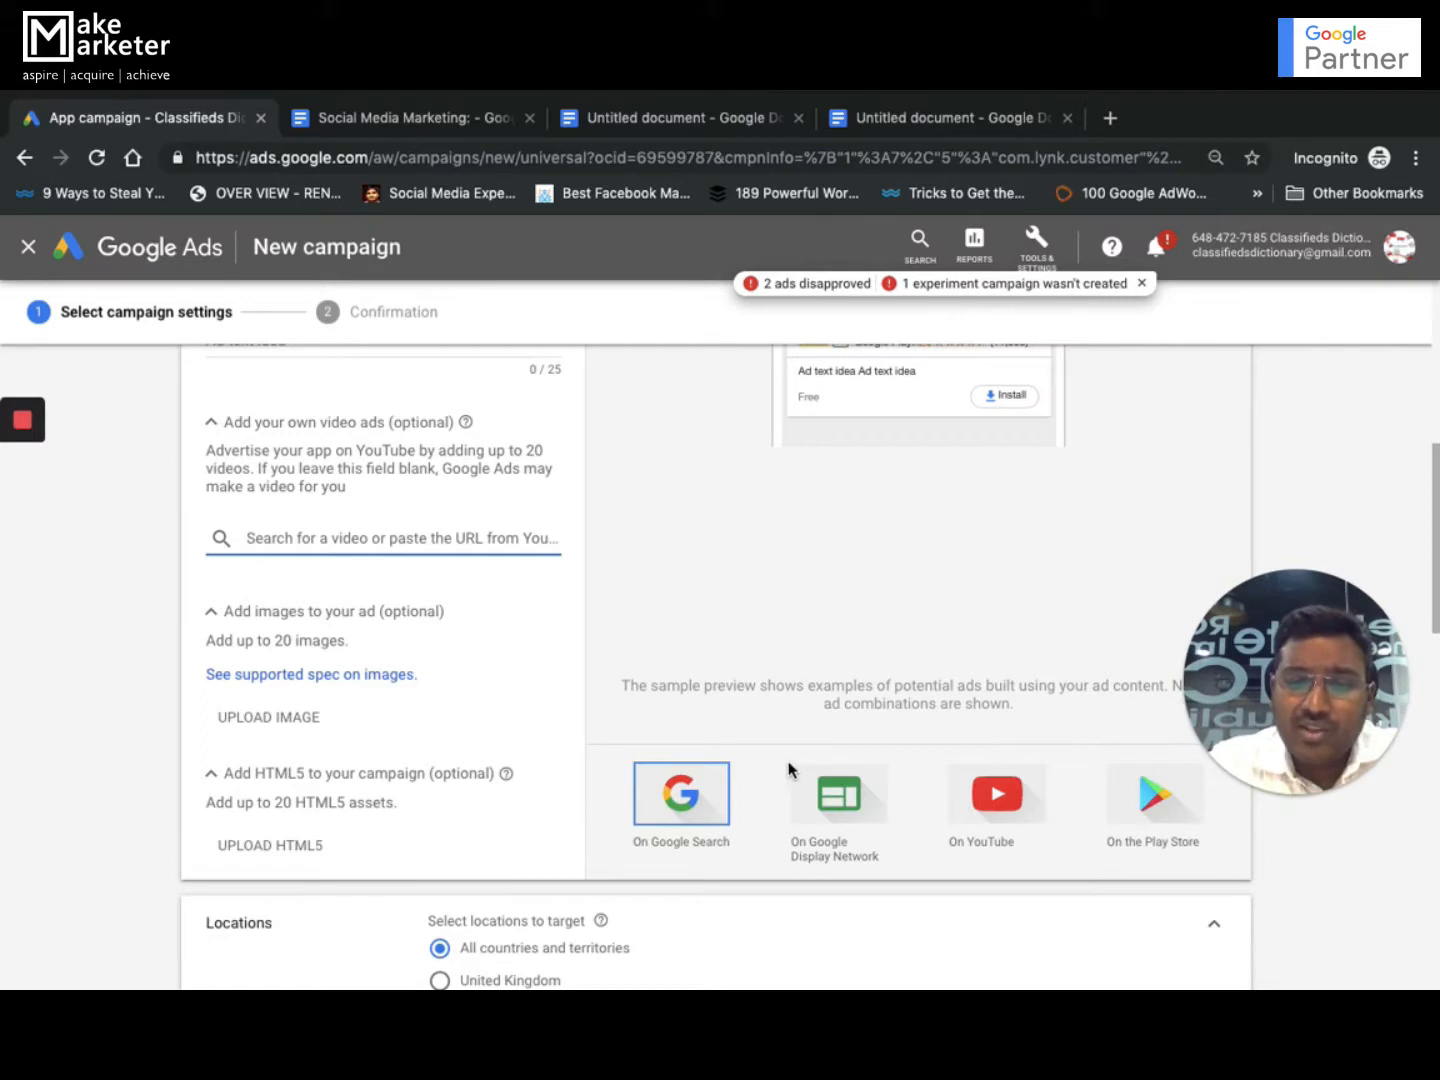
scroll("up", 3)
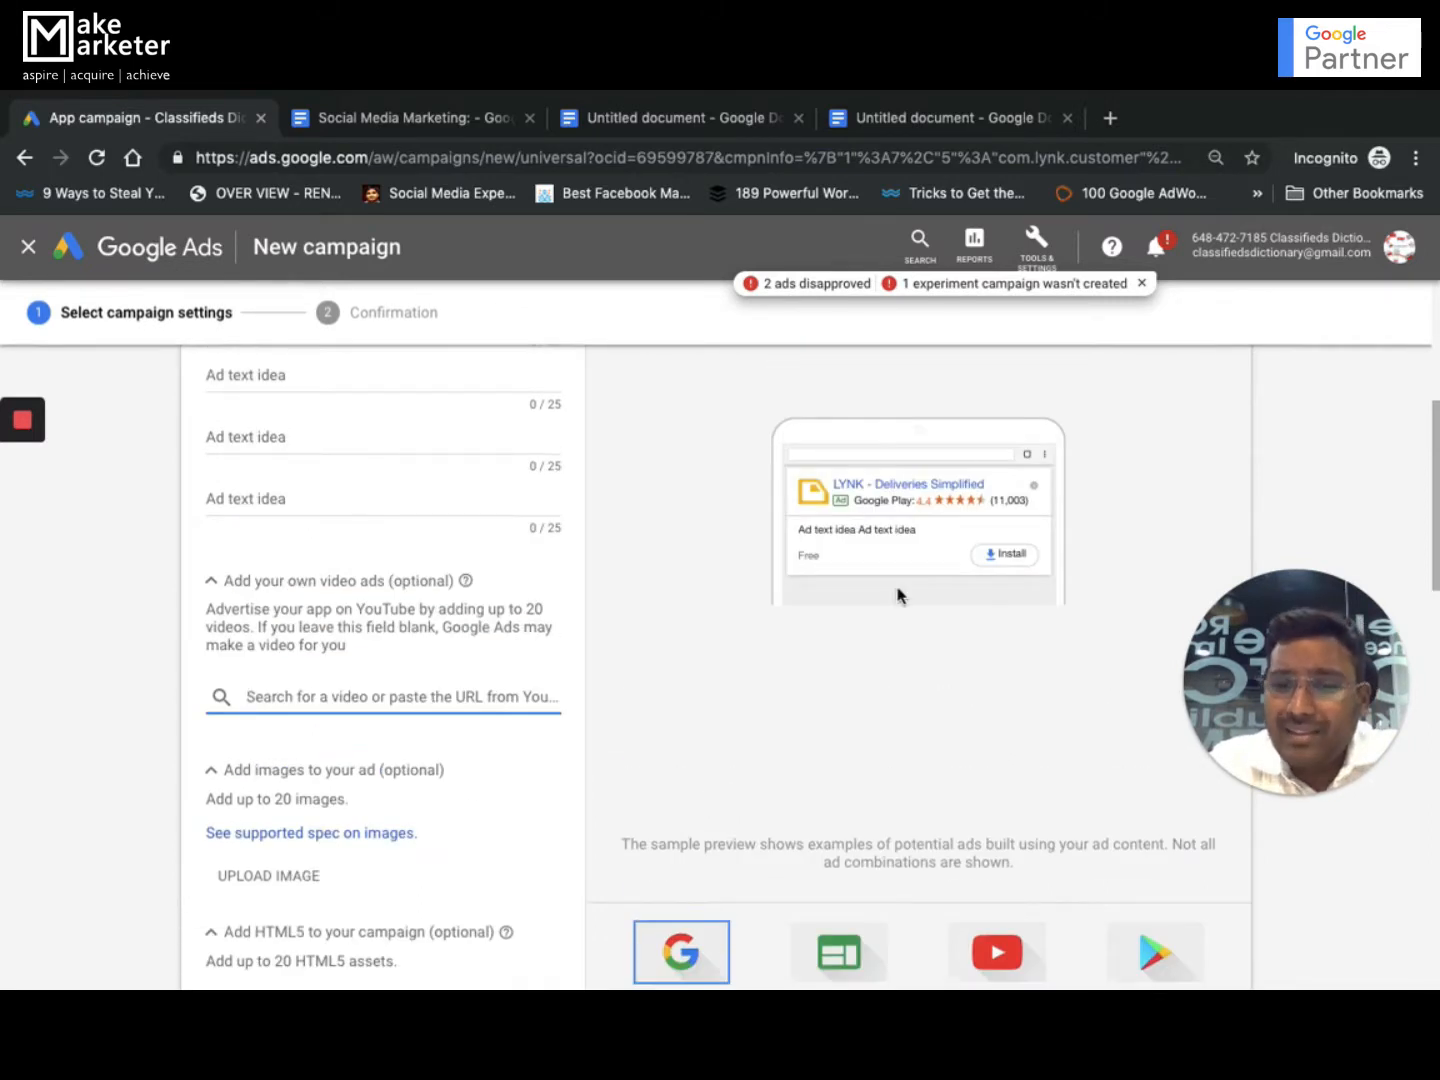
scroll("up", 3)
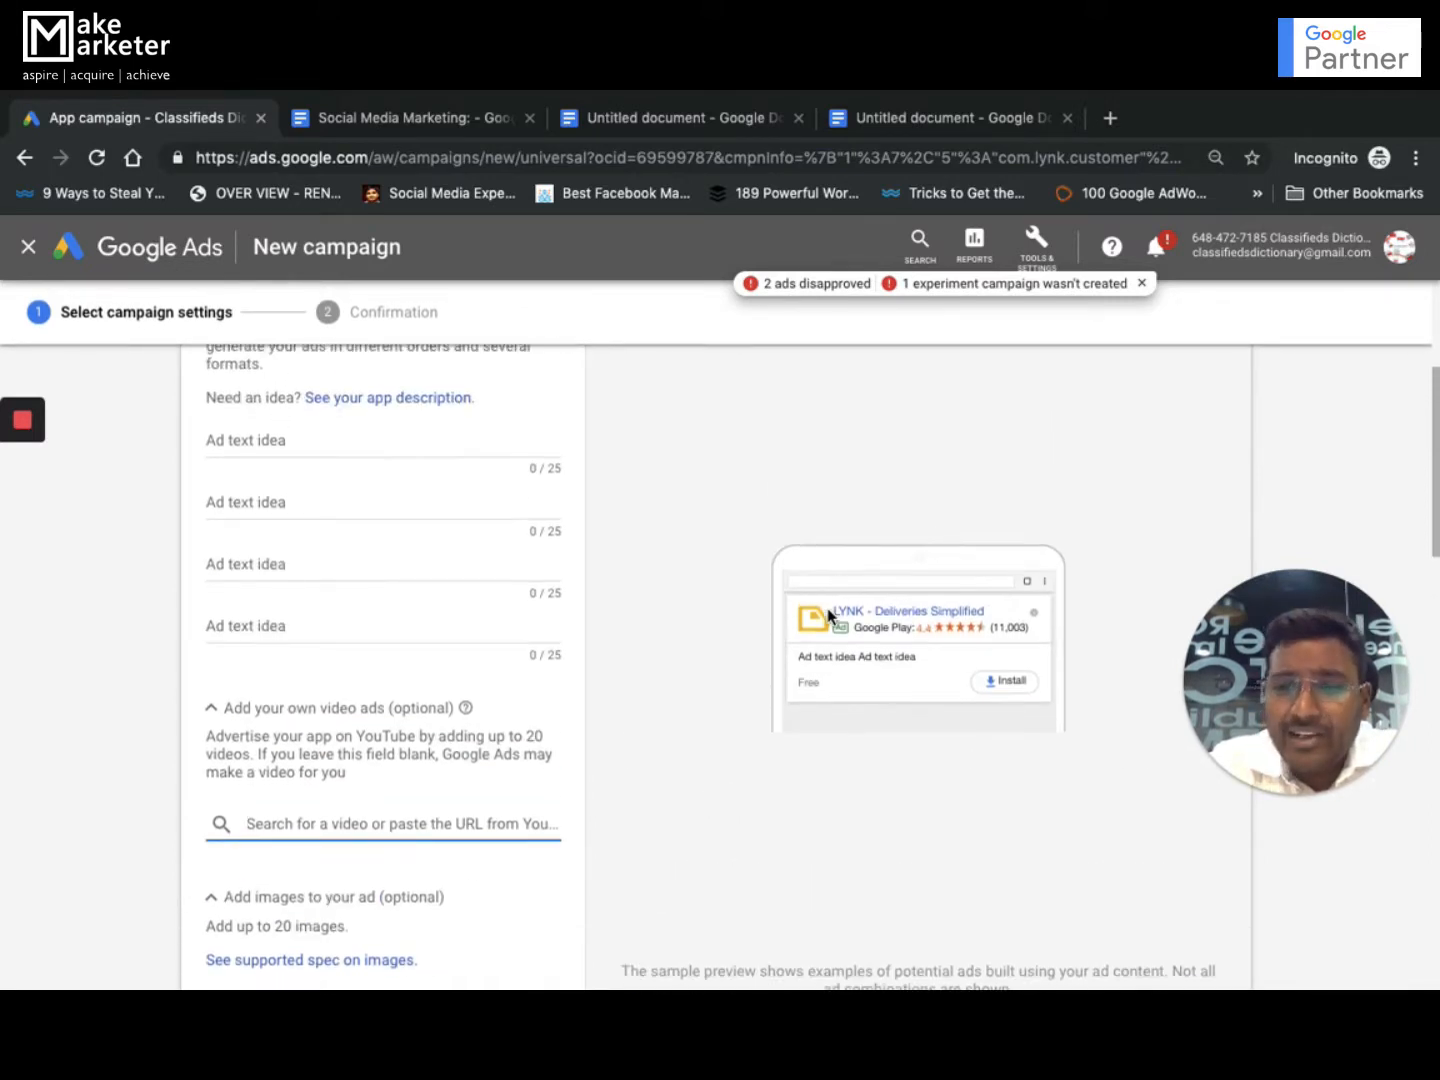
scroll("down", 3)
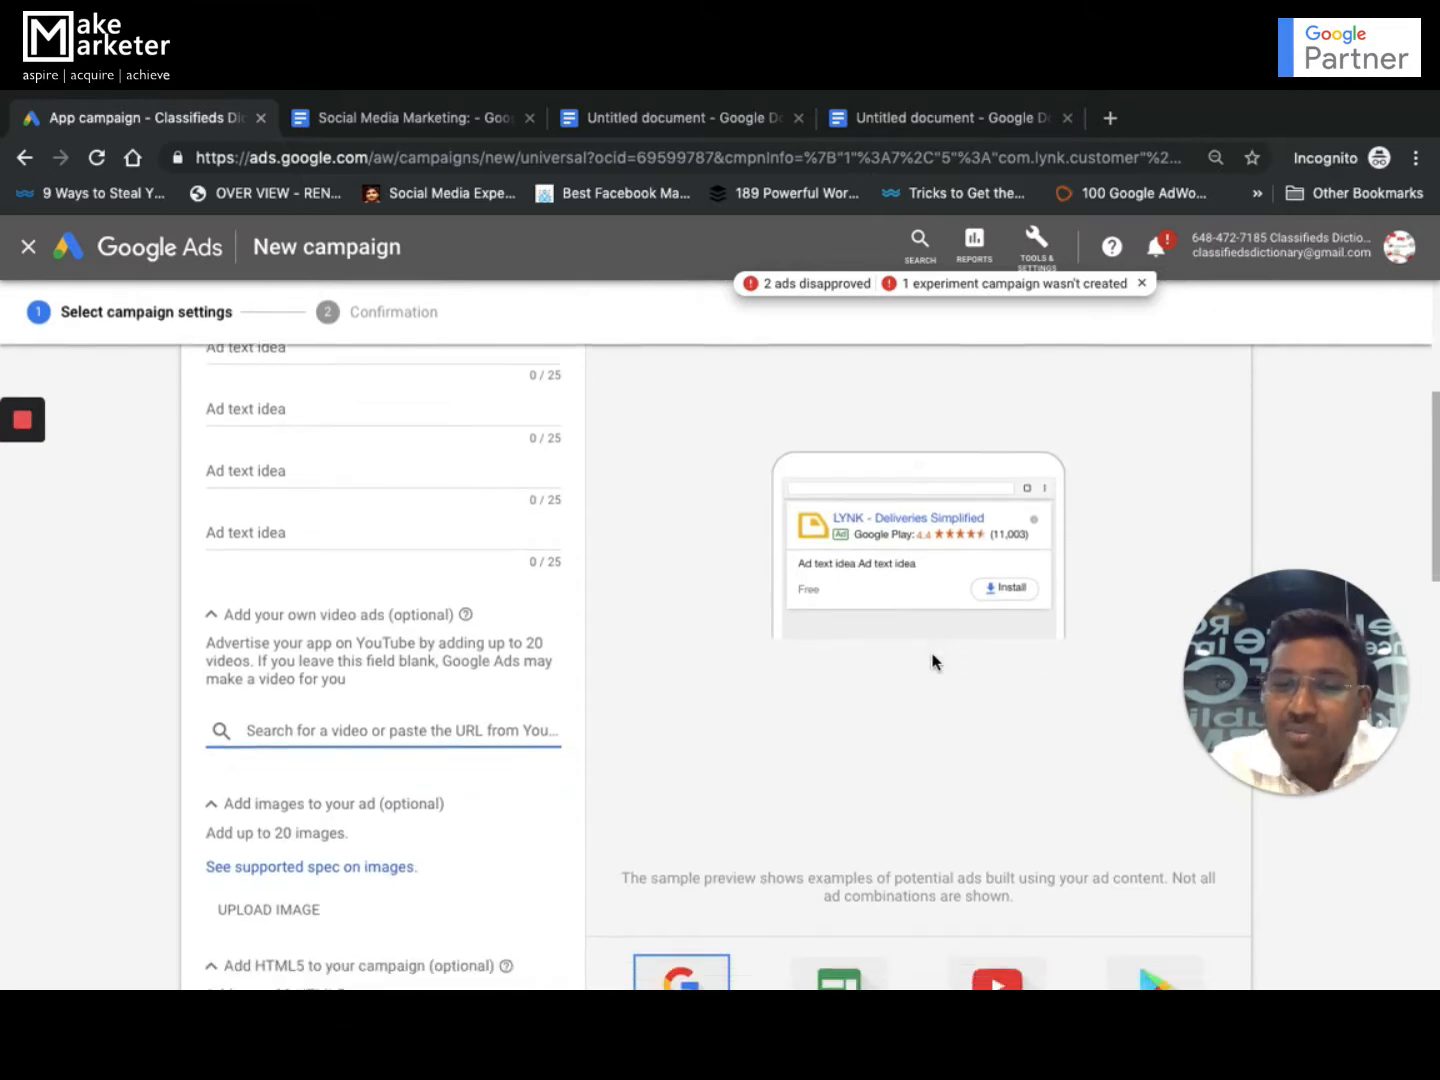
scroll("down", 3)
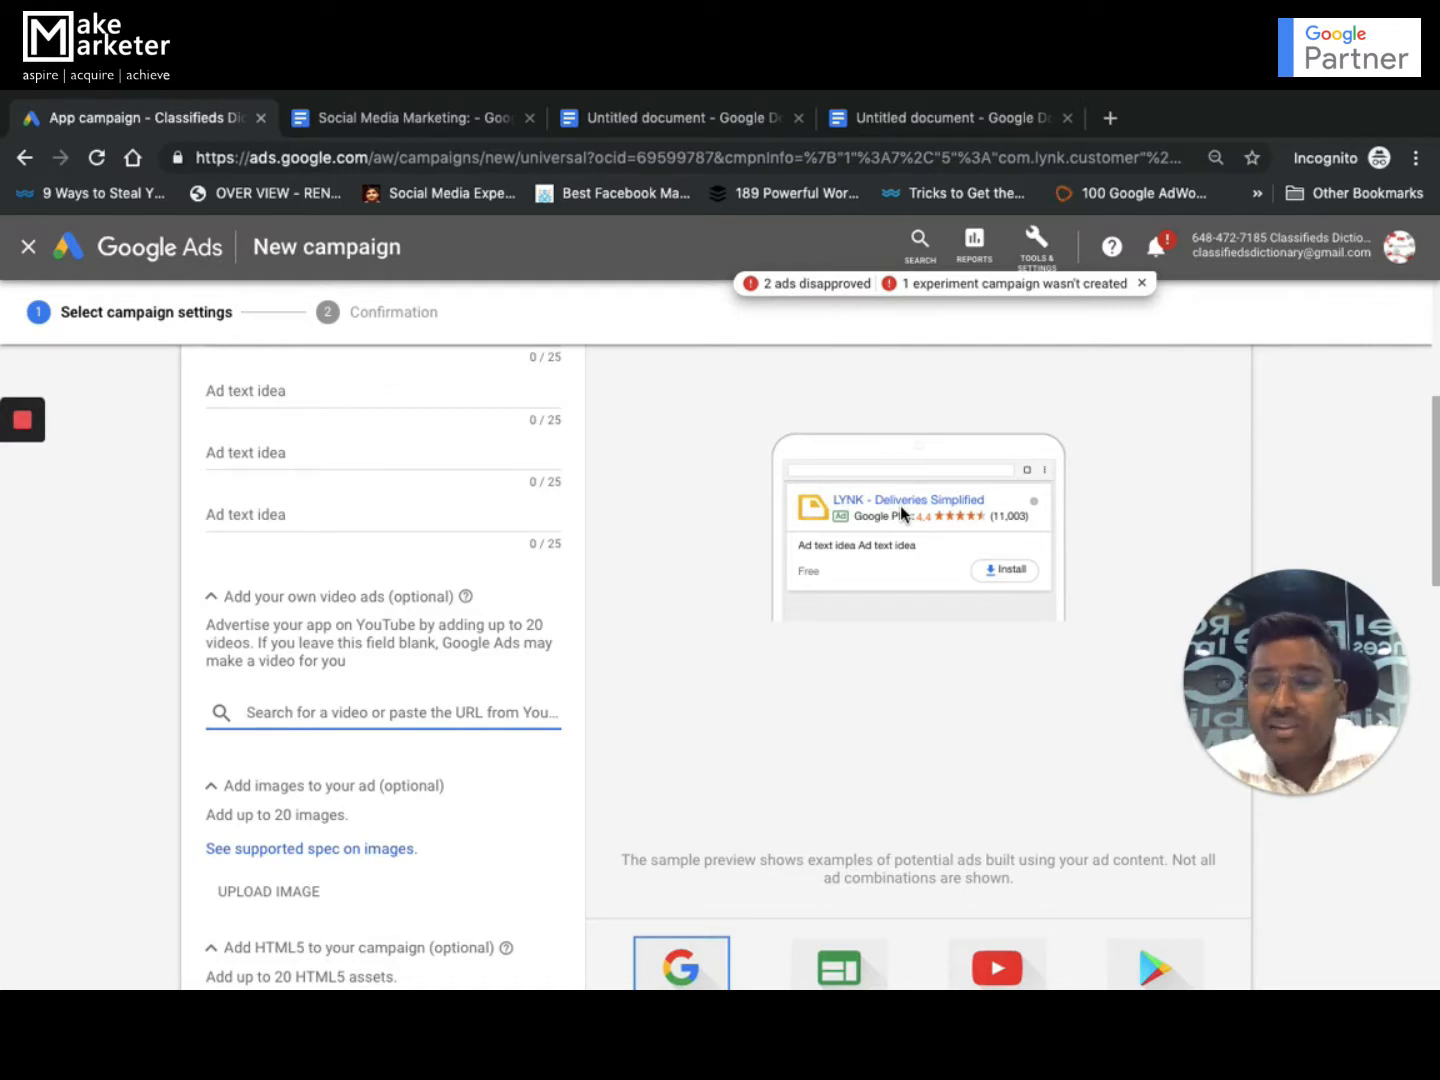
scroll("down", 3)
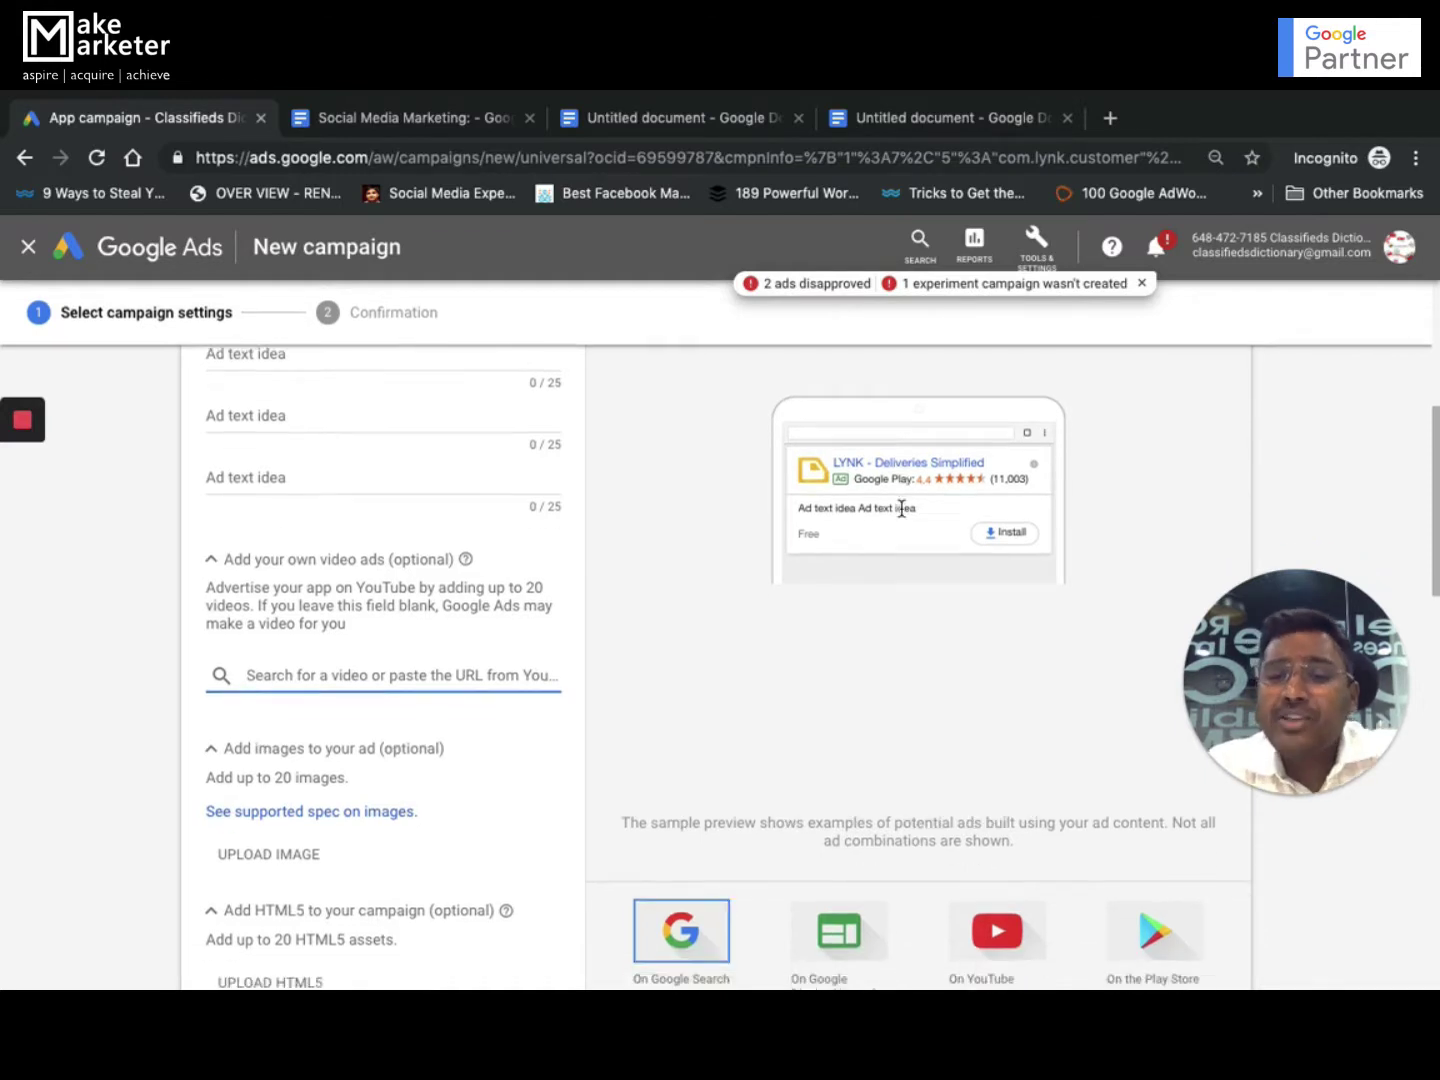
scroll("down", 3)
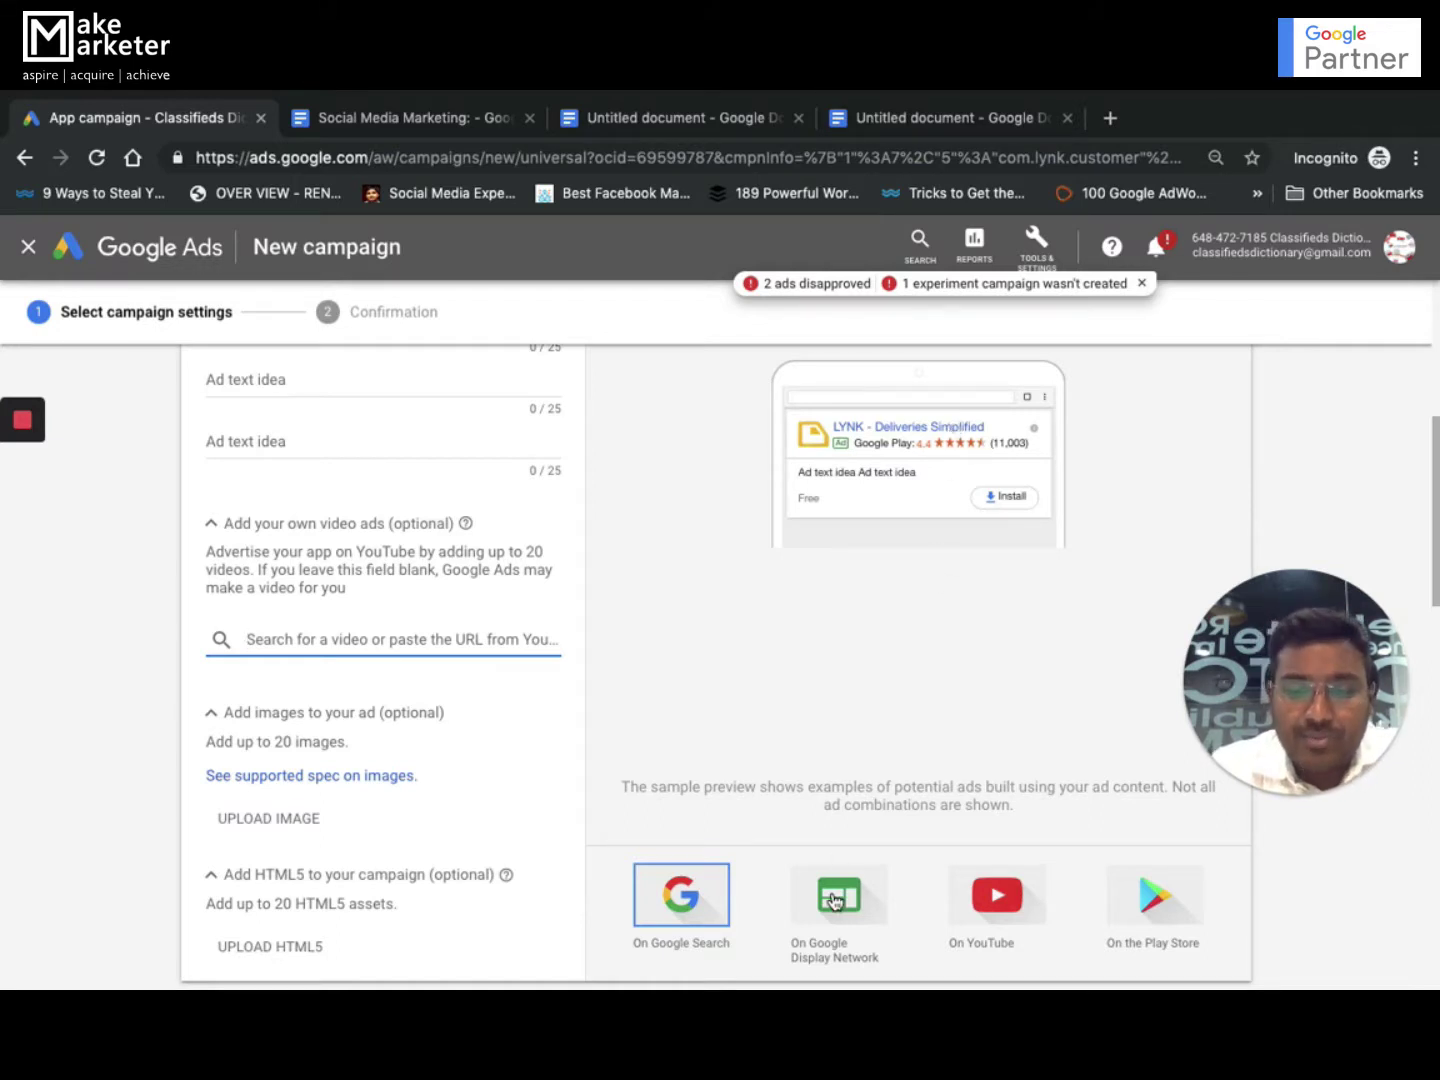
Step: Preview the LYNK ad on the Google Display Network, cycling through banner and full-screen layouts
left_click(838, 894)
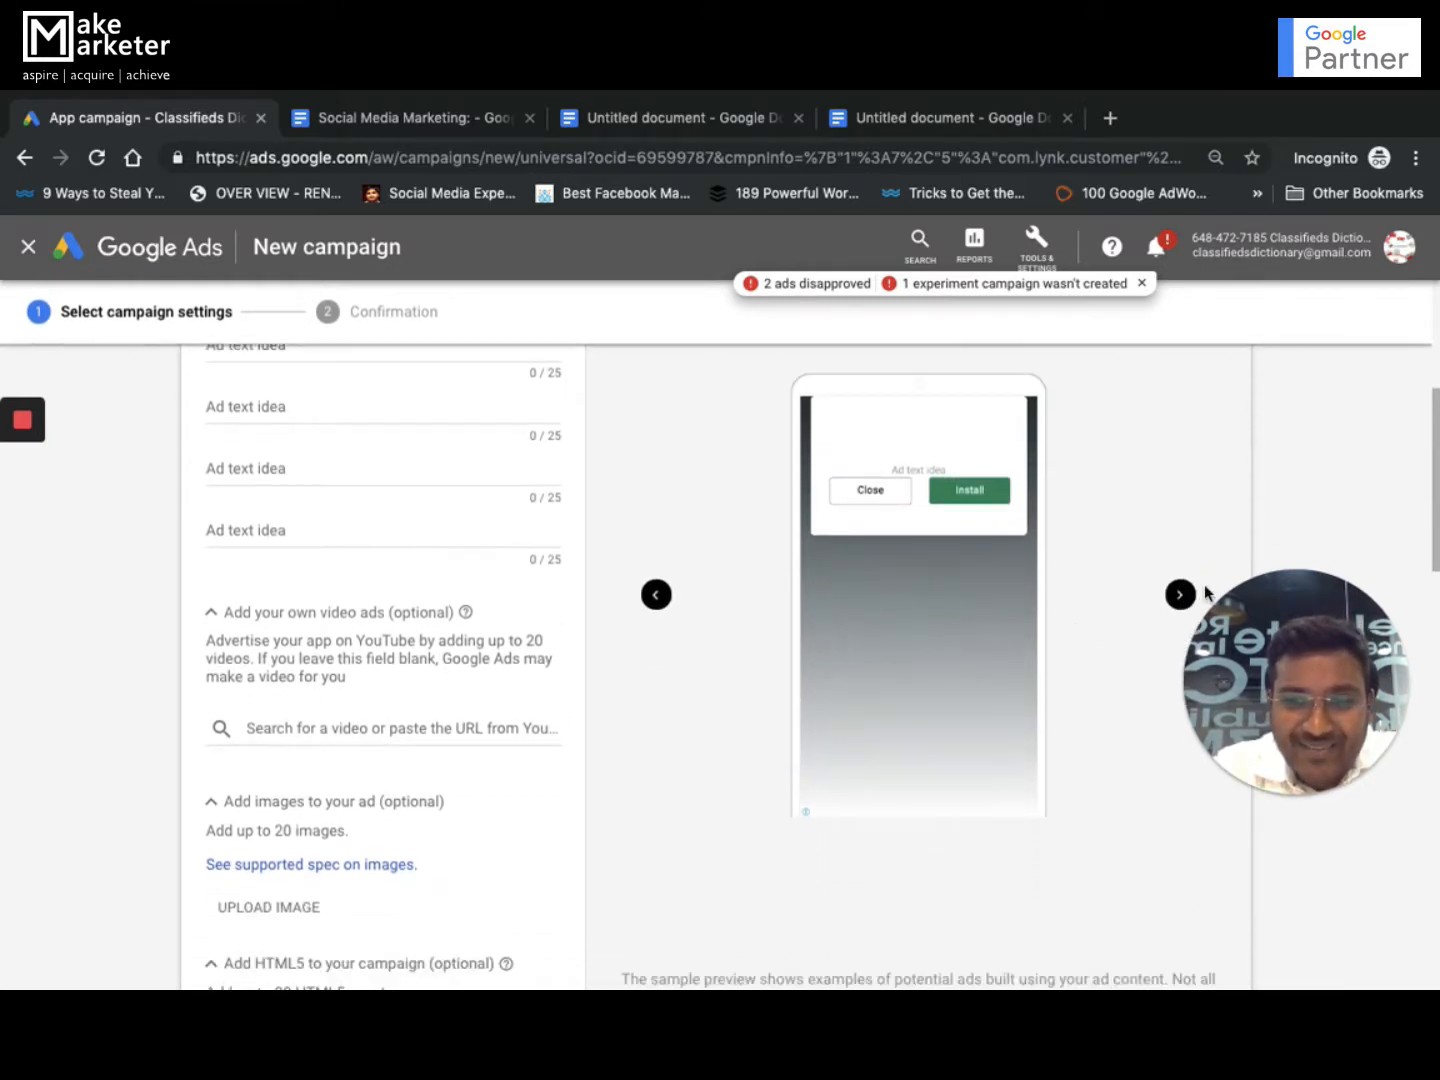
left_click(1180, 594)
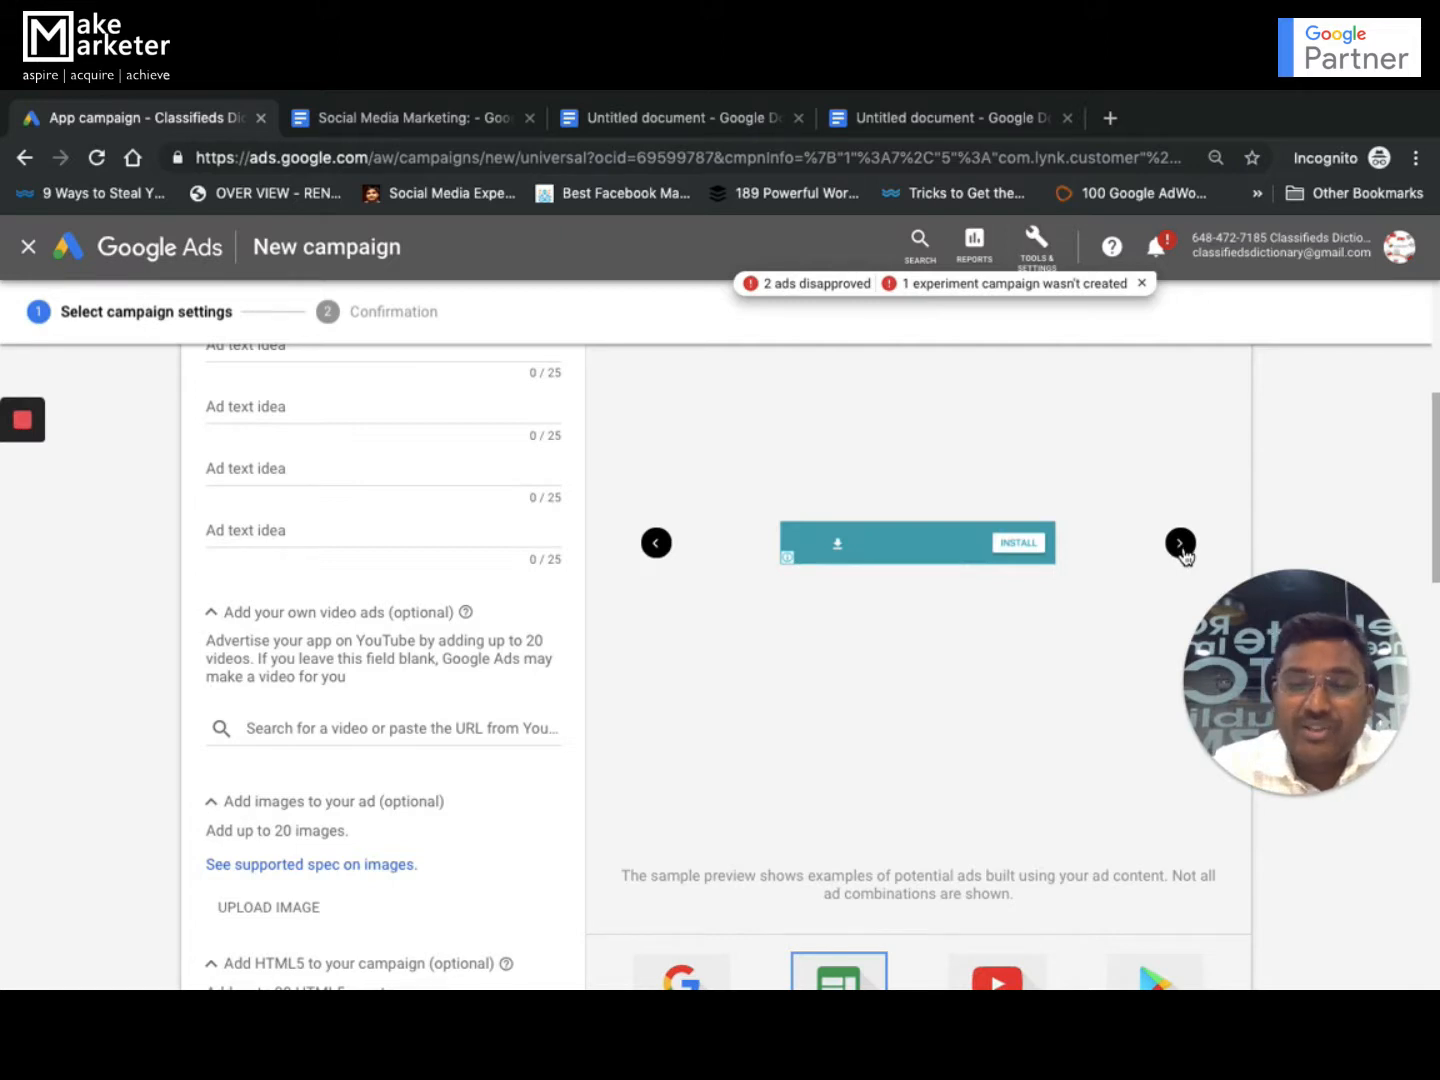
left_click(1180, 544)
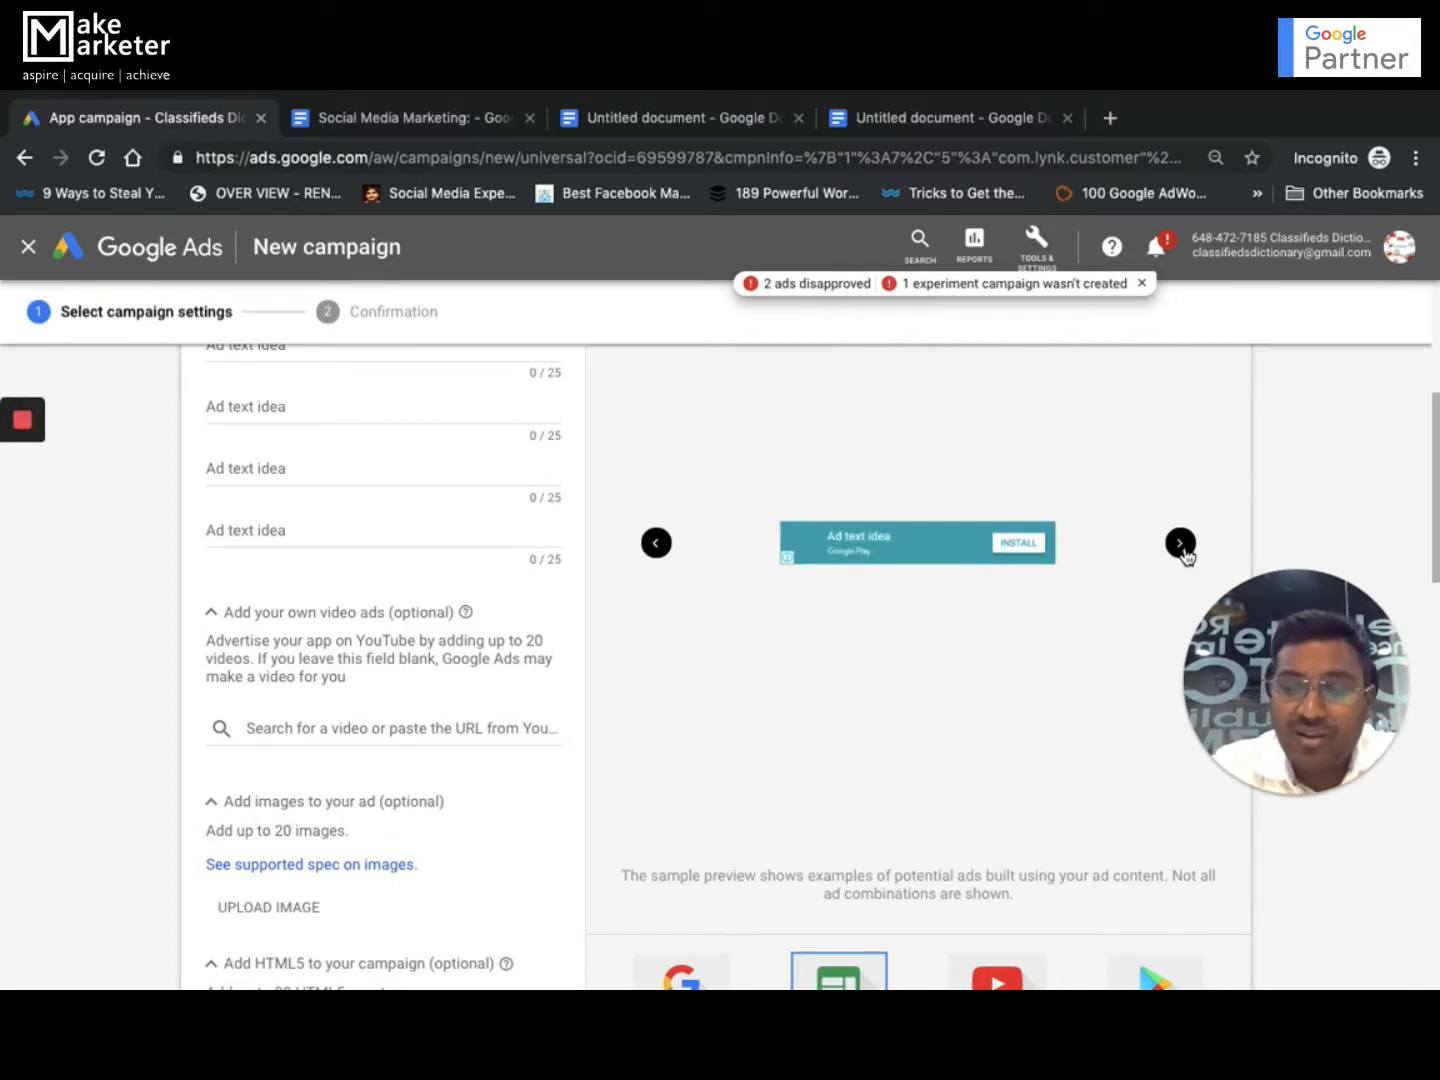
left_click(1180, 544)
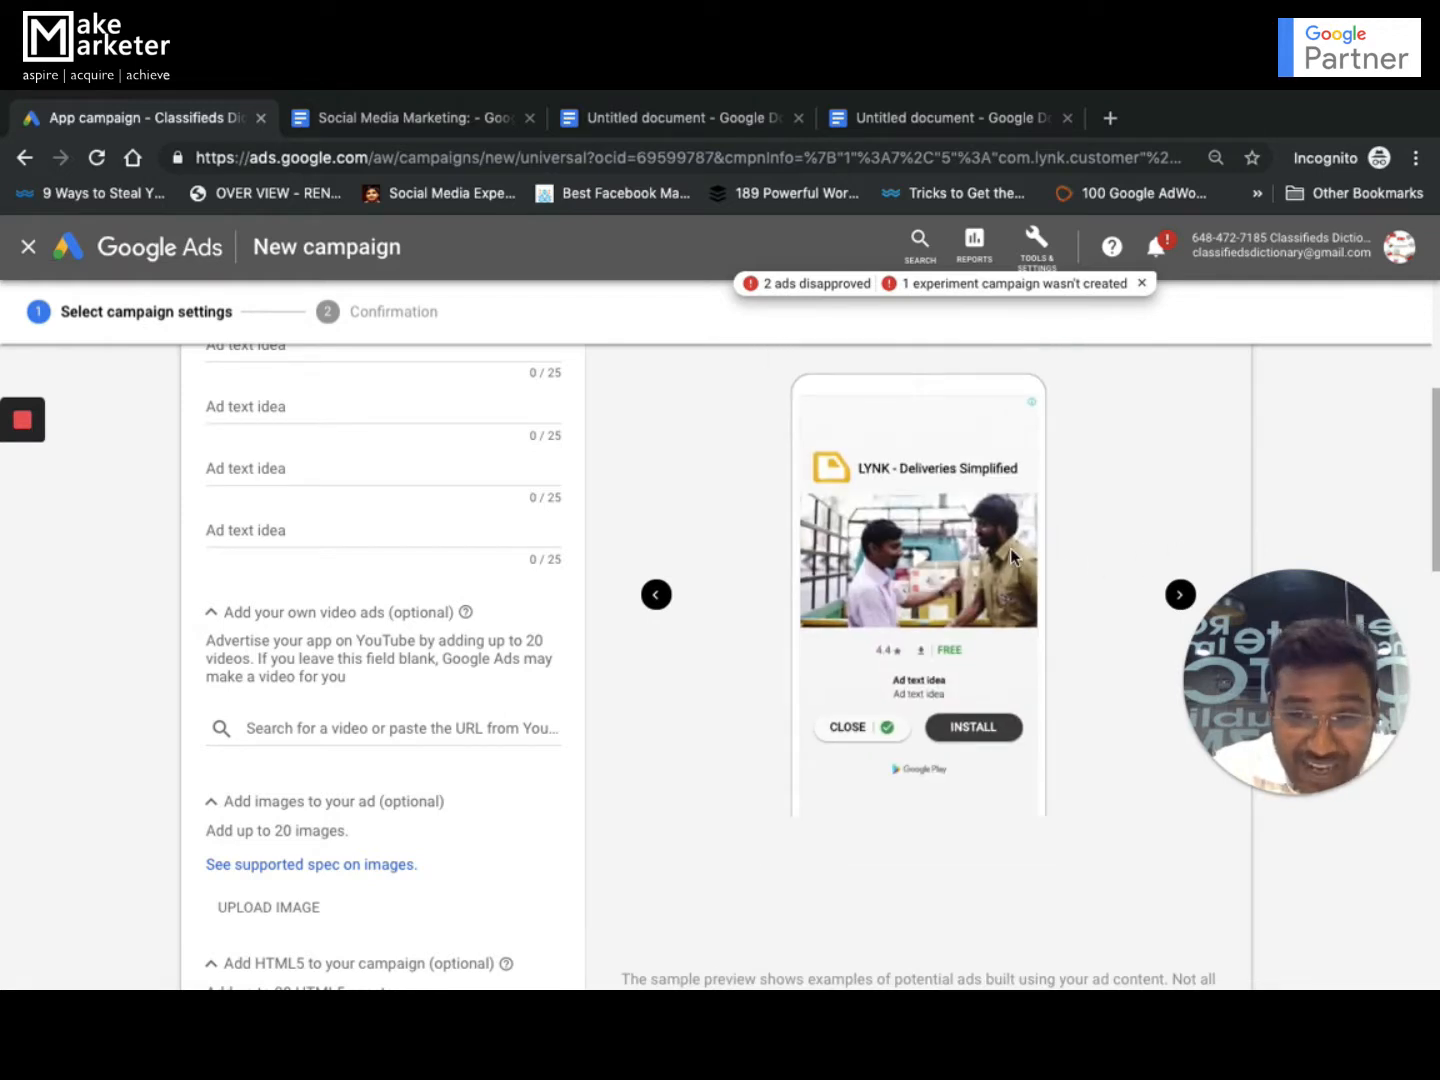
mouse_move(1180, 594)
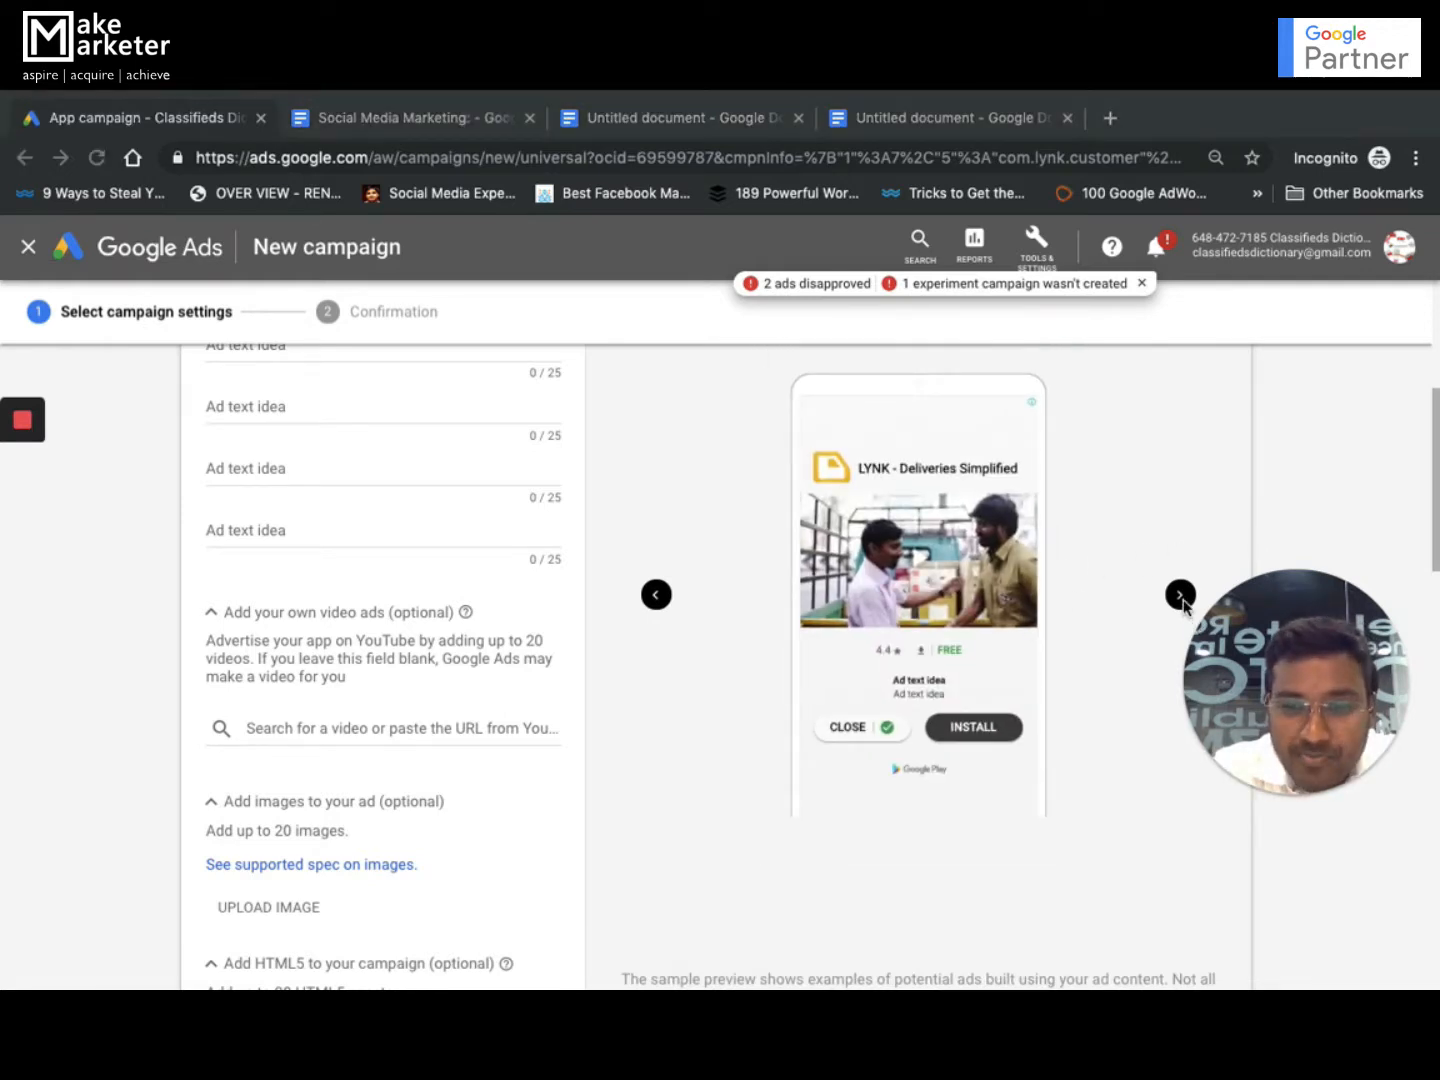
scroll("down", 3)
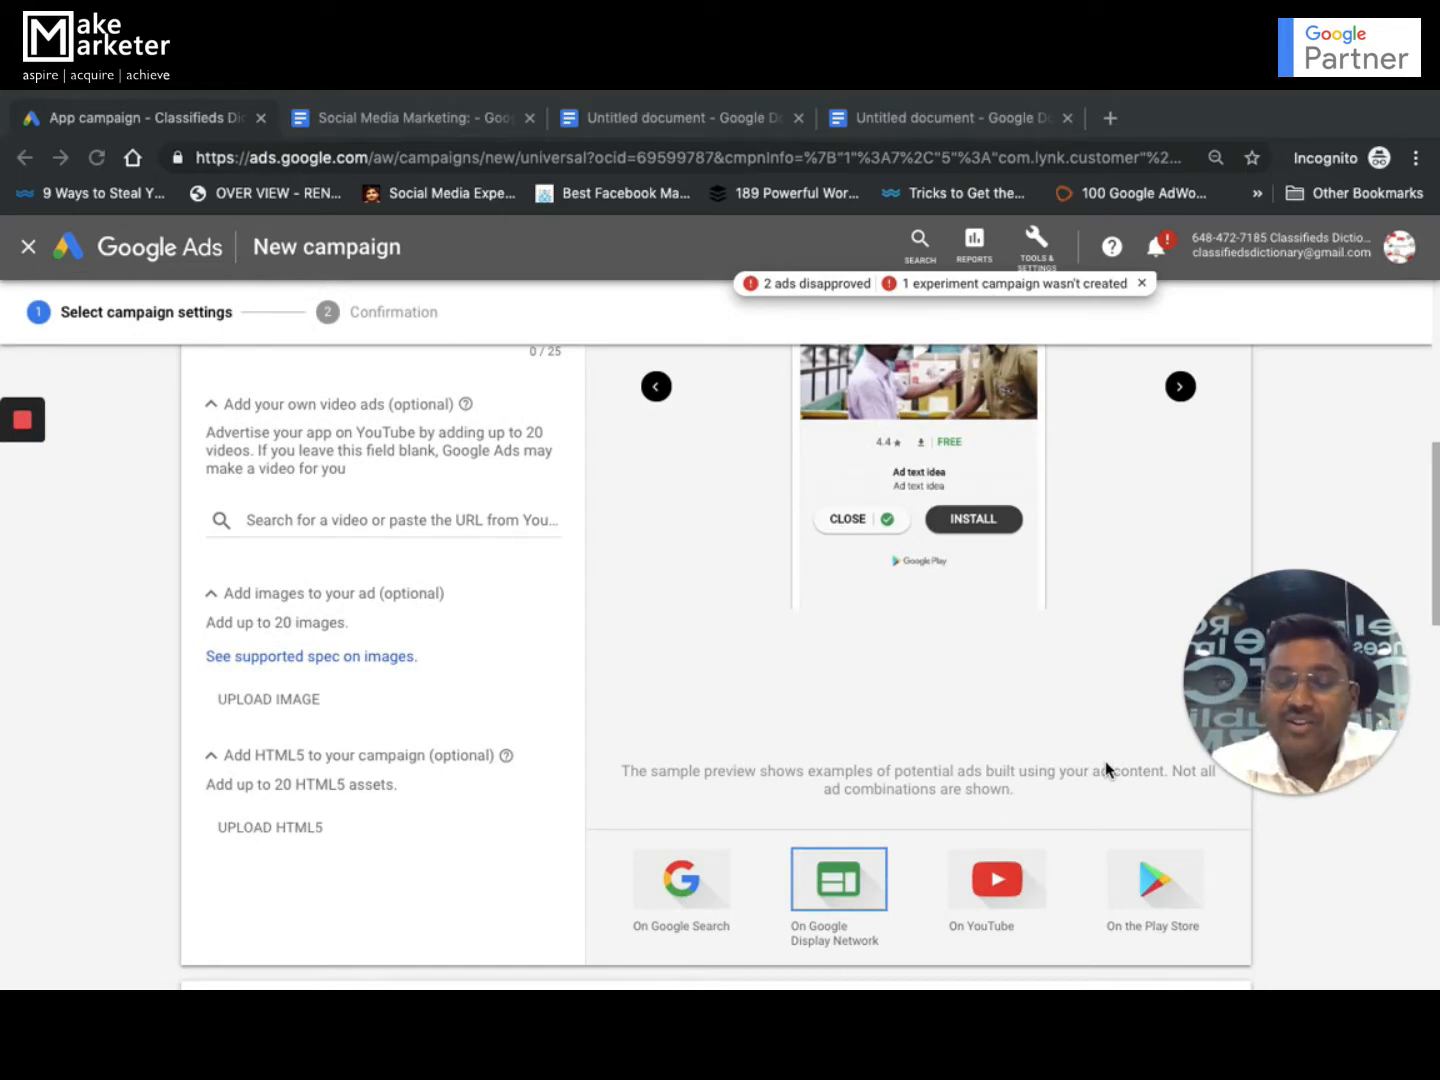
mouse_move(1008, 916)
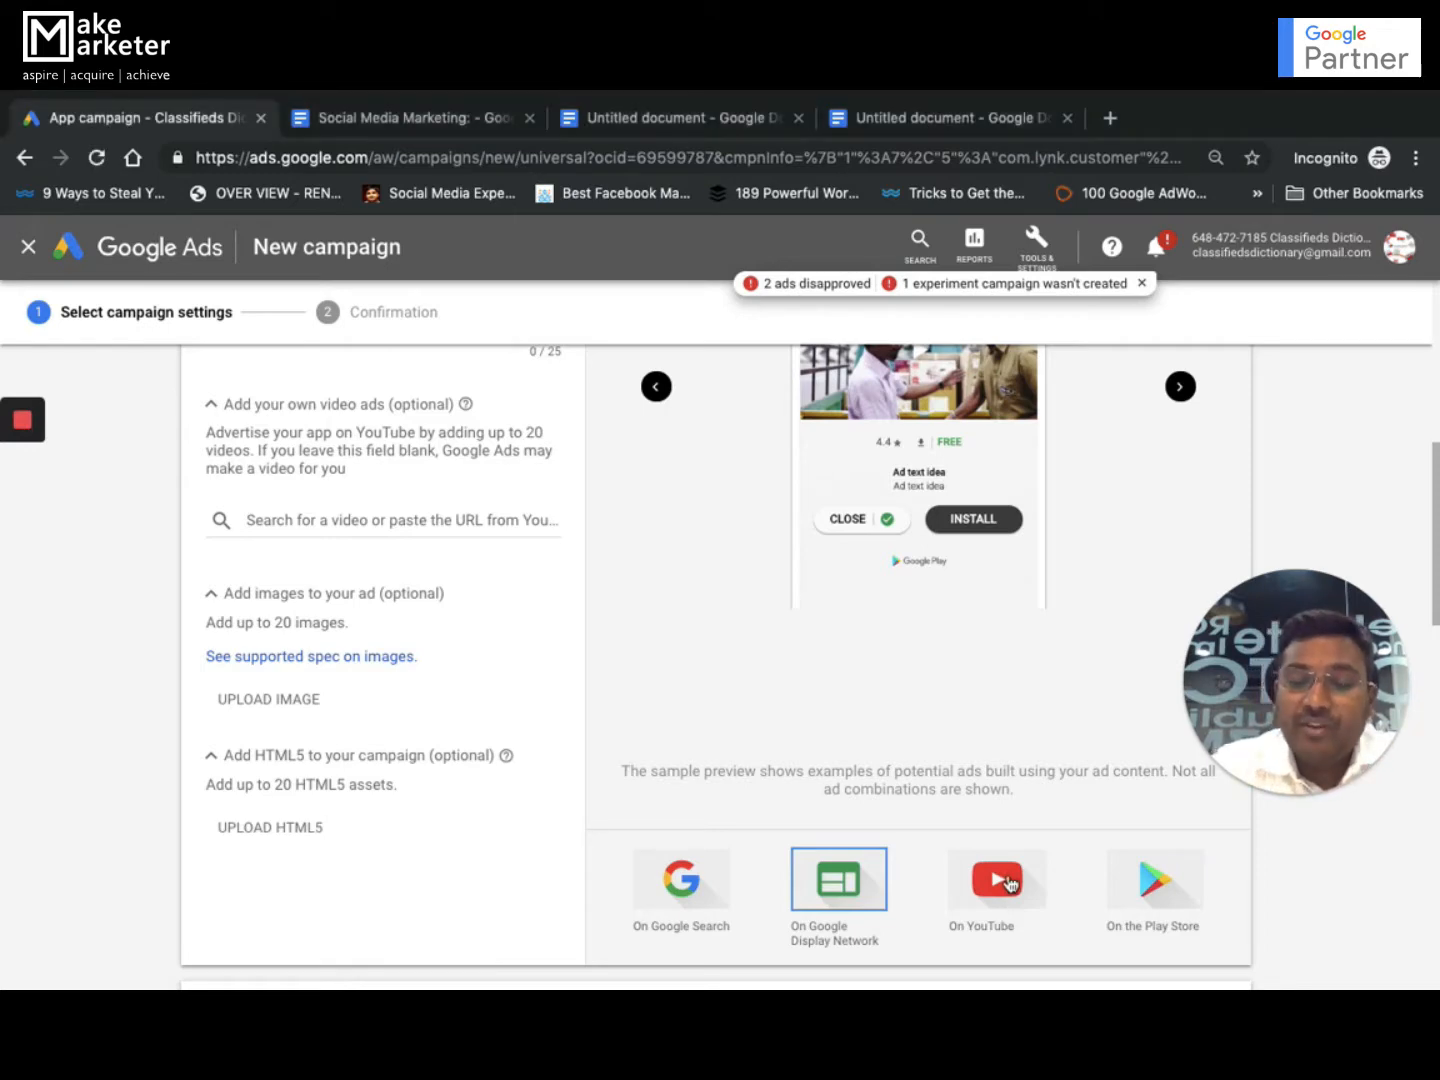
Step: Preview the LYNK ad on YouTube, then on the Play Store
left_click(996, 892)
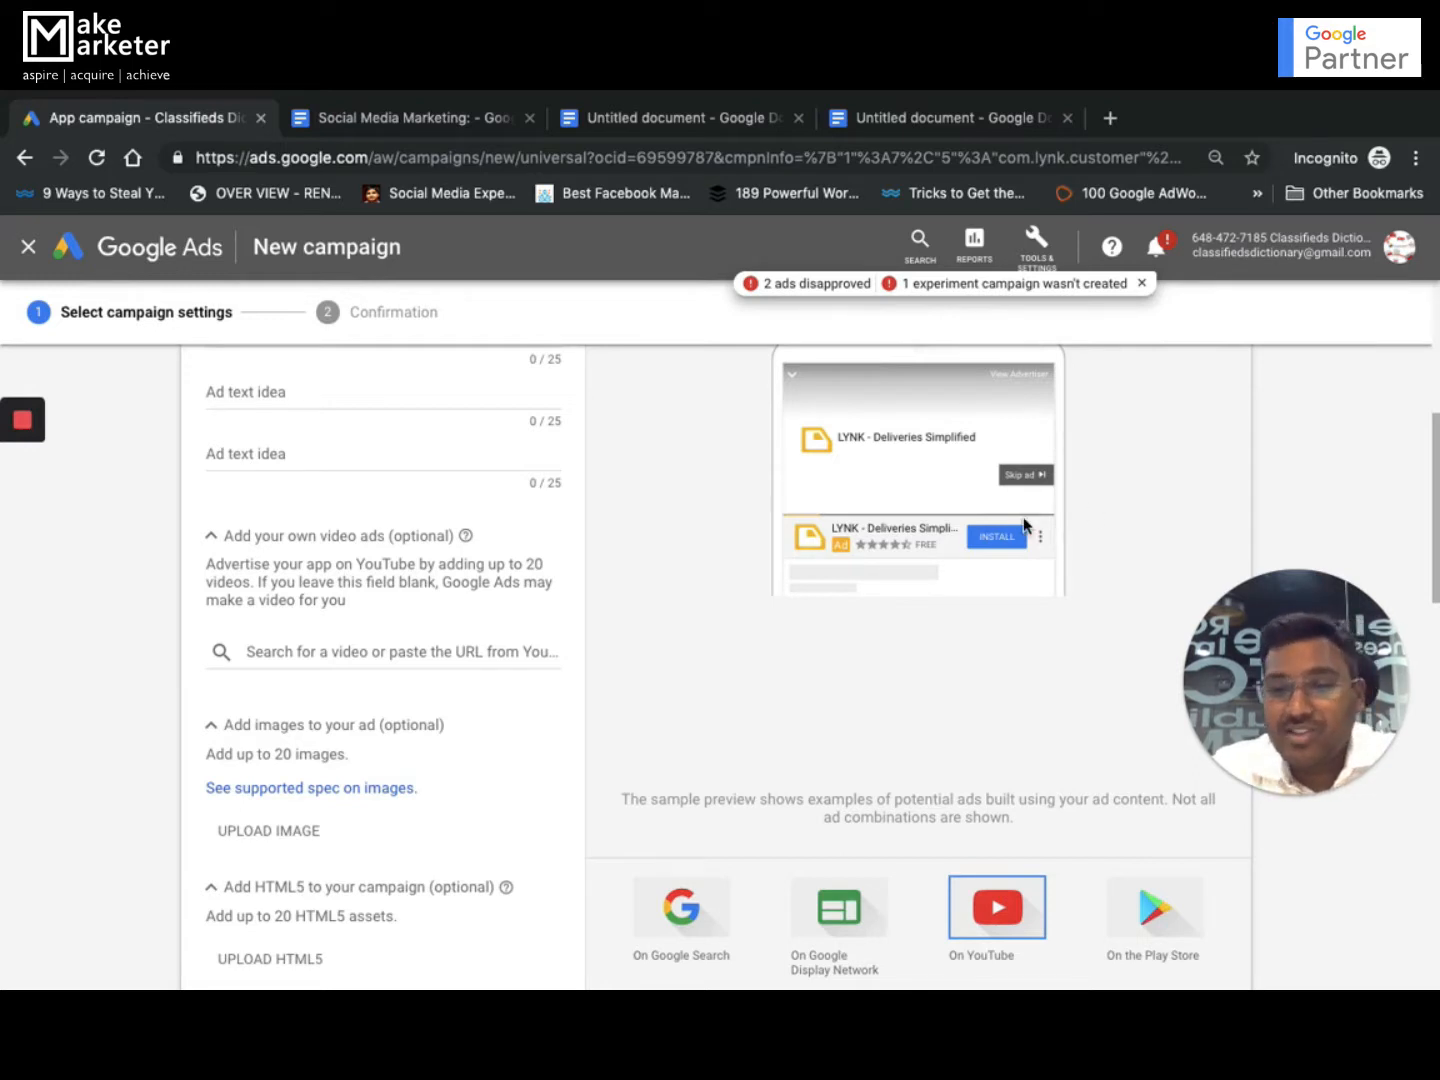
mouse_move(1010, 550)
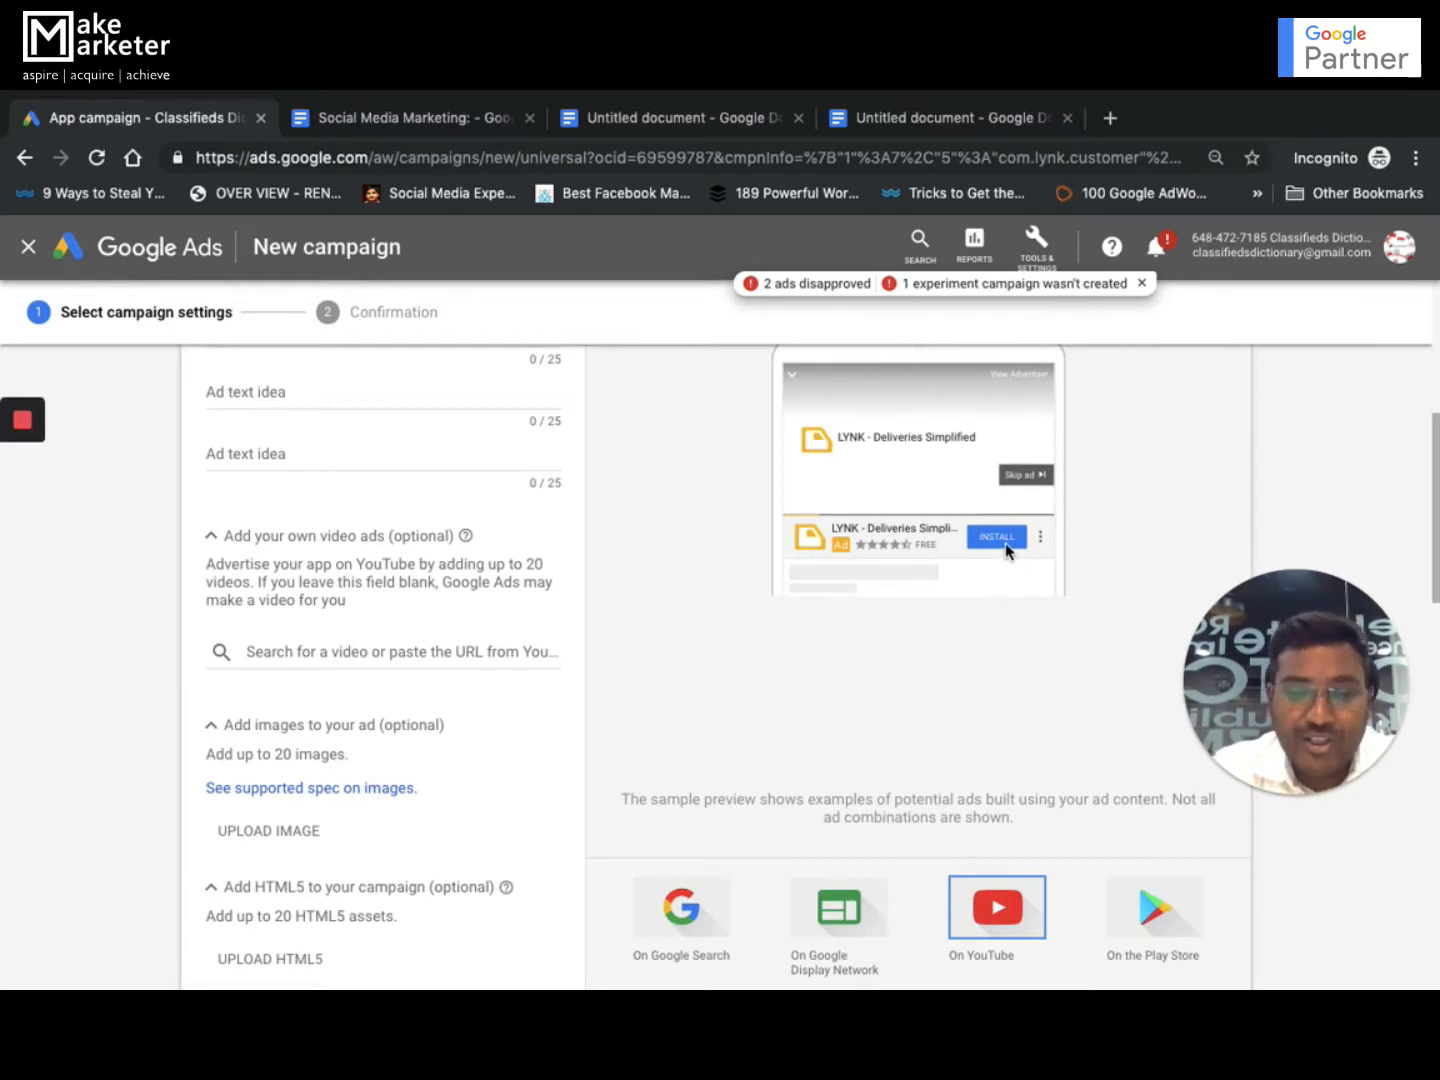
left_click(1154, 908)
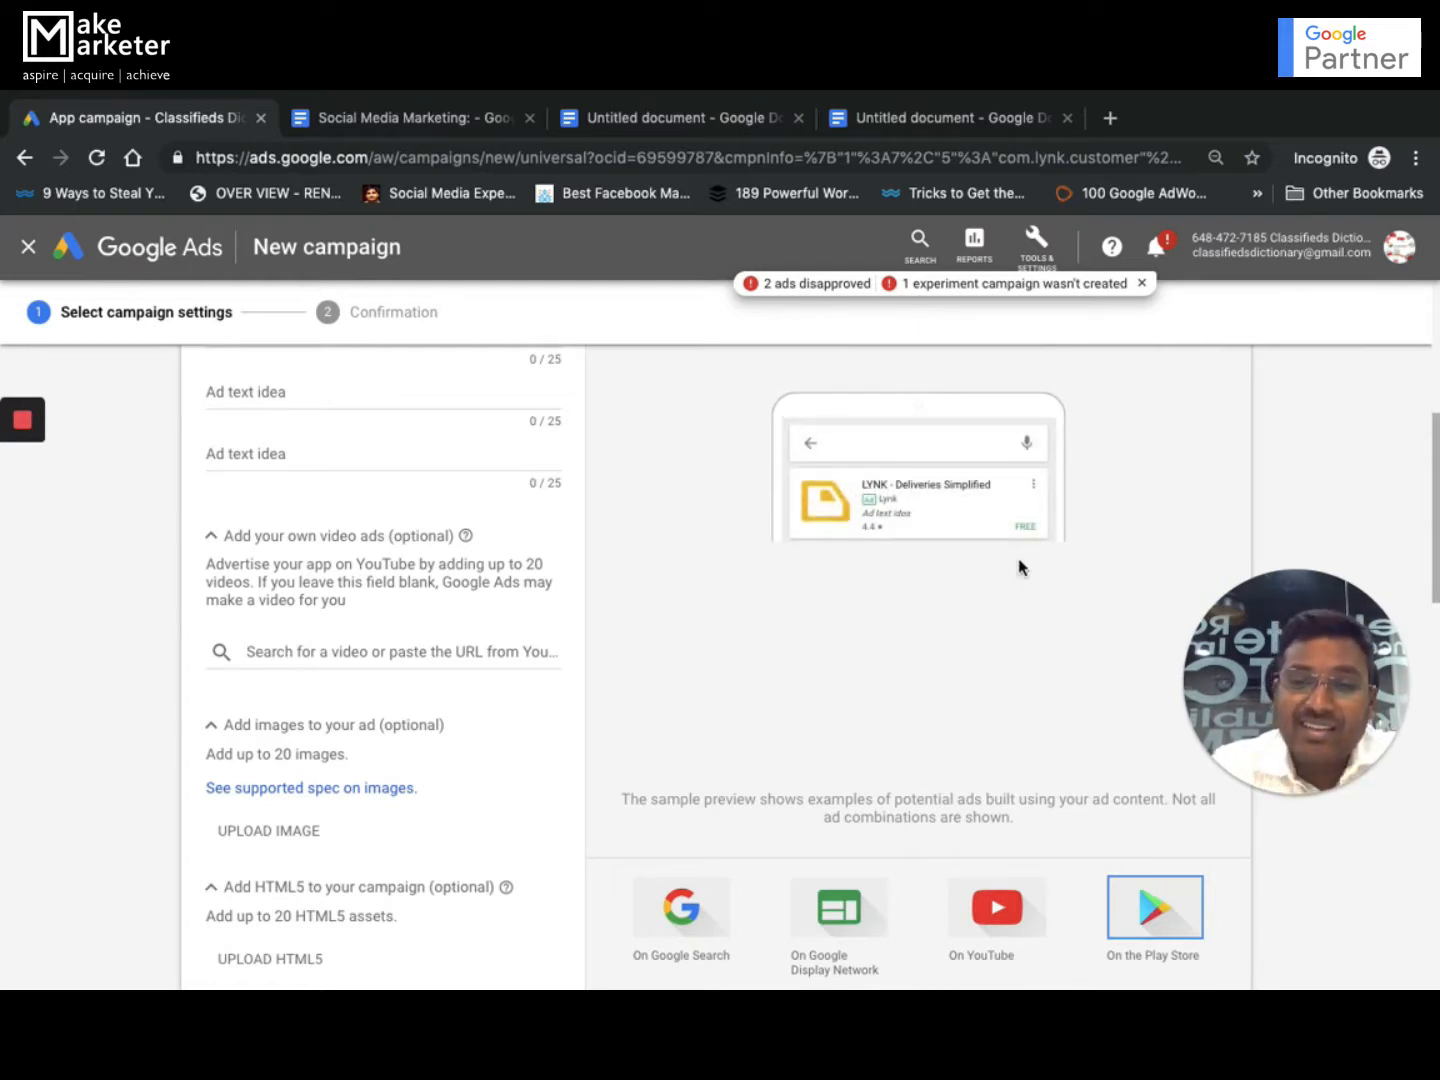
scroll("up", 3)
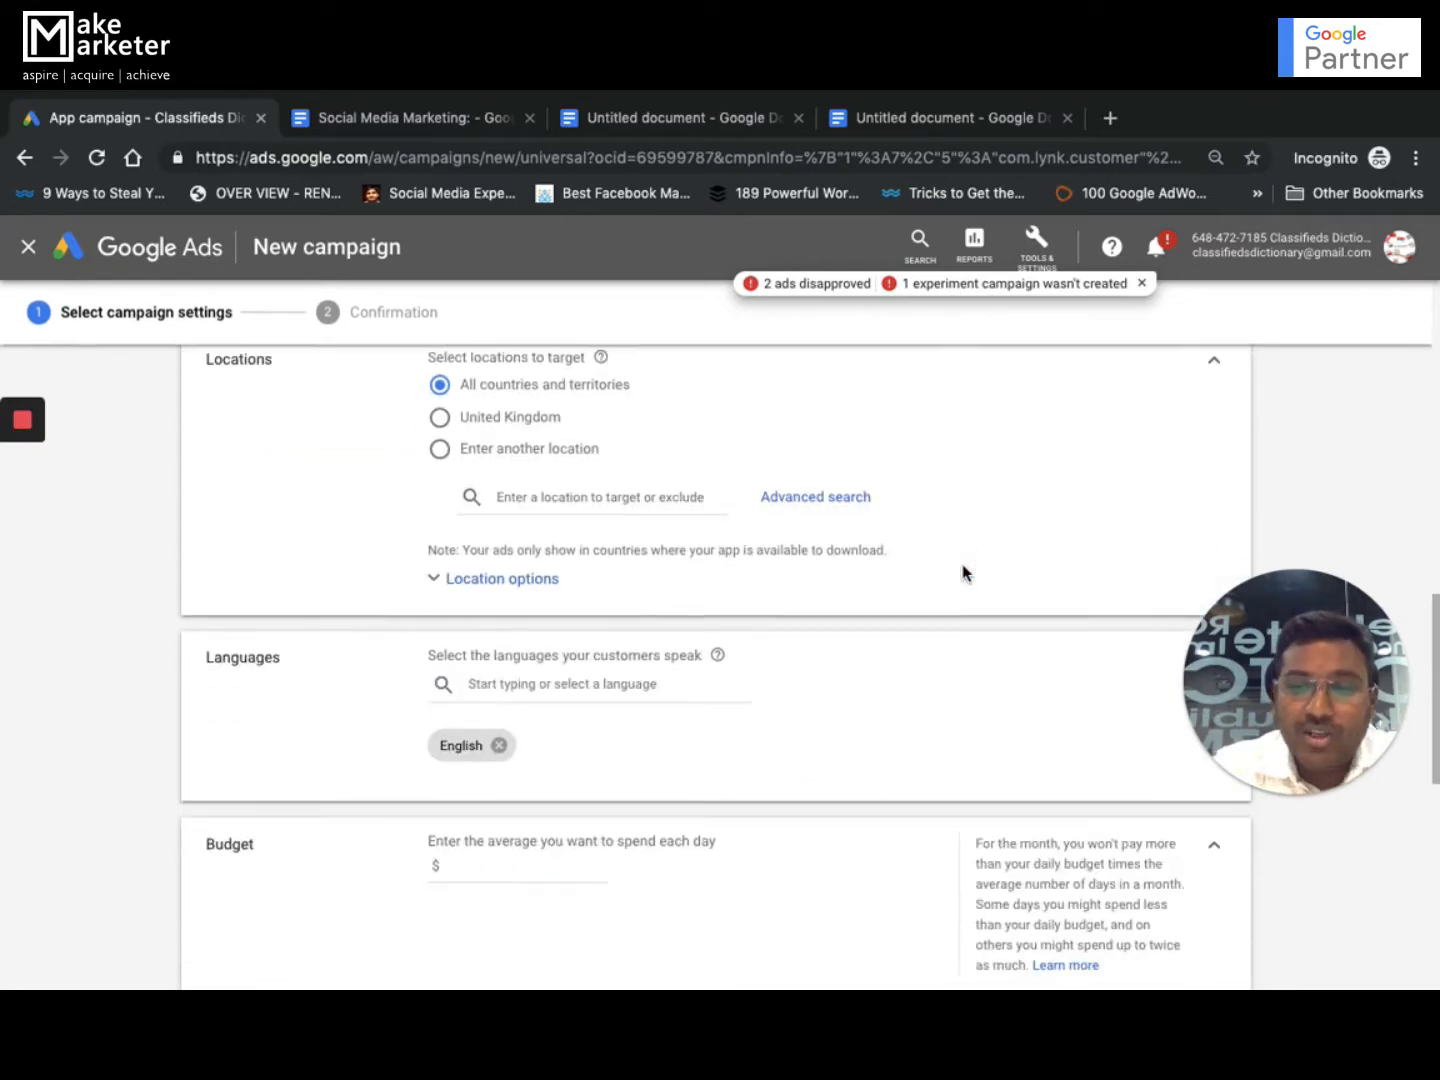
scroll("down", 3)
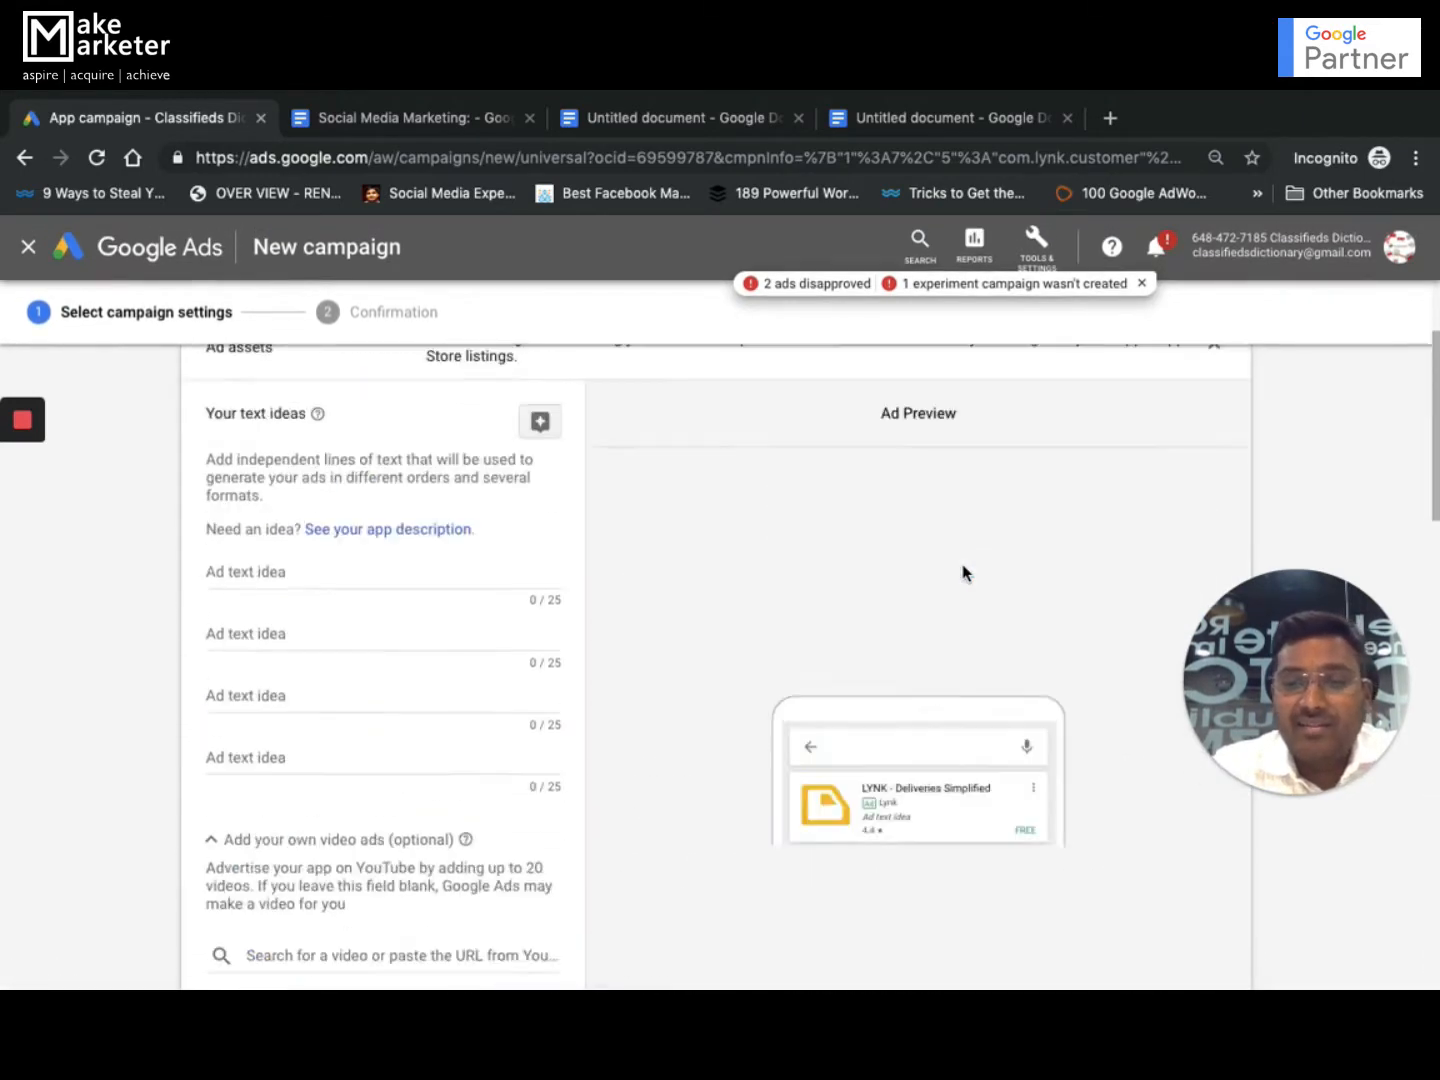
scroll("up", 3)
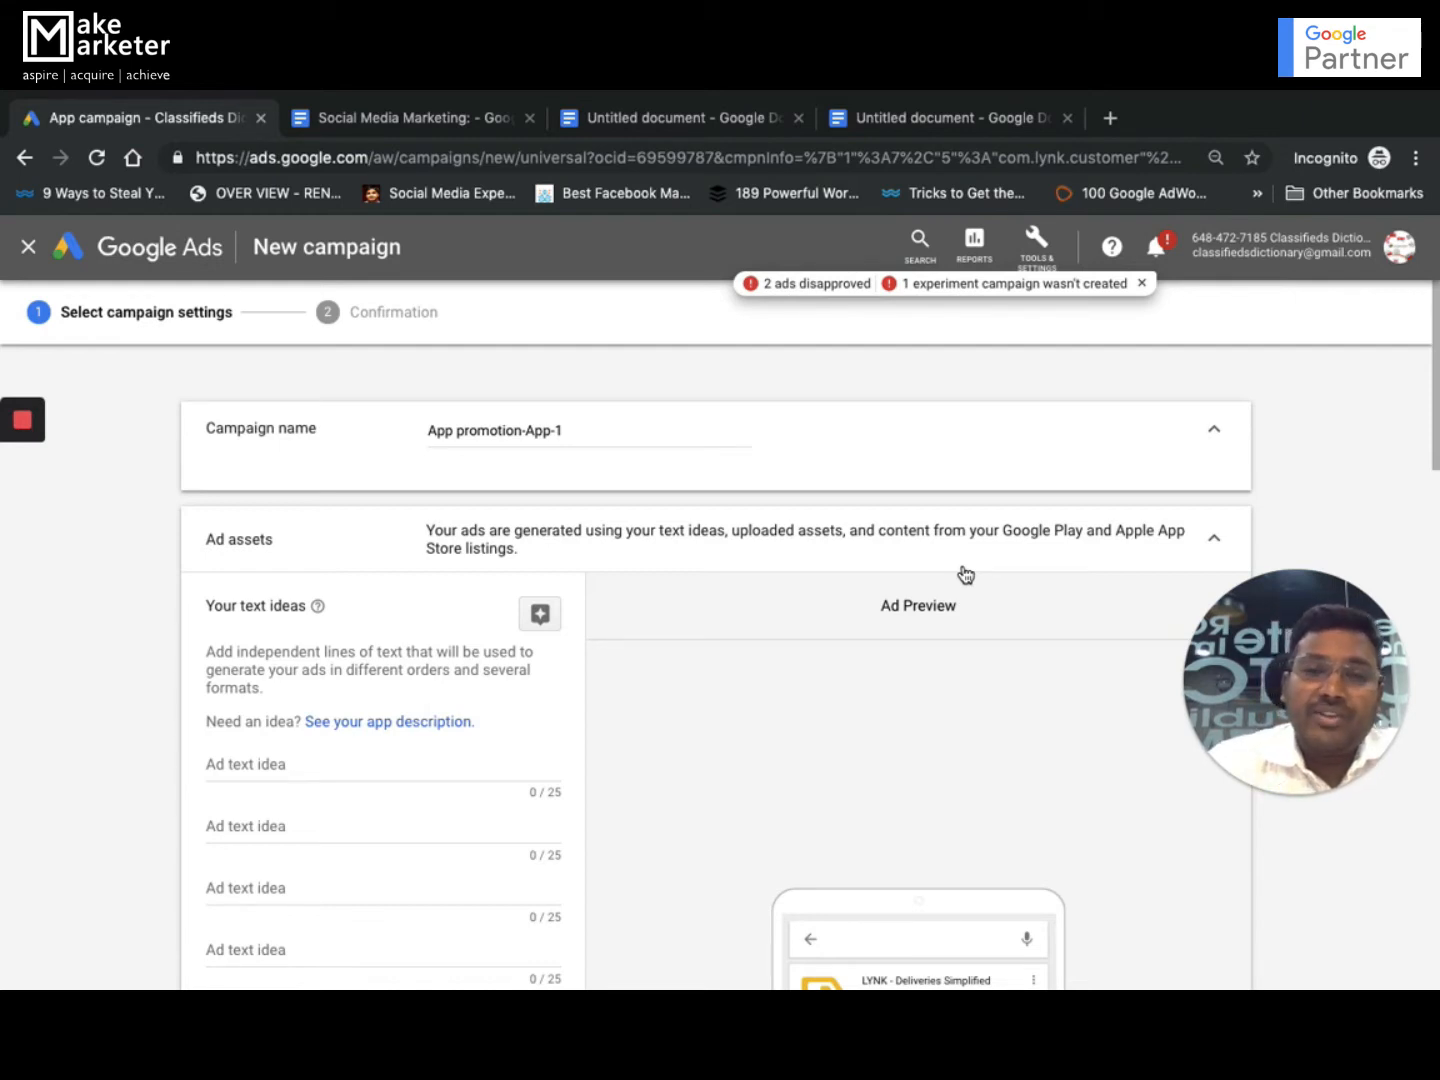
mouse_move(744, 364)
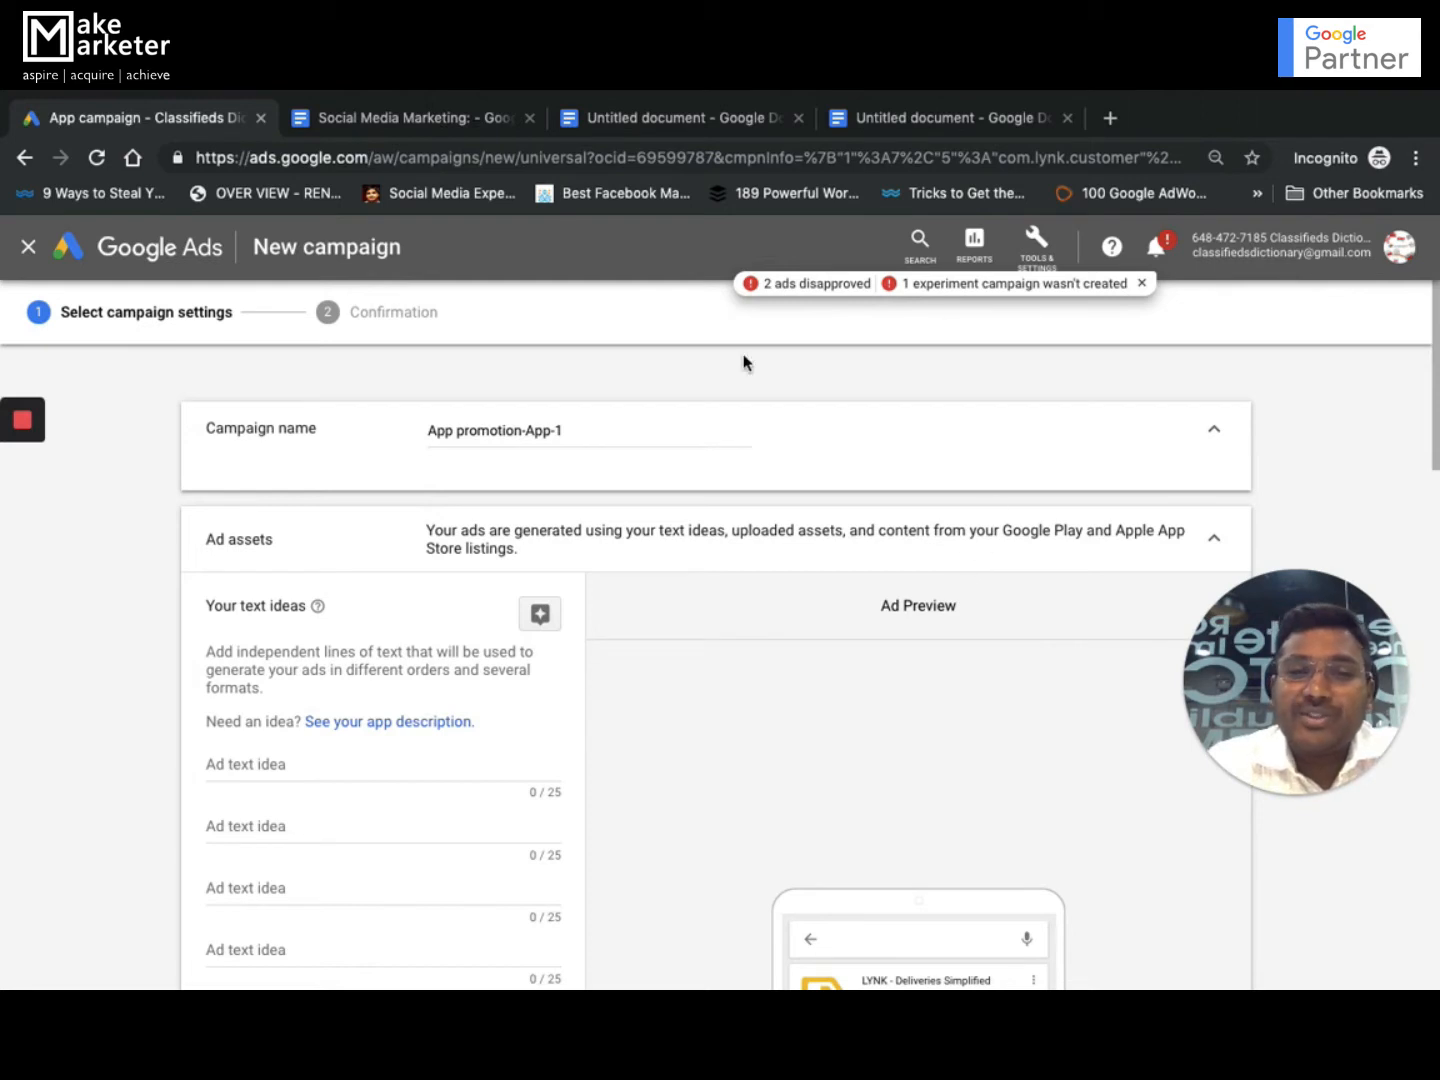
left_click(22, 420)
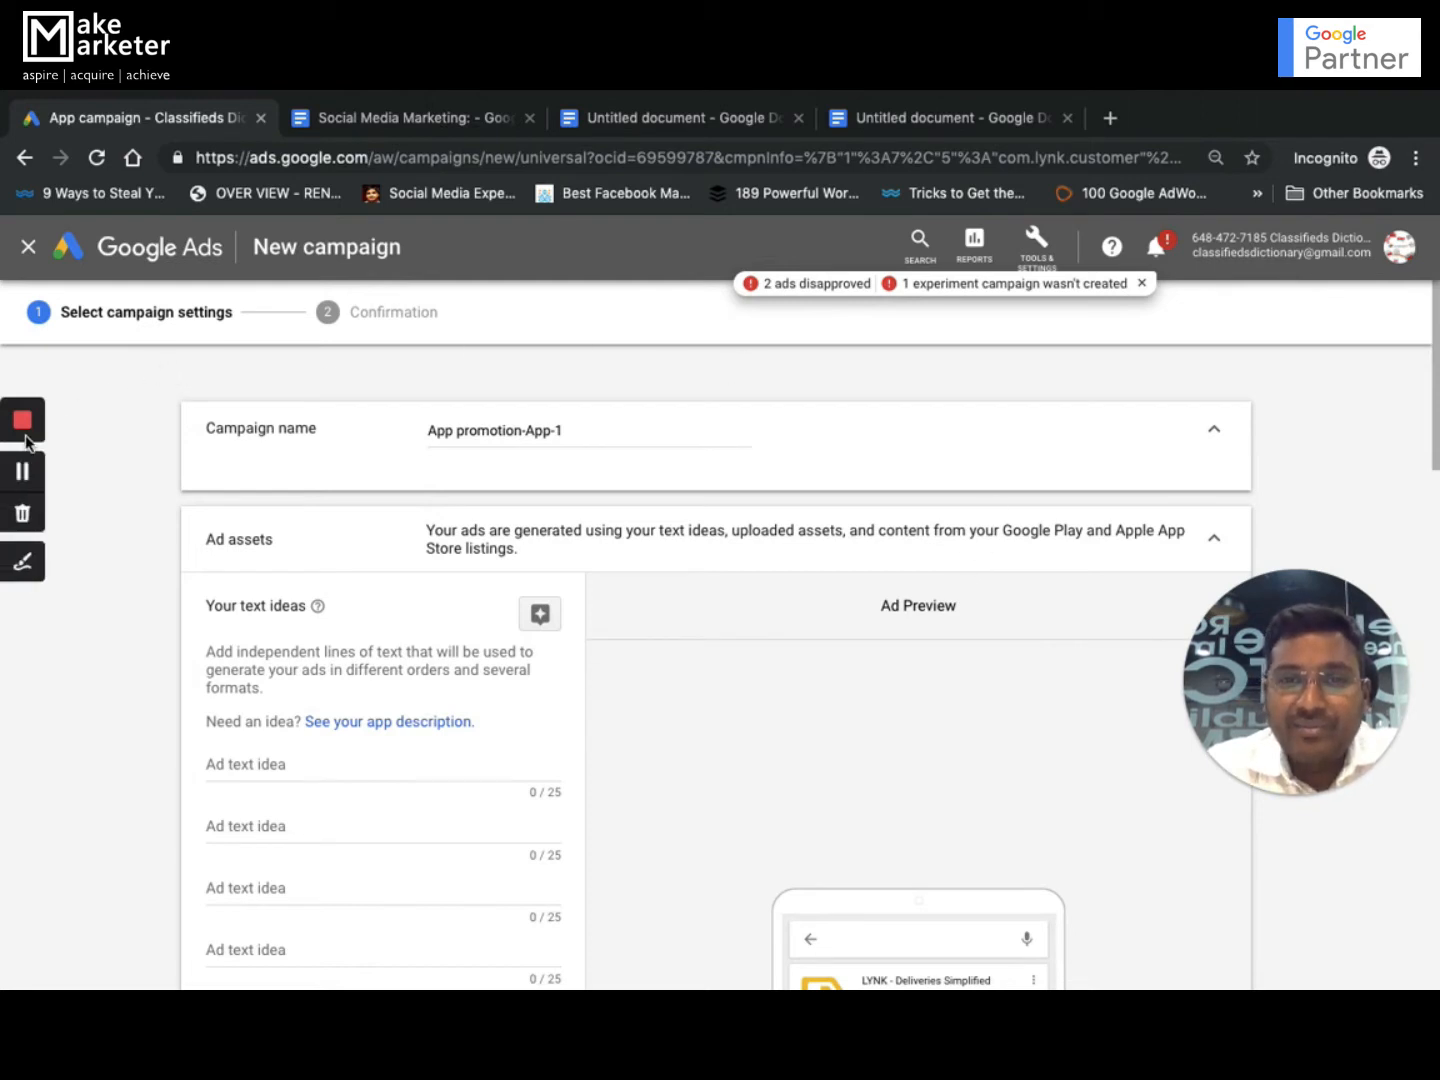